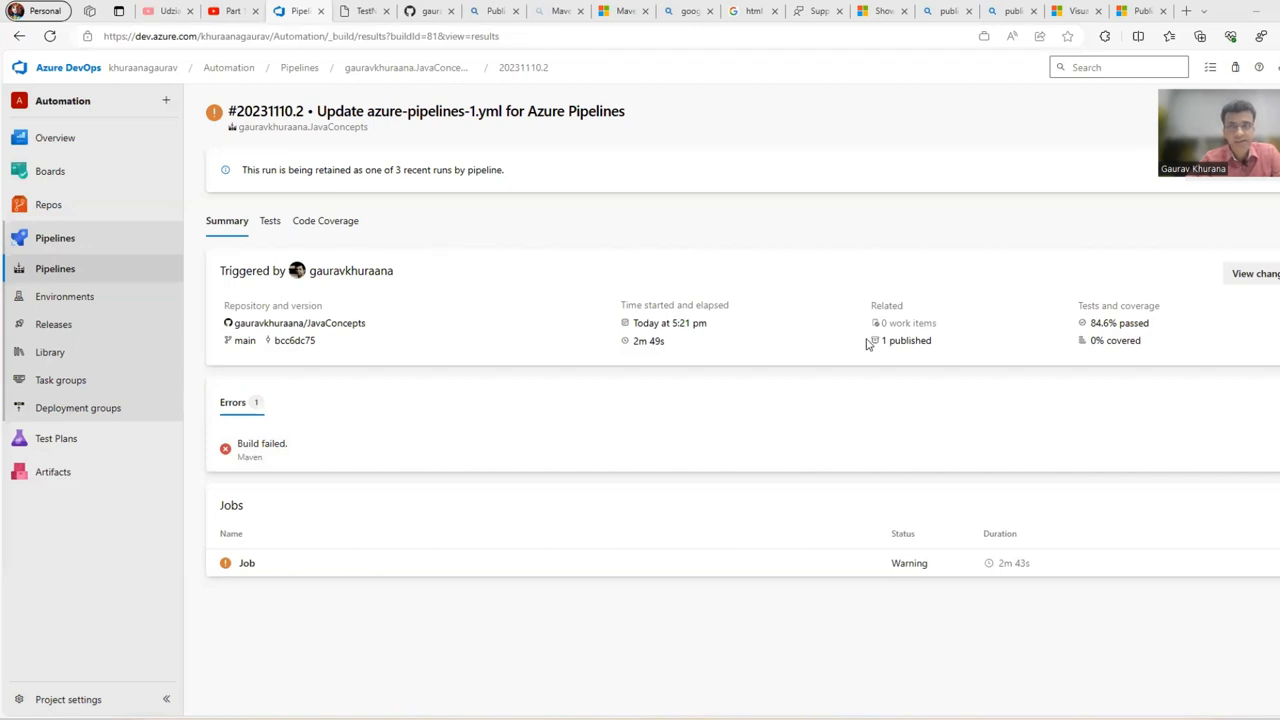
{"action": "mouse_move", "coordinate": [535, 260]}
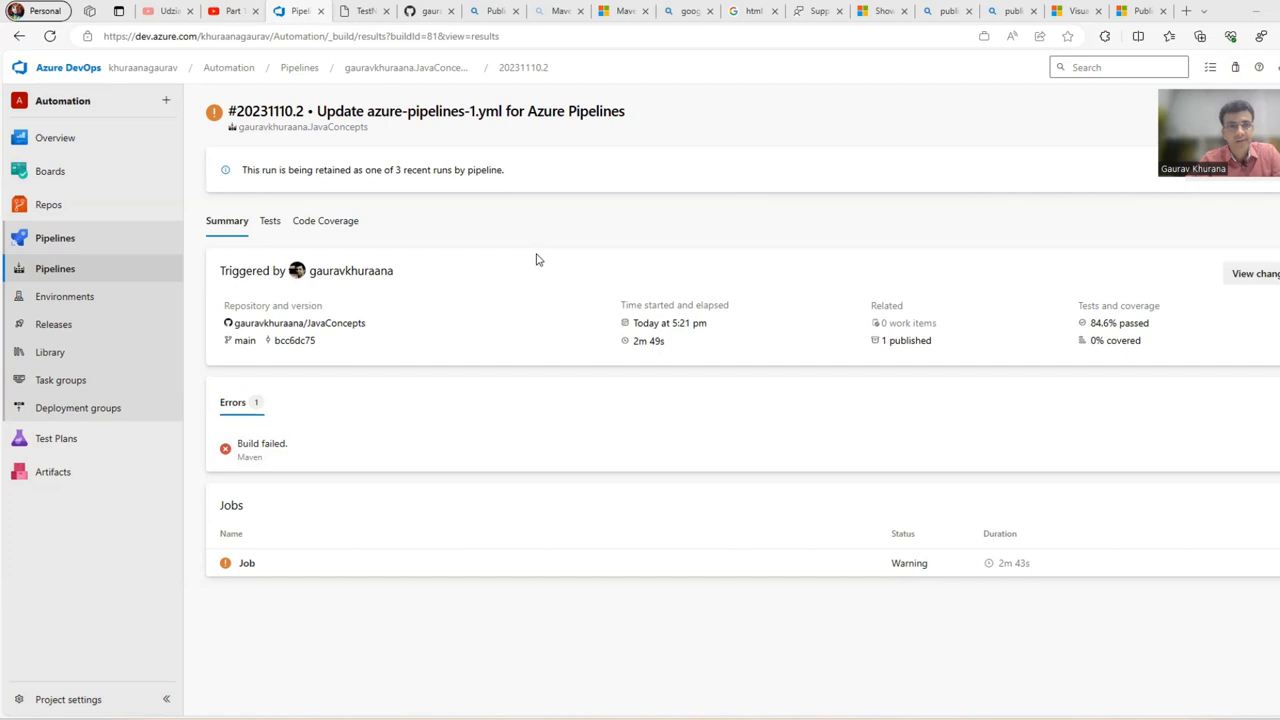
{"action": "mouse_move", "coordinate": [454, 351]}
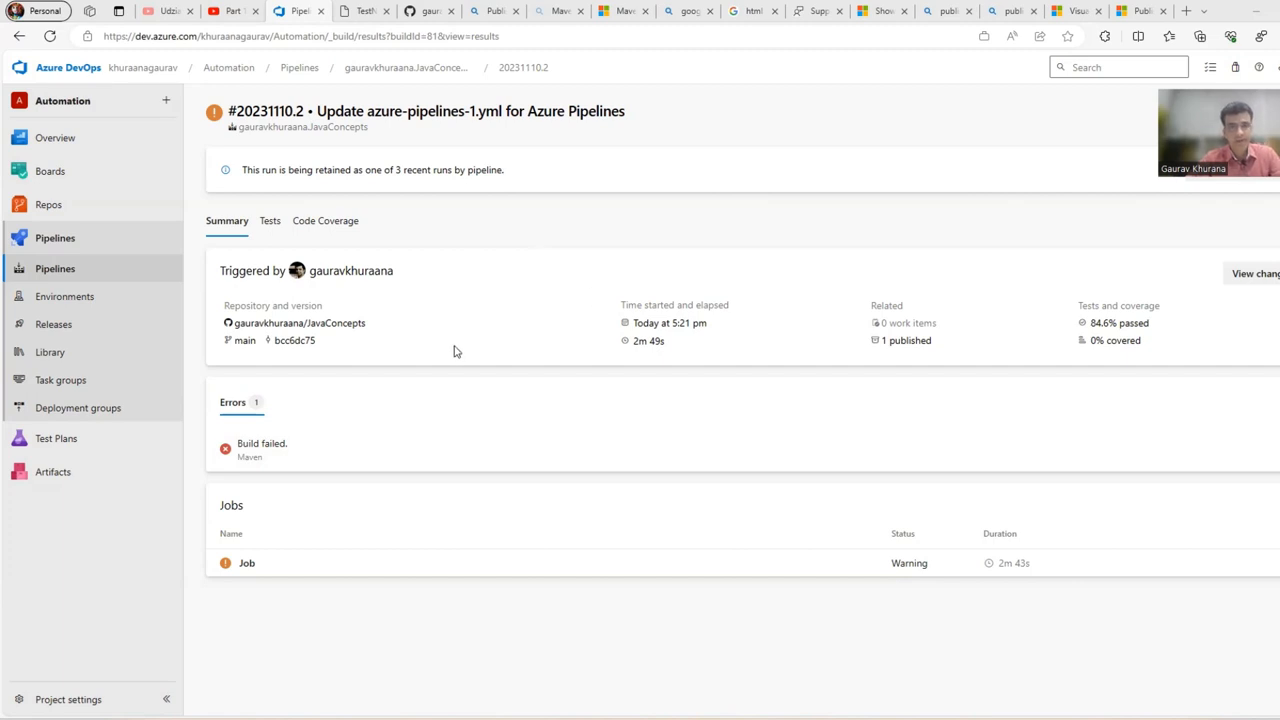
{"action": "mouse_move", "coordinate": [898, 374]}
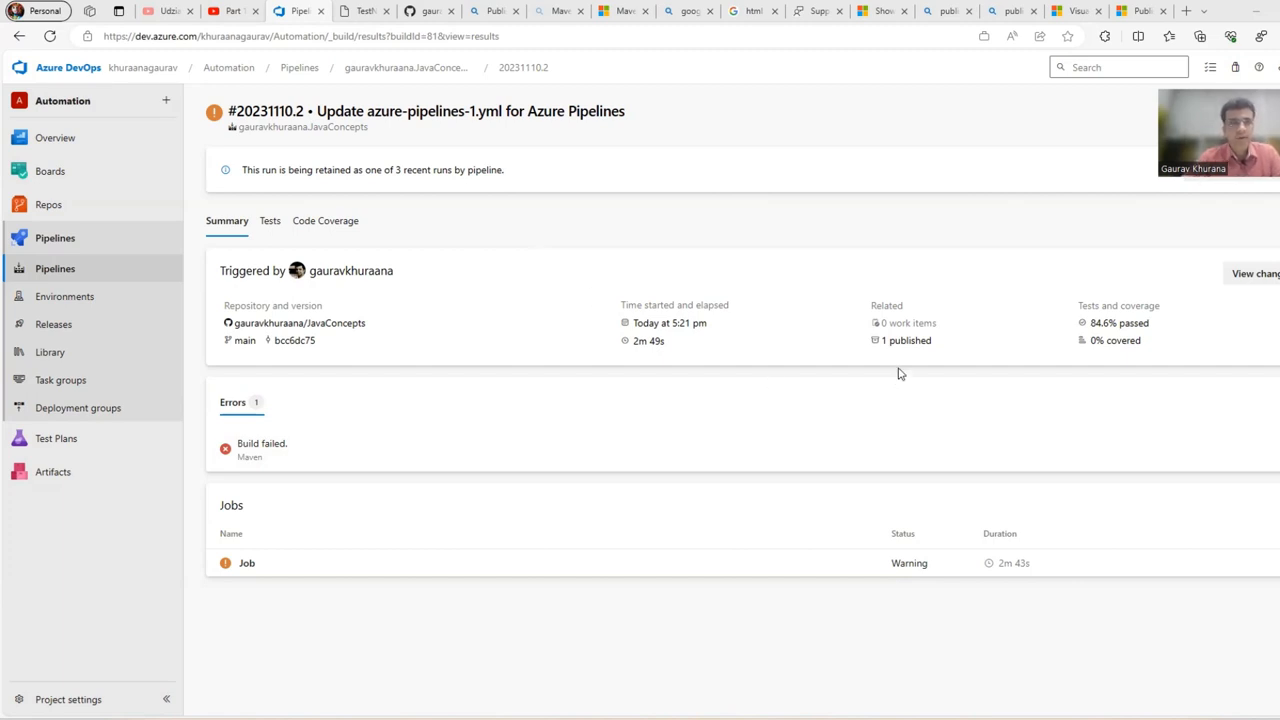
{"action": "mouse_move", "coordinate": [906, 340]}
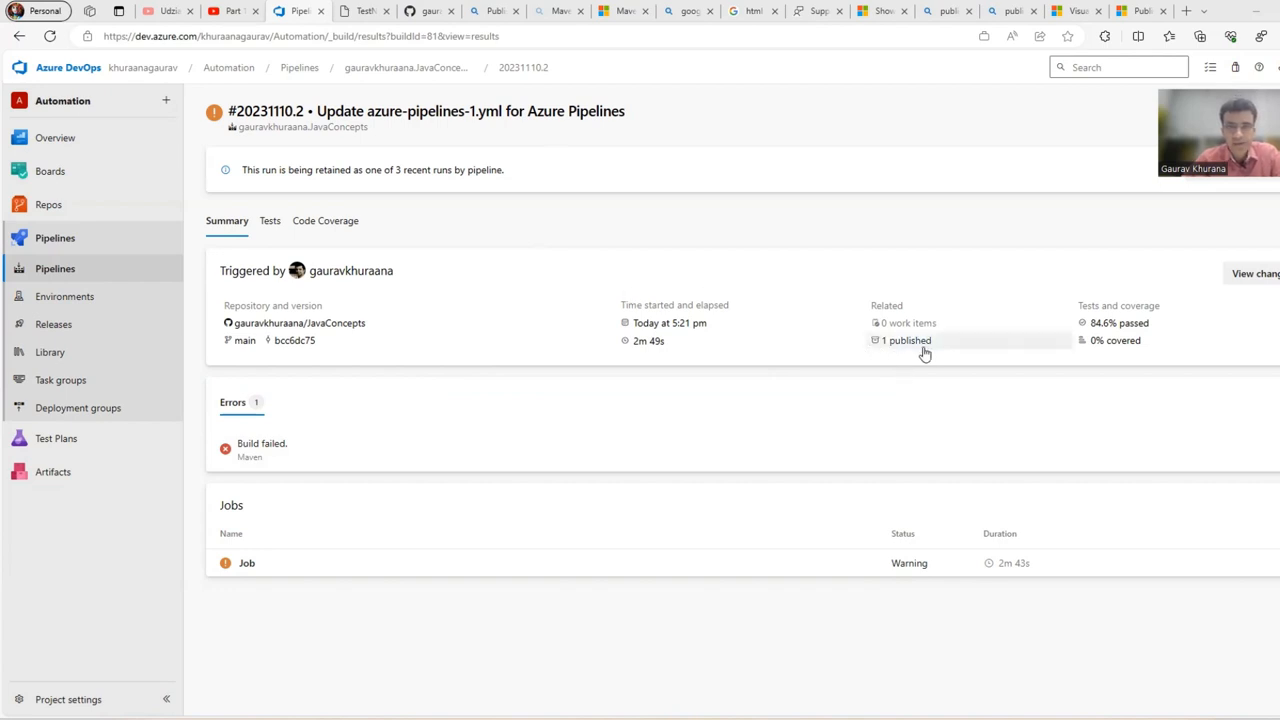
{"action": "mouse_move", "coordinate": [905, 340]}
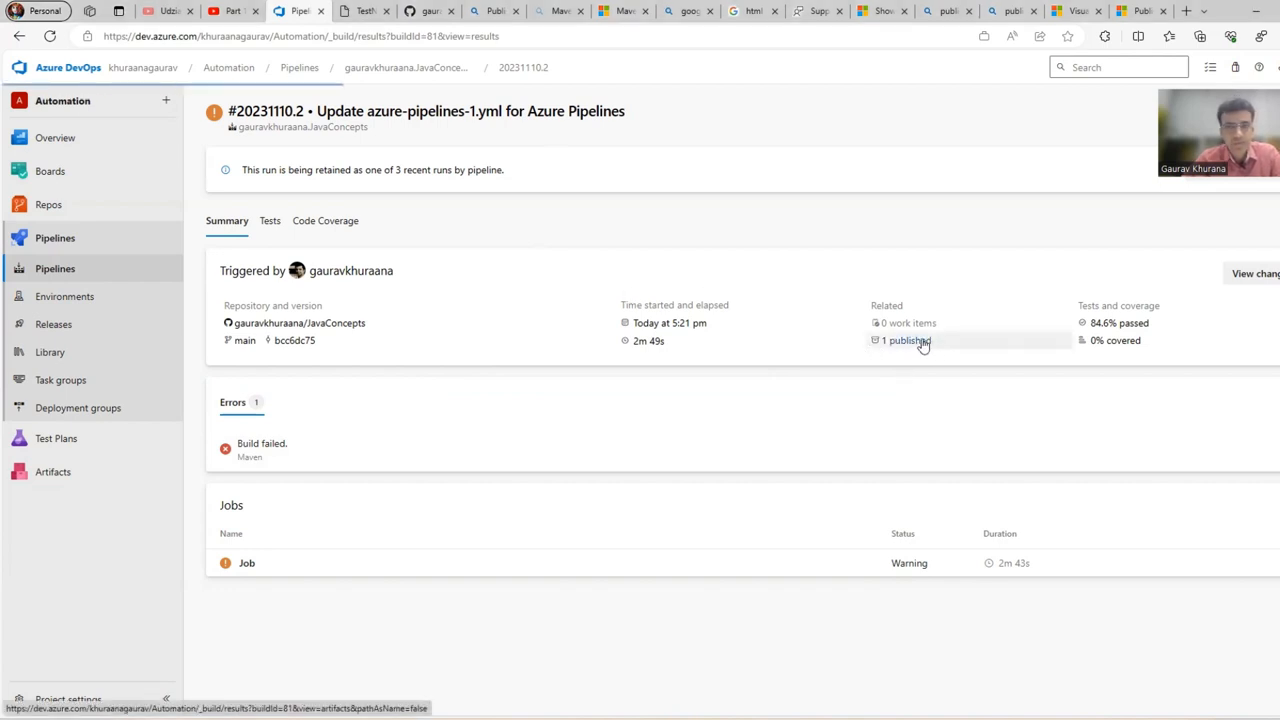
- Open the run's one published artifact and expand TargetFolderDetails > surefire-reports
{"action": "left_click", "coordinate": [903, 340]}
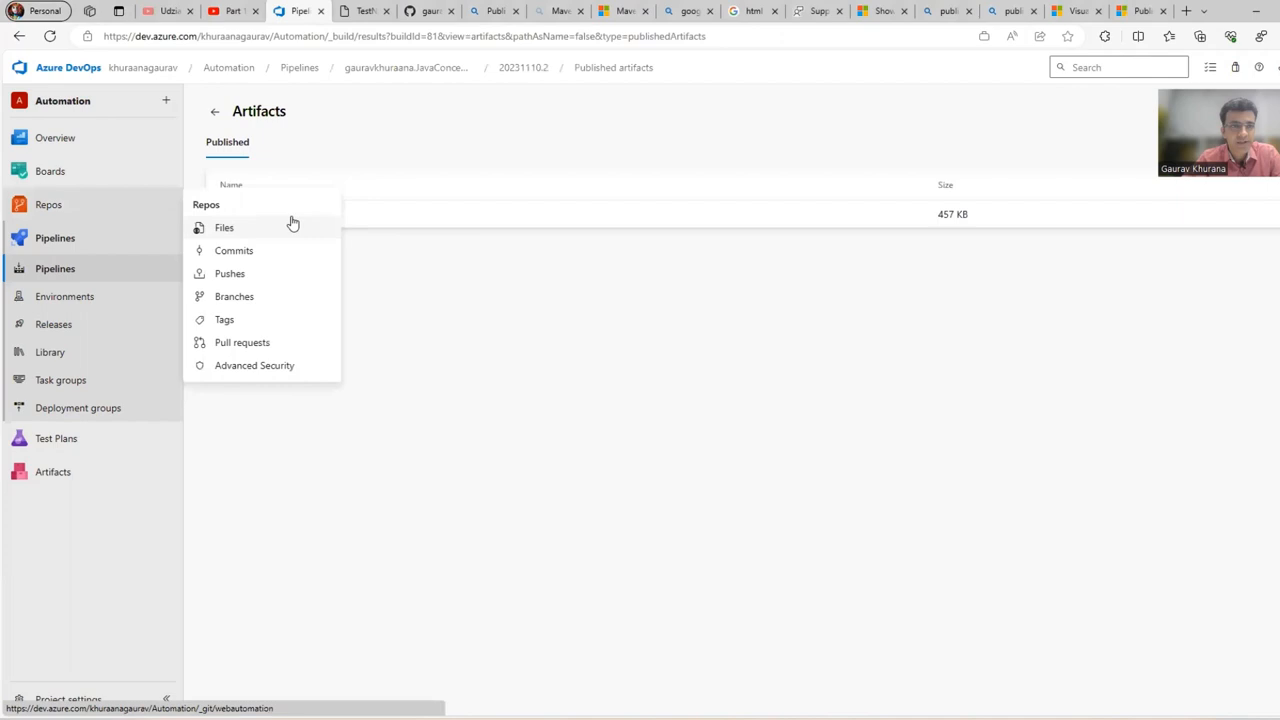
{"action": "left_click", "coordinate": [224, 214]}
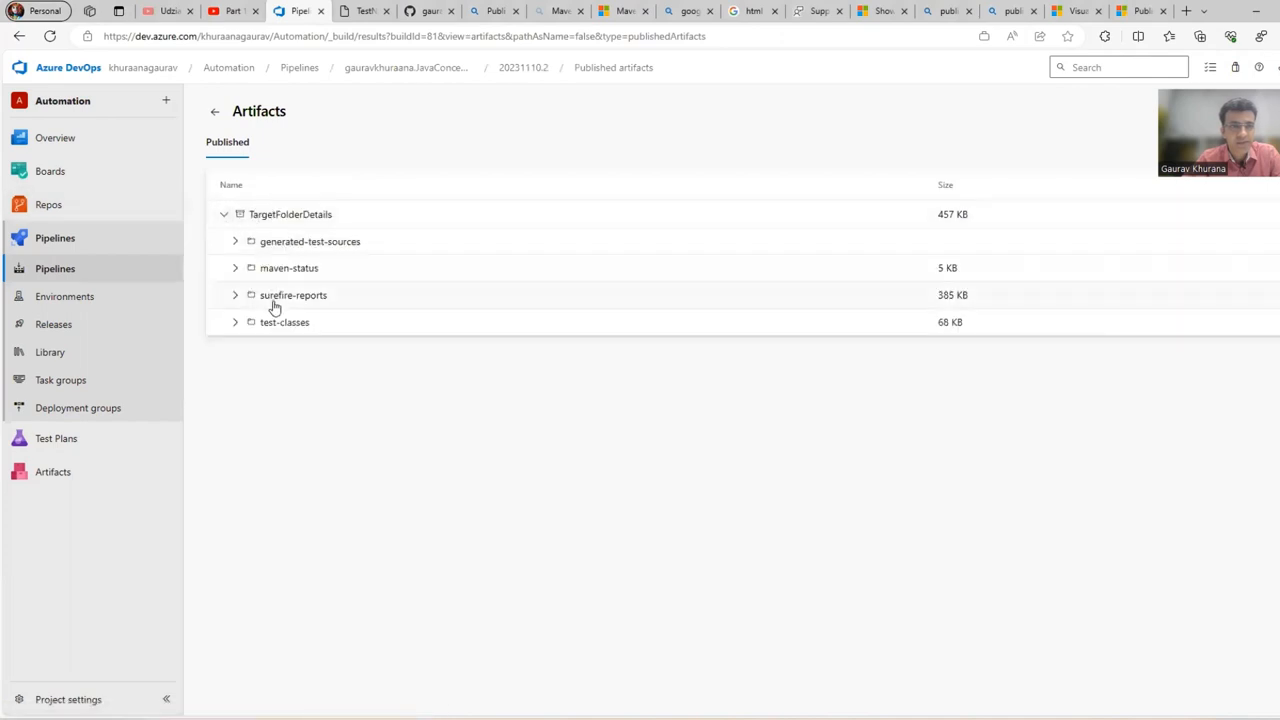
{"action": "left_click", "coordinate": [235, 295]}
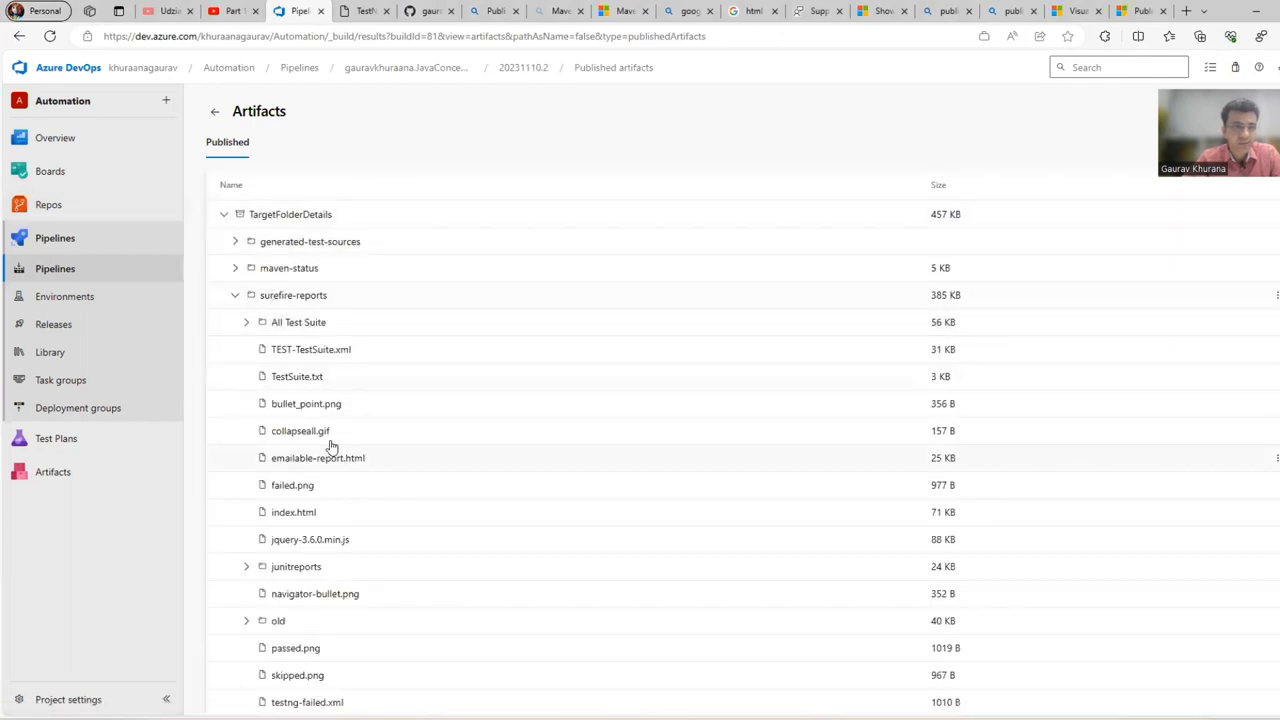
{"action": "mouse_move", "coordinate": [490, 233]}
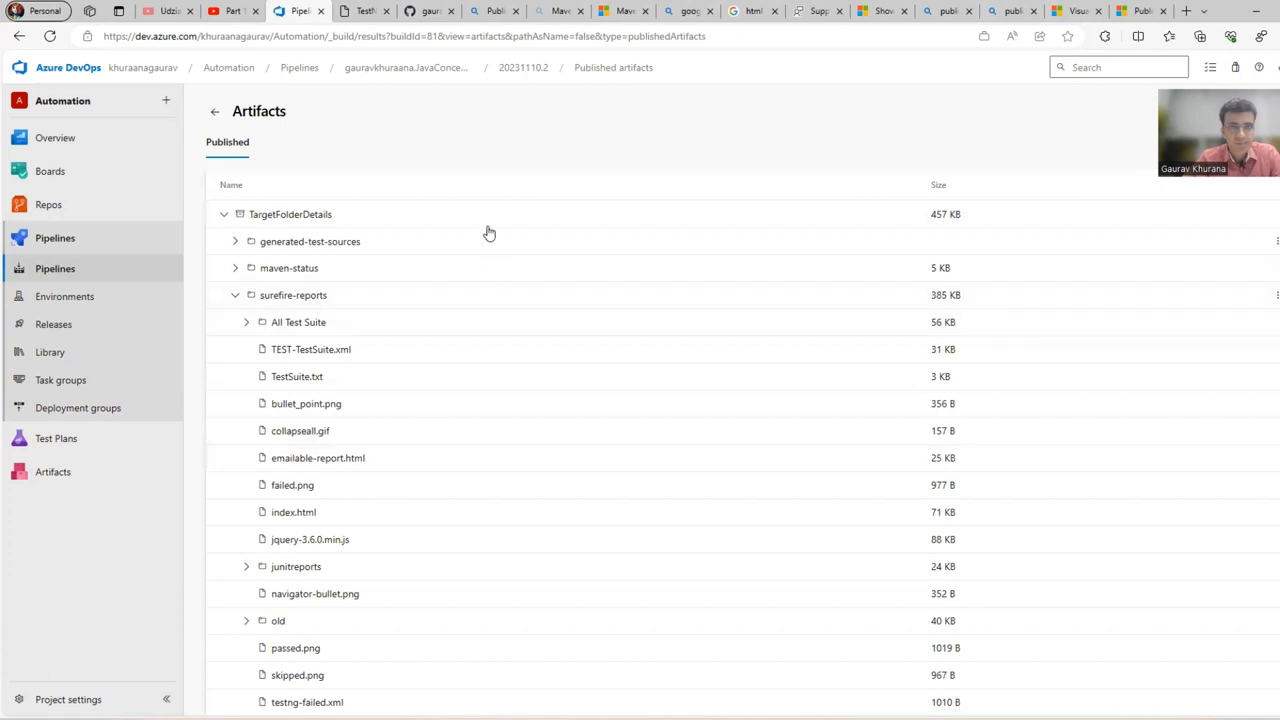
{"action": "mouse_move", "coordinate": [214, 111]}
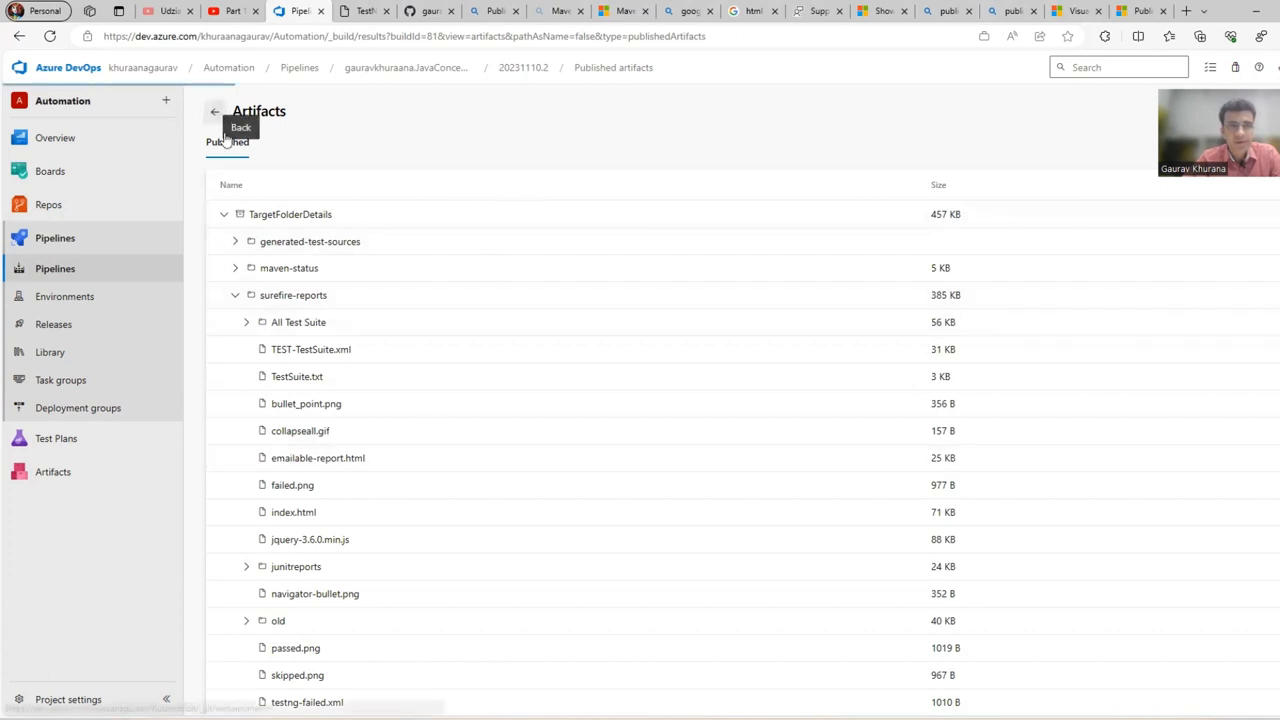
- Return to the run summary and view its test results: 26 tests, 84.61% passed
{"action": "left_click", "coordinate": [214, 112]}
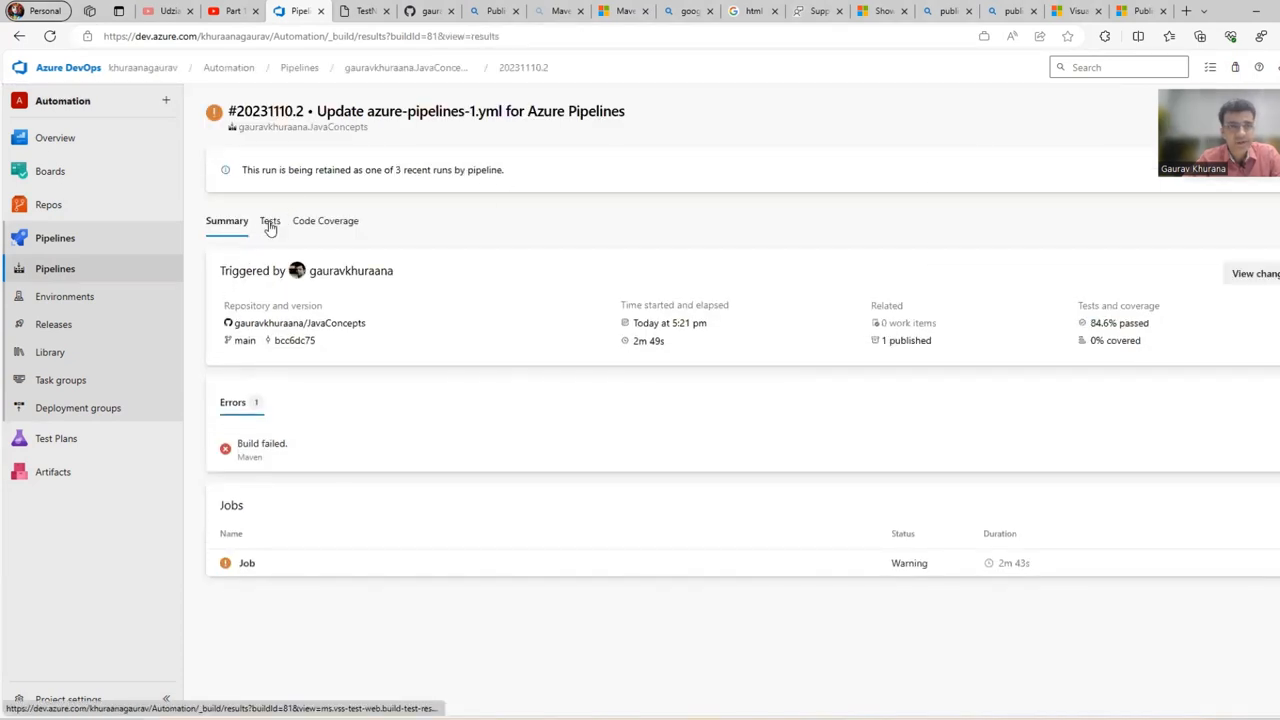
{"action": "left_click", "coordinate": [269, 220]}
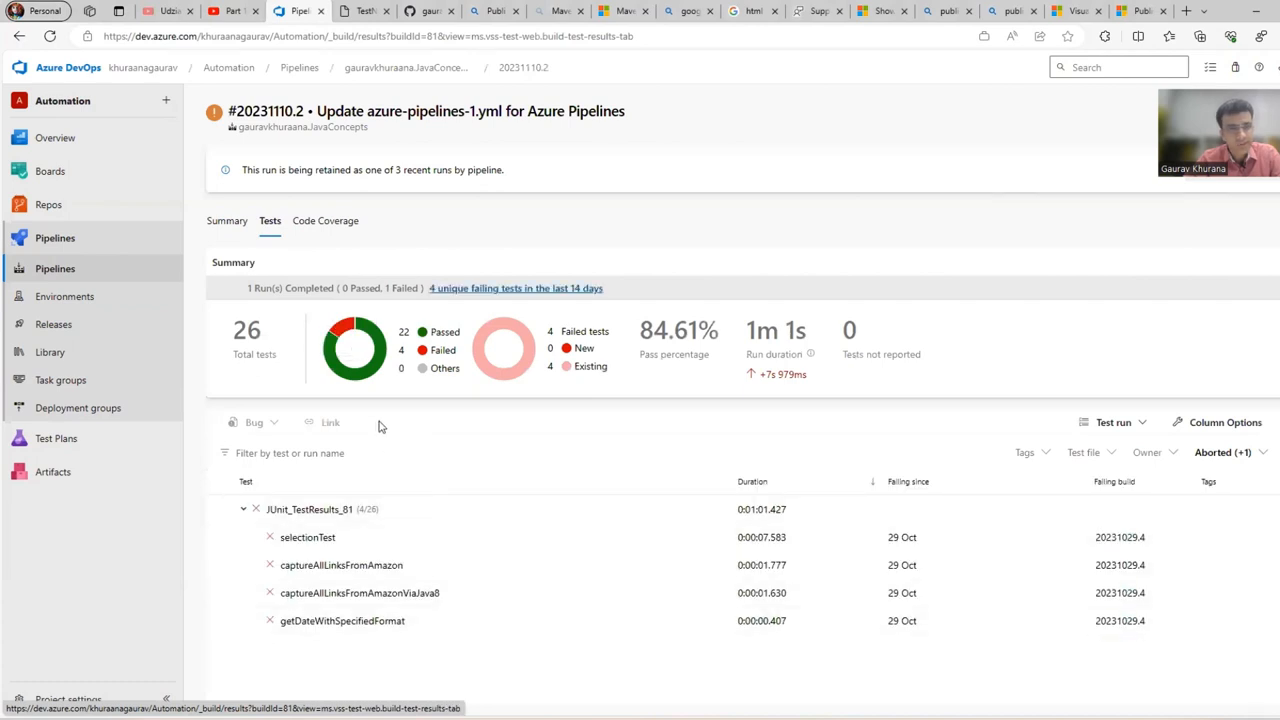
{"action": "mouse_move", "coordinate": [448, 207]}
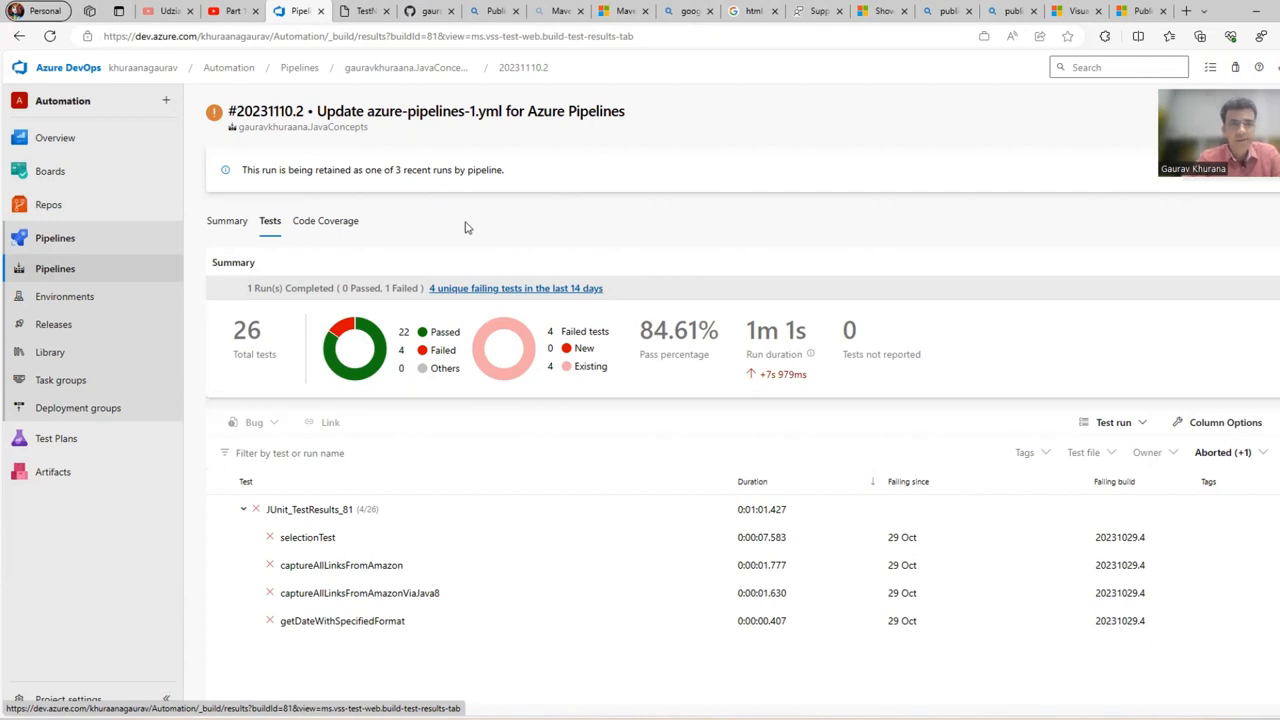
{"action": "mouse_move", "coordinate": [399, 244]}
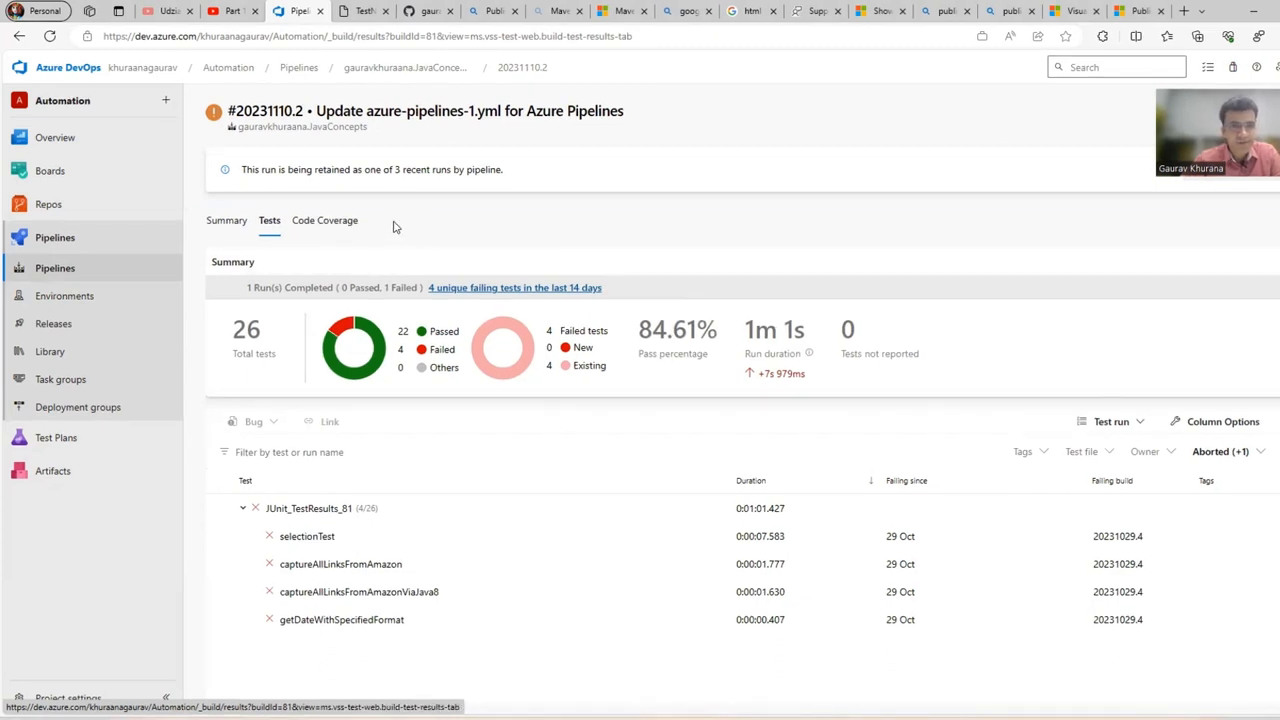
{"action": "mouse_move", "coordinate": [343, 252]}
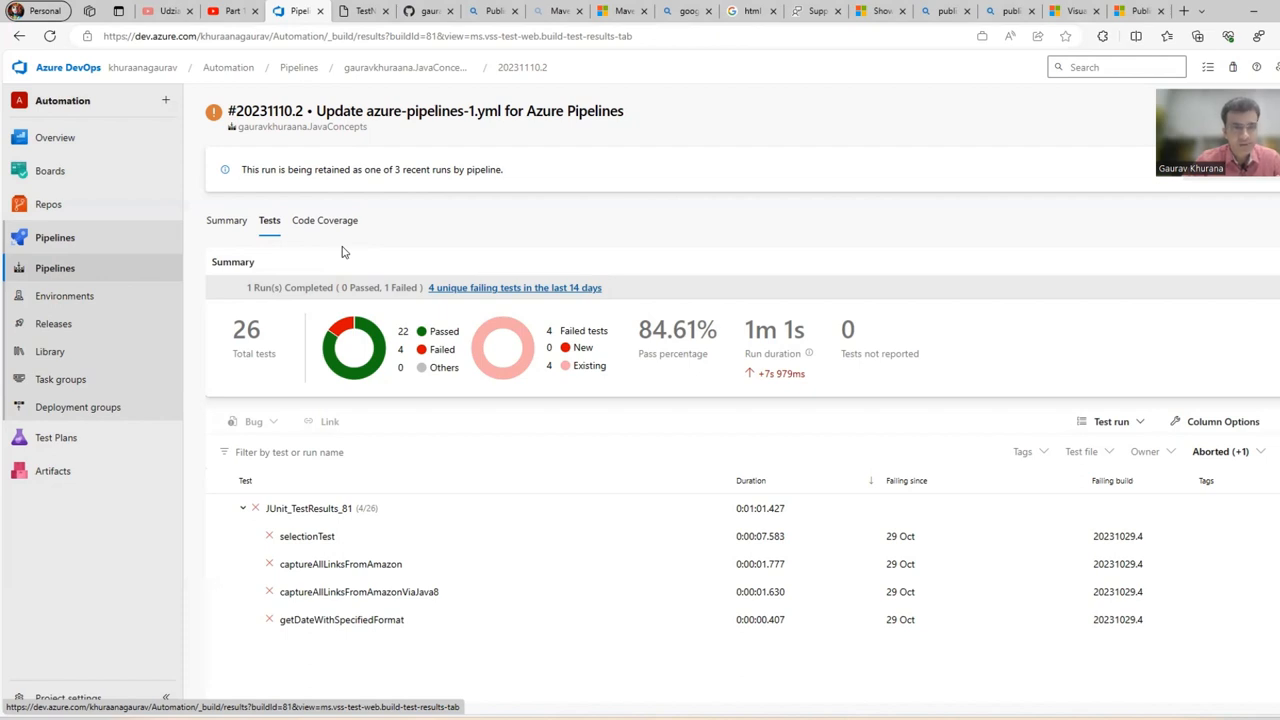
{"action": "mouse_move", "coordinate": [347, 251]}
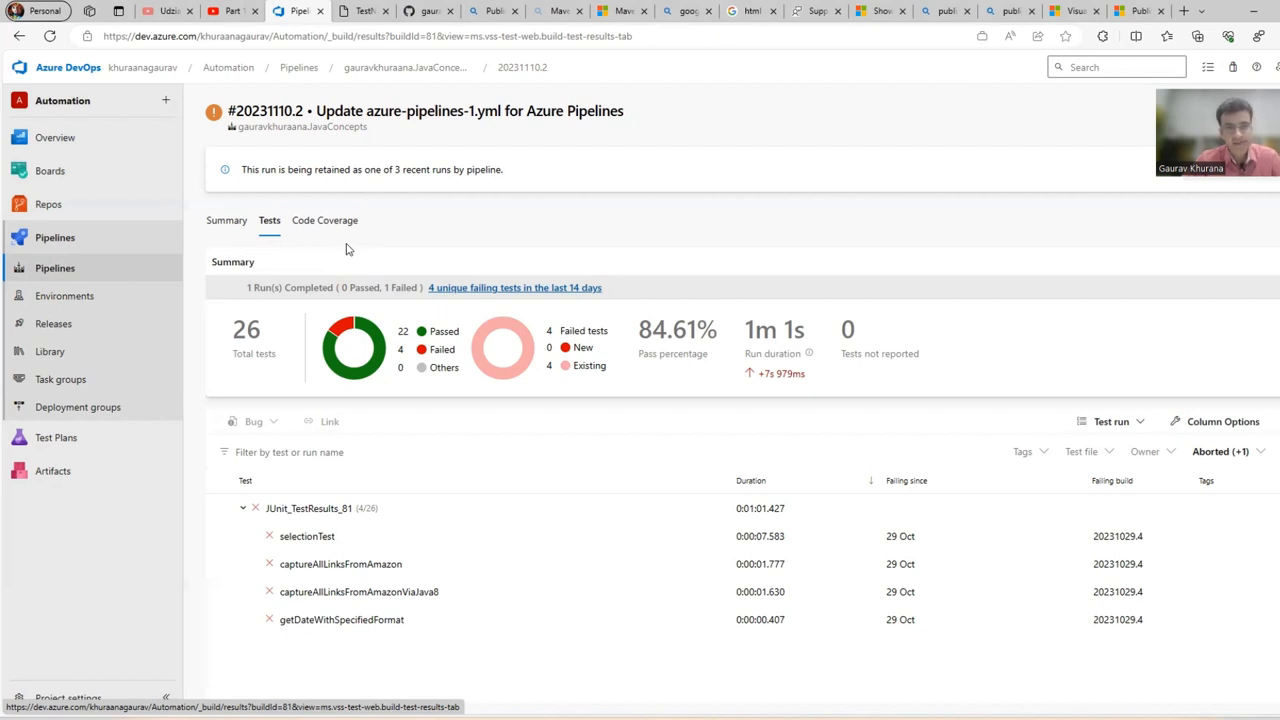
{"action": "mouse_move", "coordinate": [828, 58]}
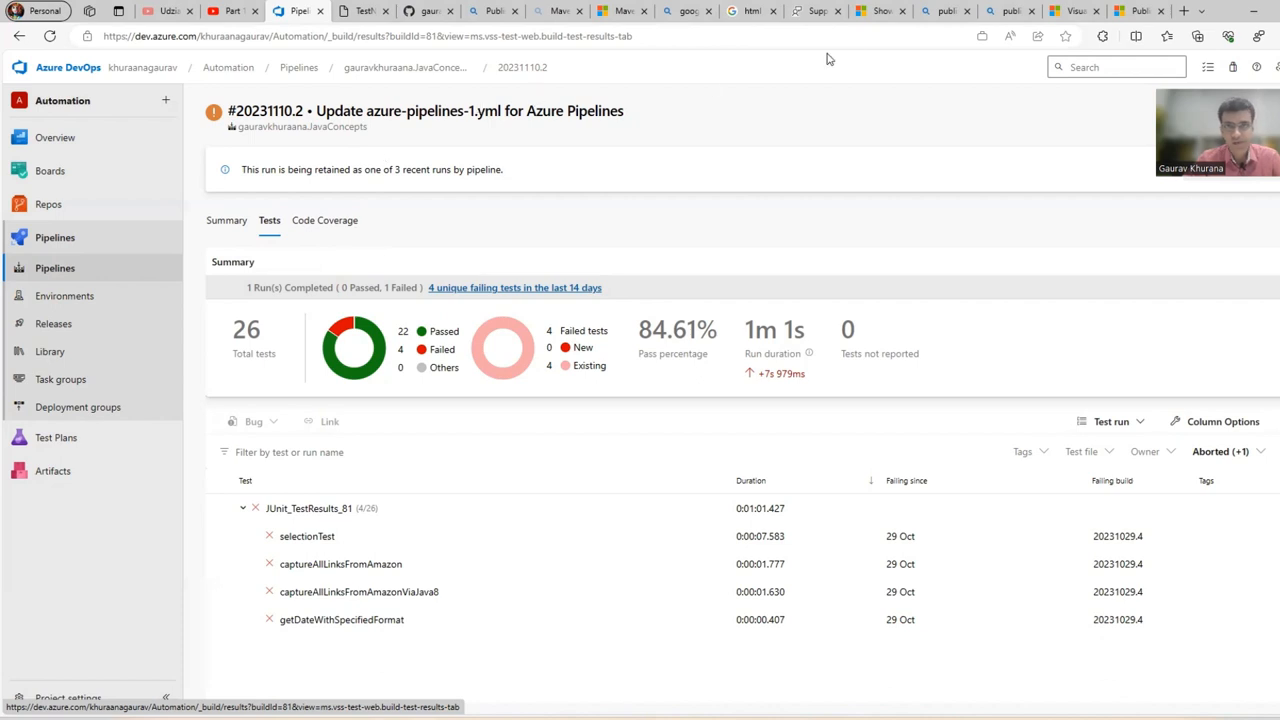
- Switch to the Developer Community 'Support for generic HTML Publishing' request tab
{"action": "left_click", "coordinate": [817, 11]}
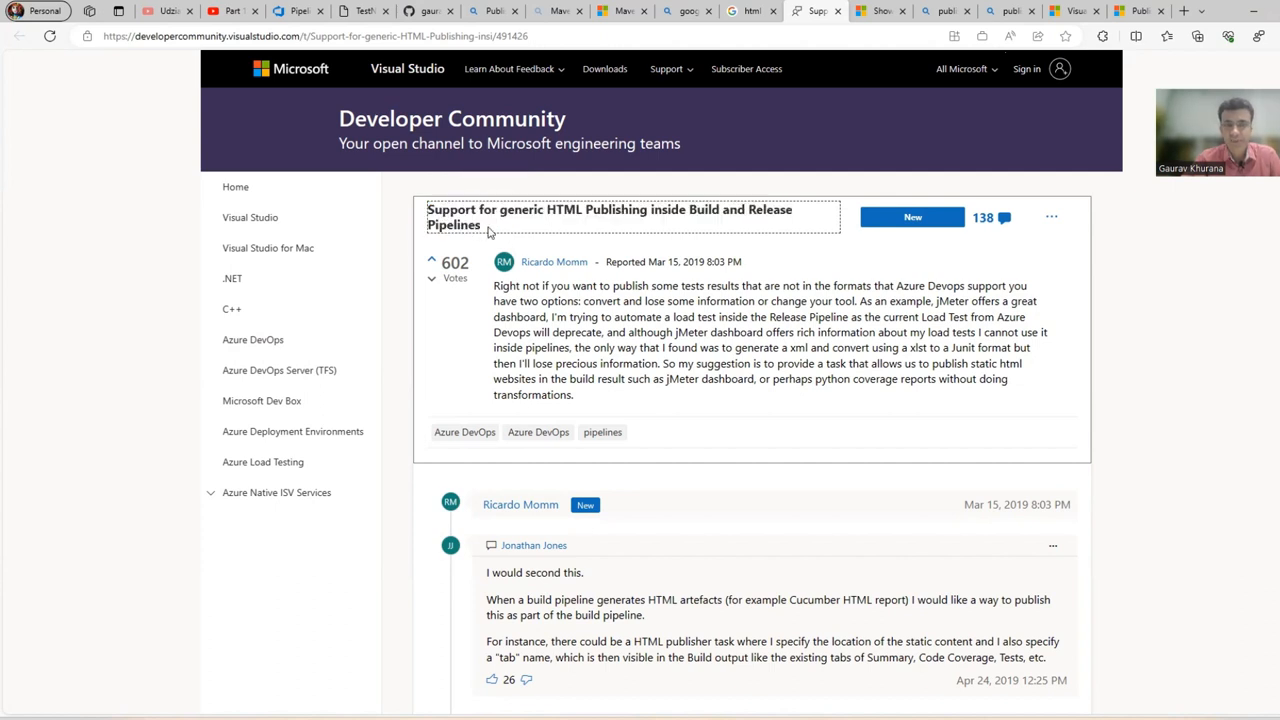
- Select the Html Viewer name and example YAML setup, then start 'Get it free'
{"action": "triple_click", "coordinate": [609, 217]}
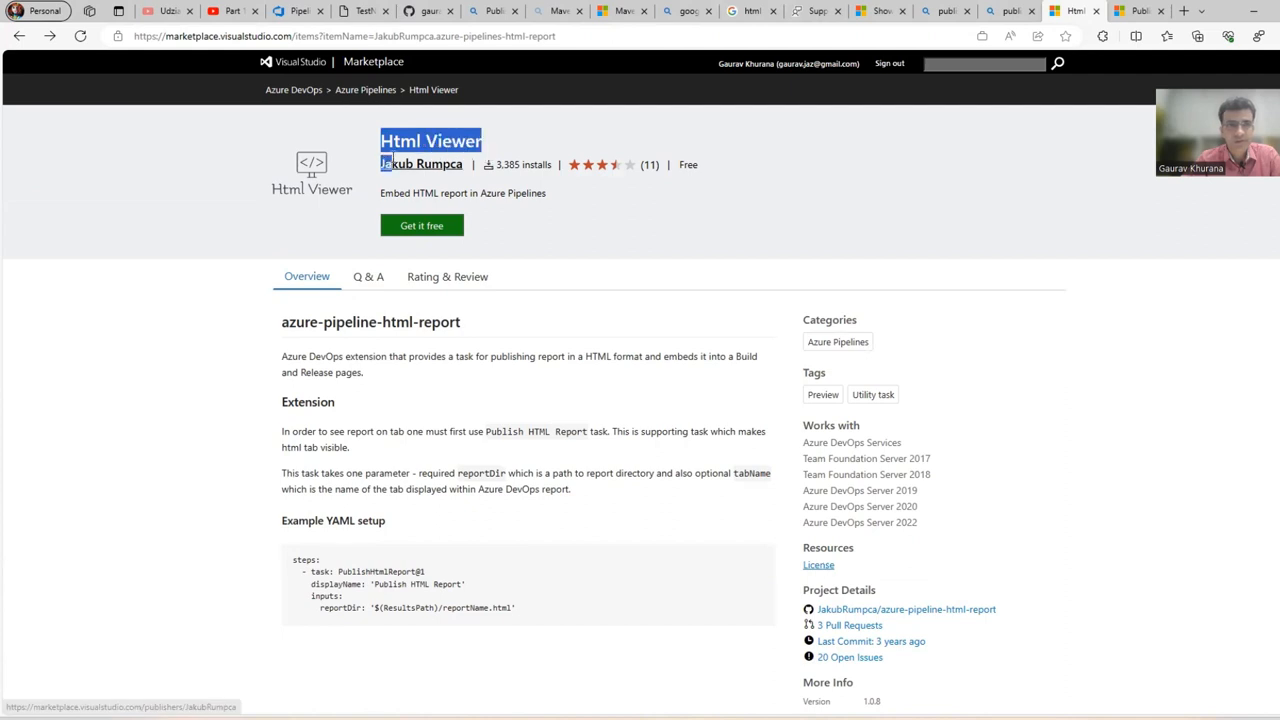
{"action": "mouse_move", "coordinate": [220, 52]}
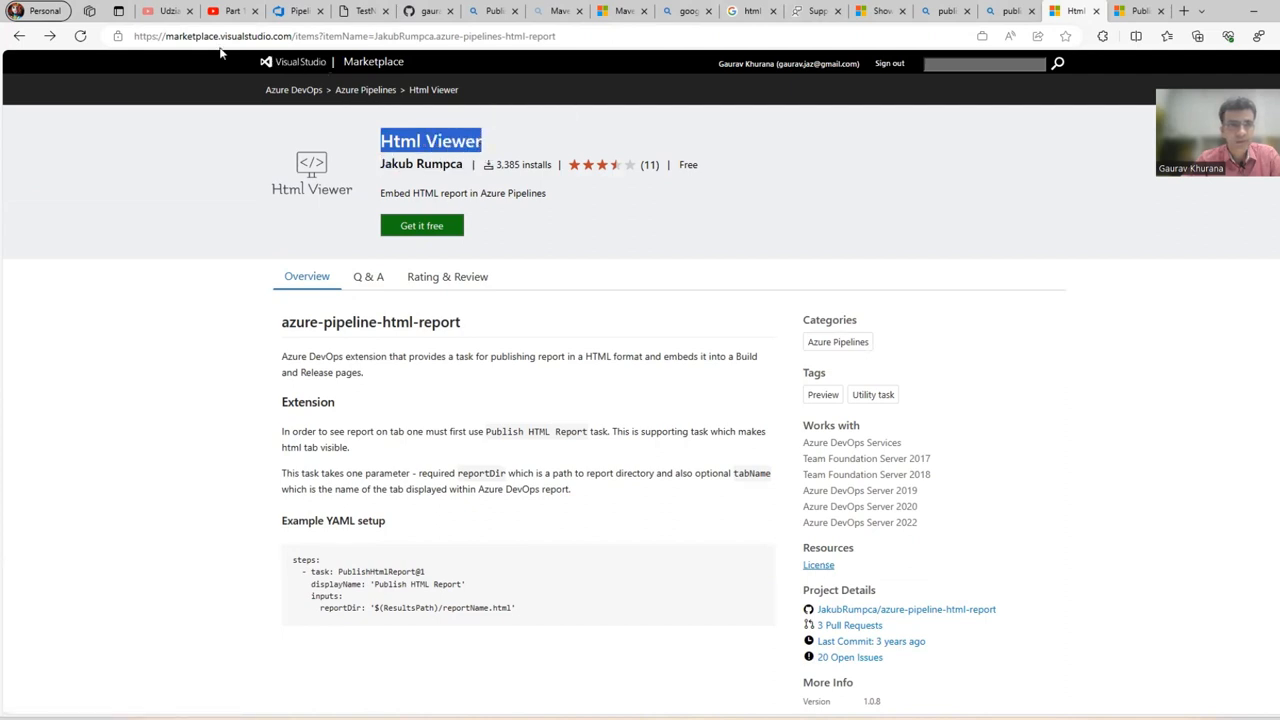
{"action": "mouse_move", "coordinate": [416, 270]}
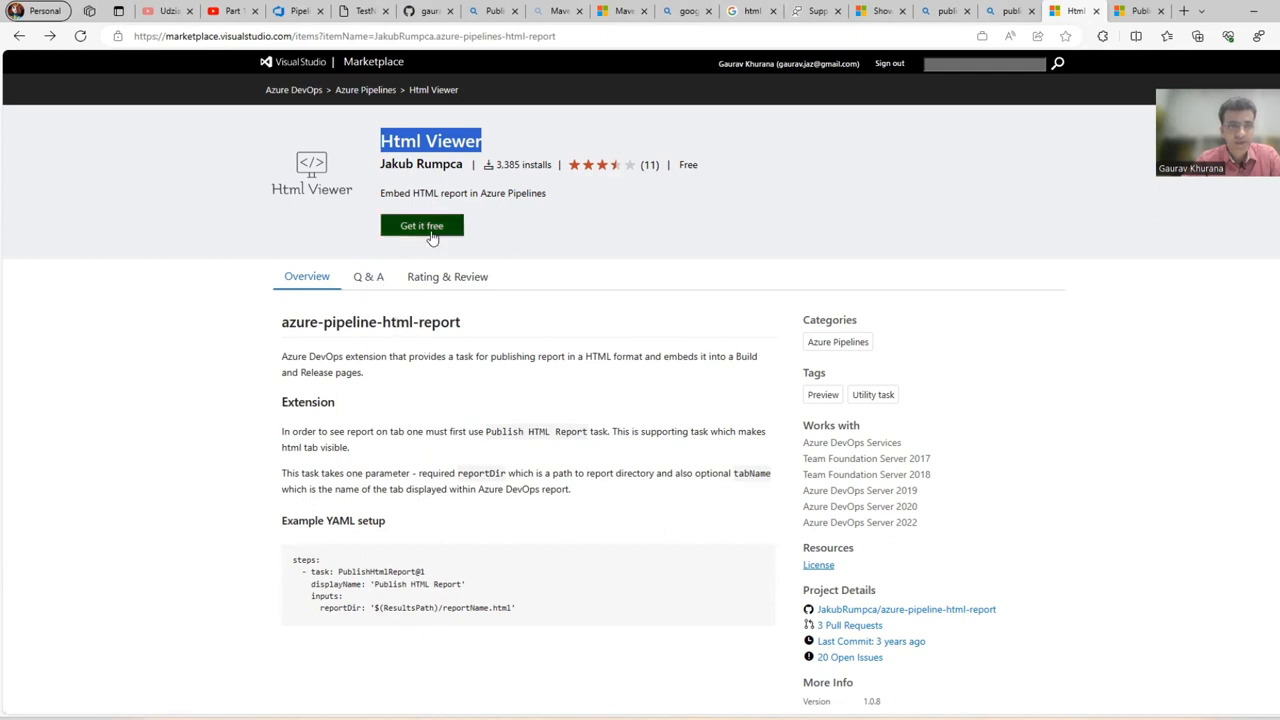
{"action": "left_click_drag", "start_coordinate": [290, 560], "coordinate": [517, 610]}
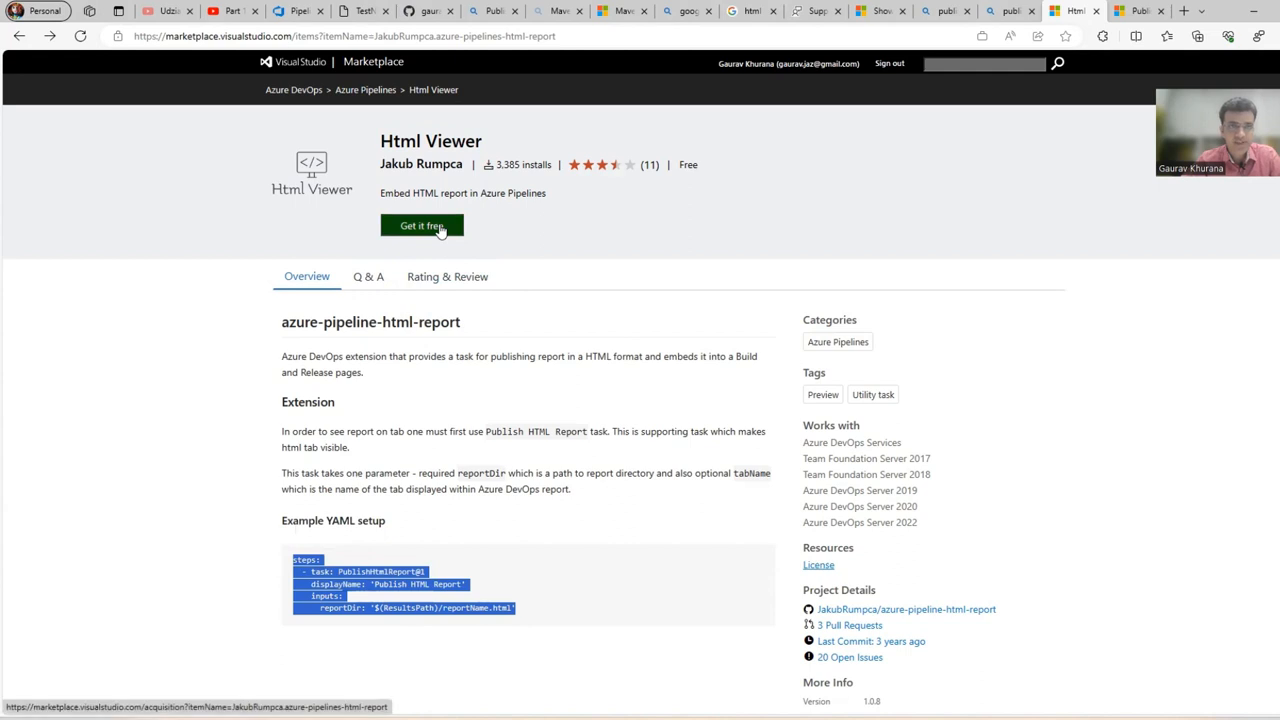
{"action": "mouse_move", "coordinate": [432, 240]}
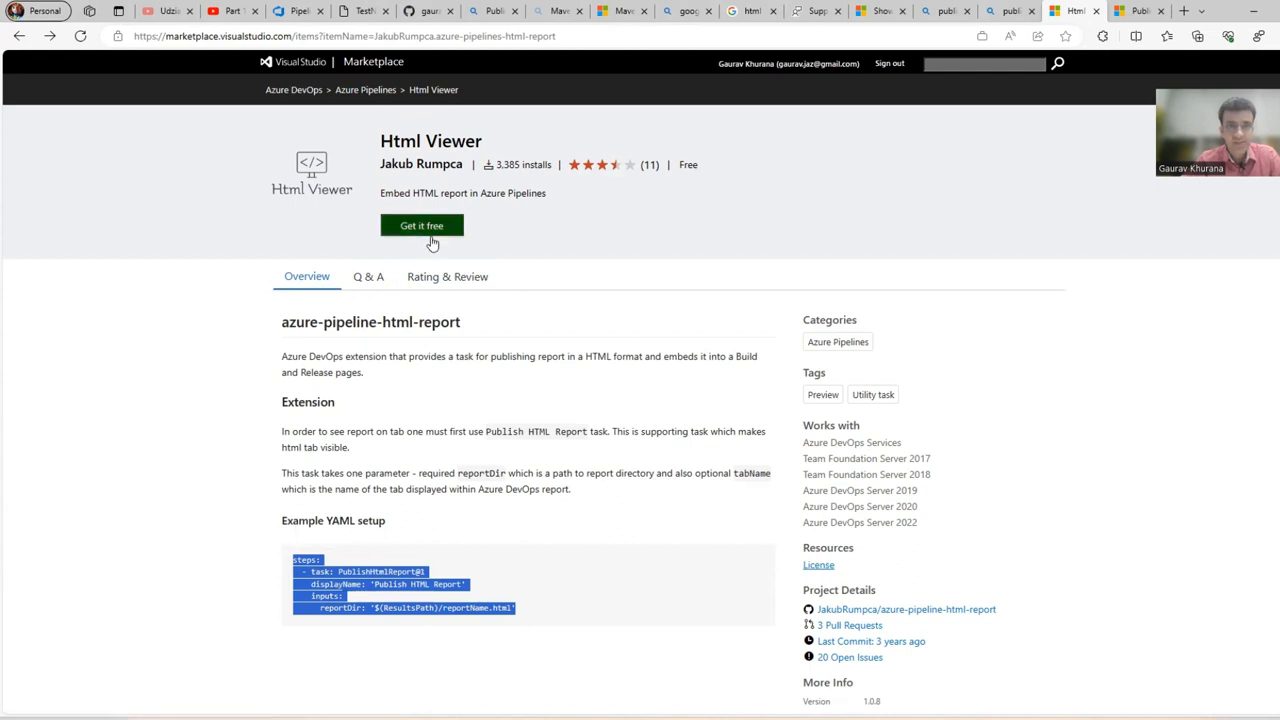
{"action": "left_click", "coordinate": [421, 225]}
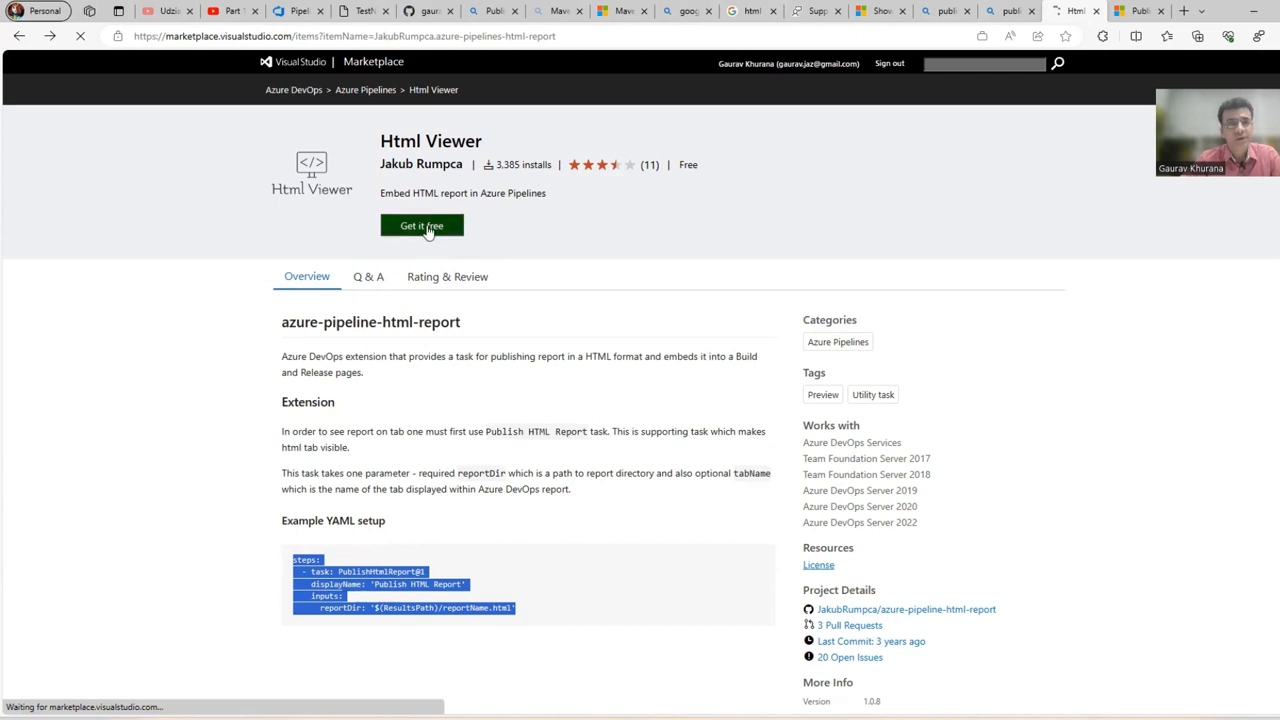
- Target the Html Viewer install at the other organization, khuraanagaurav, after checking reference tabs
{"action": "left_click", "coordinate": [421, 225]}
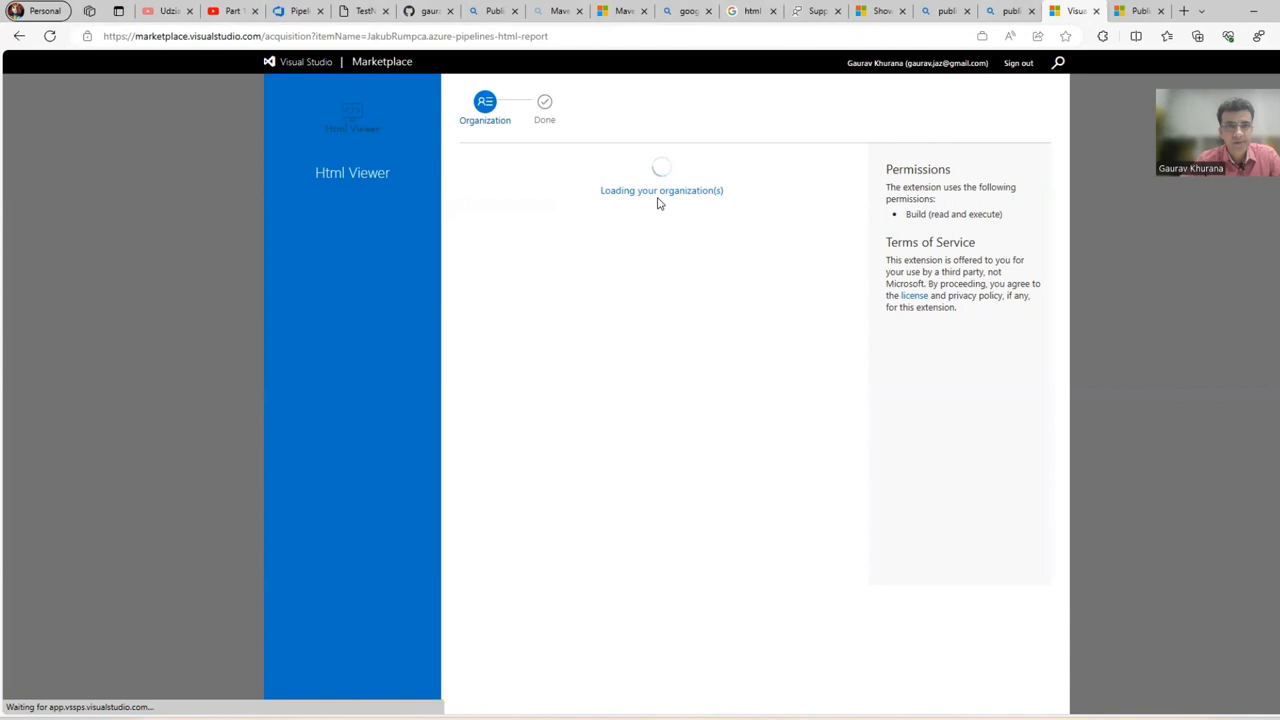
{"action": "left_click", "coordinate": [620, 204]}
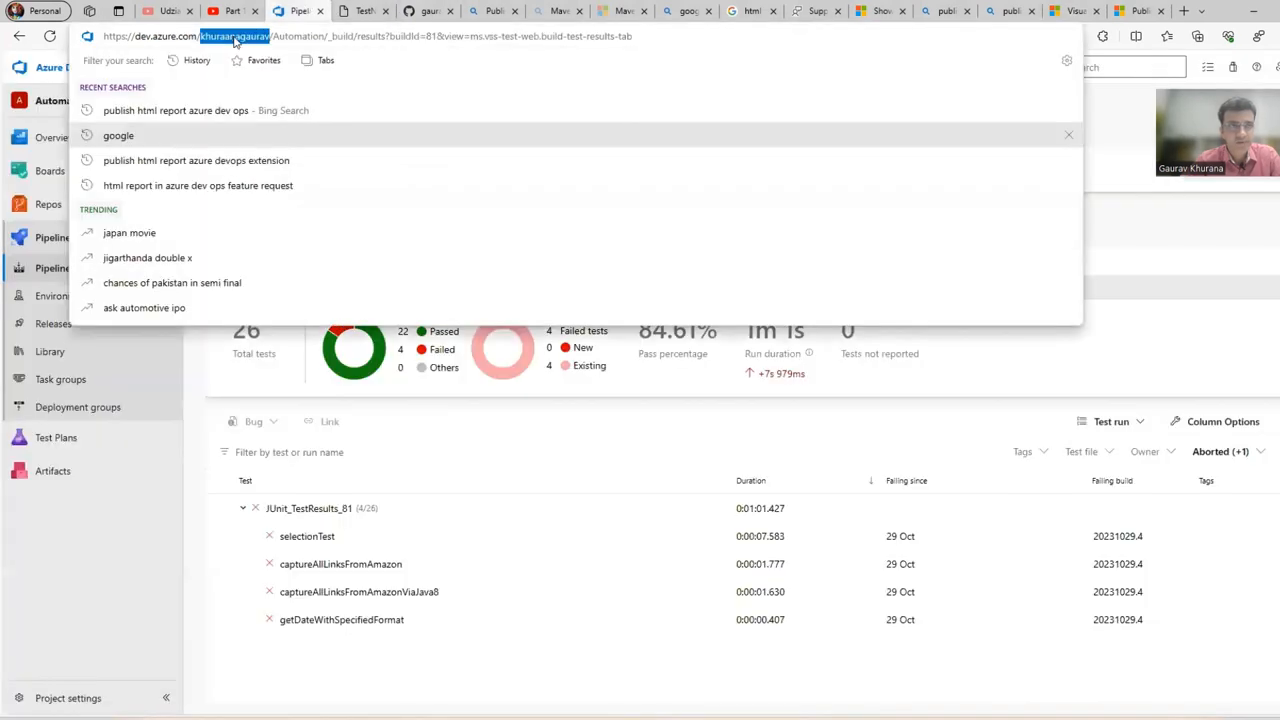
{"action": "left_click", "coordinate": [291, 37]}
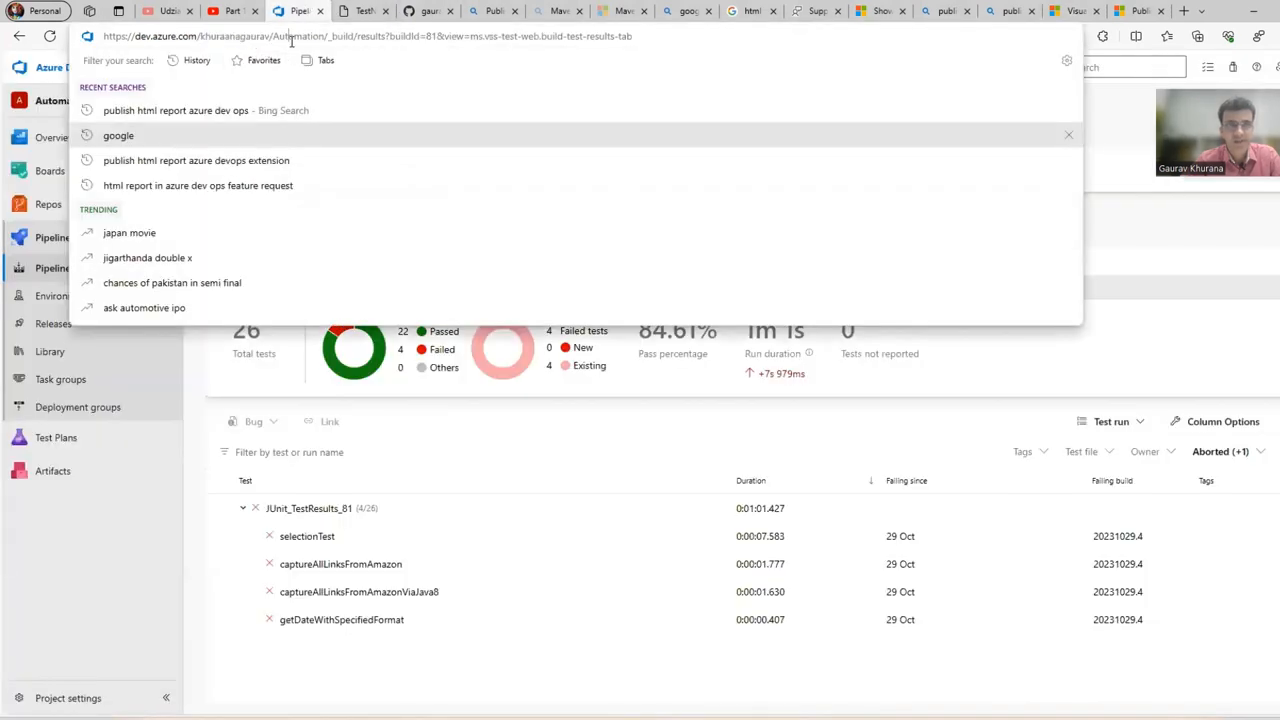
{"action": "left_click", "coordinate": [878, 11]}
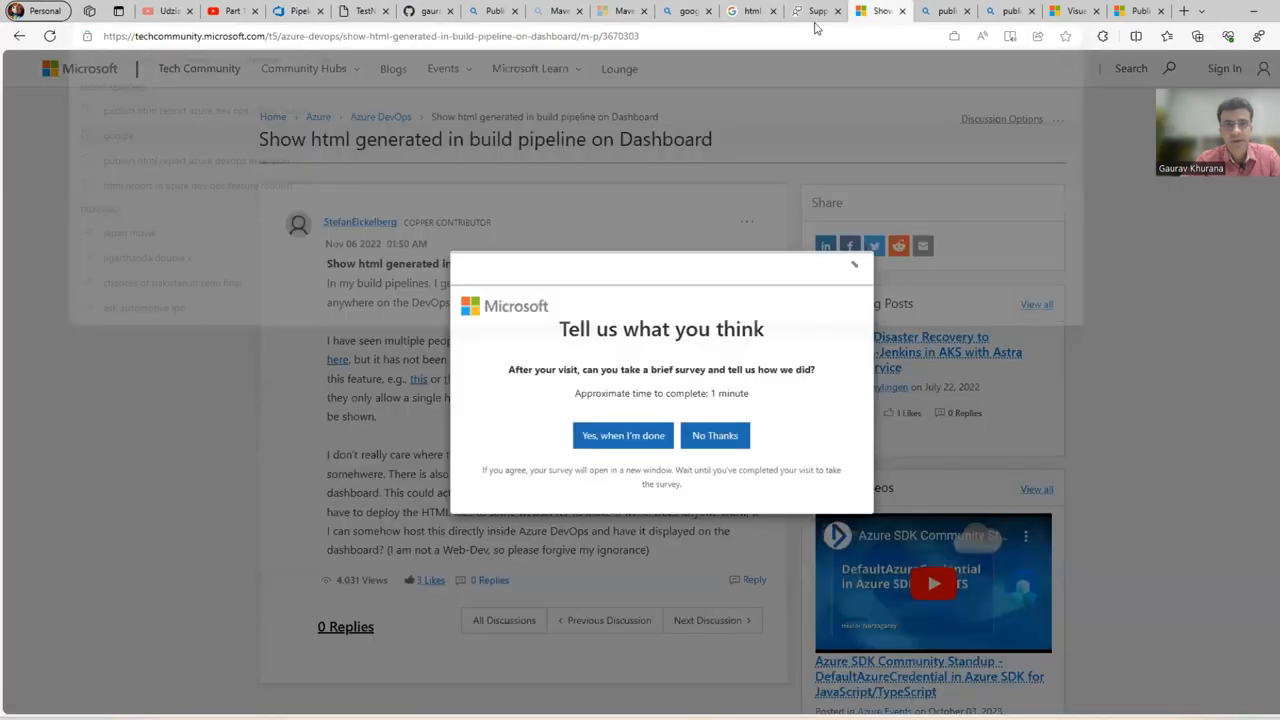
{"action": "left_click", "coordinate": [622, 11]}
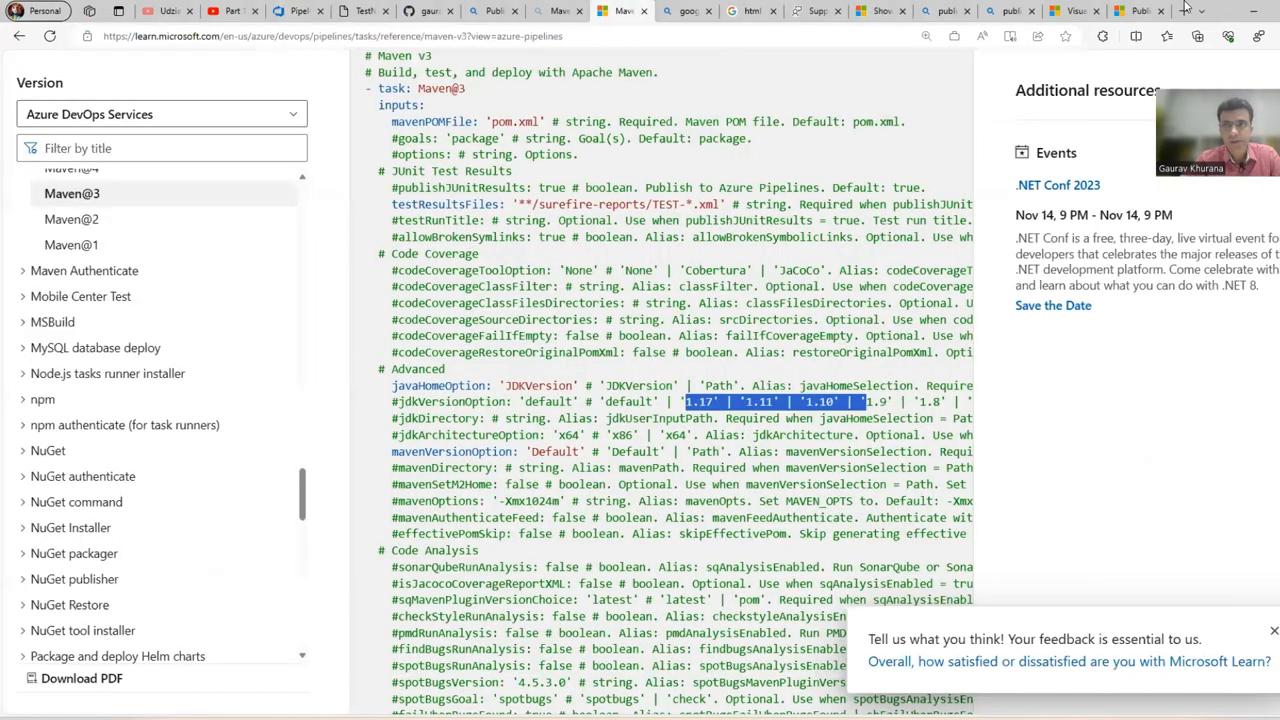
{"action": "left_click", "coordinate": [1137, 11]}
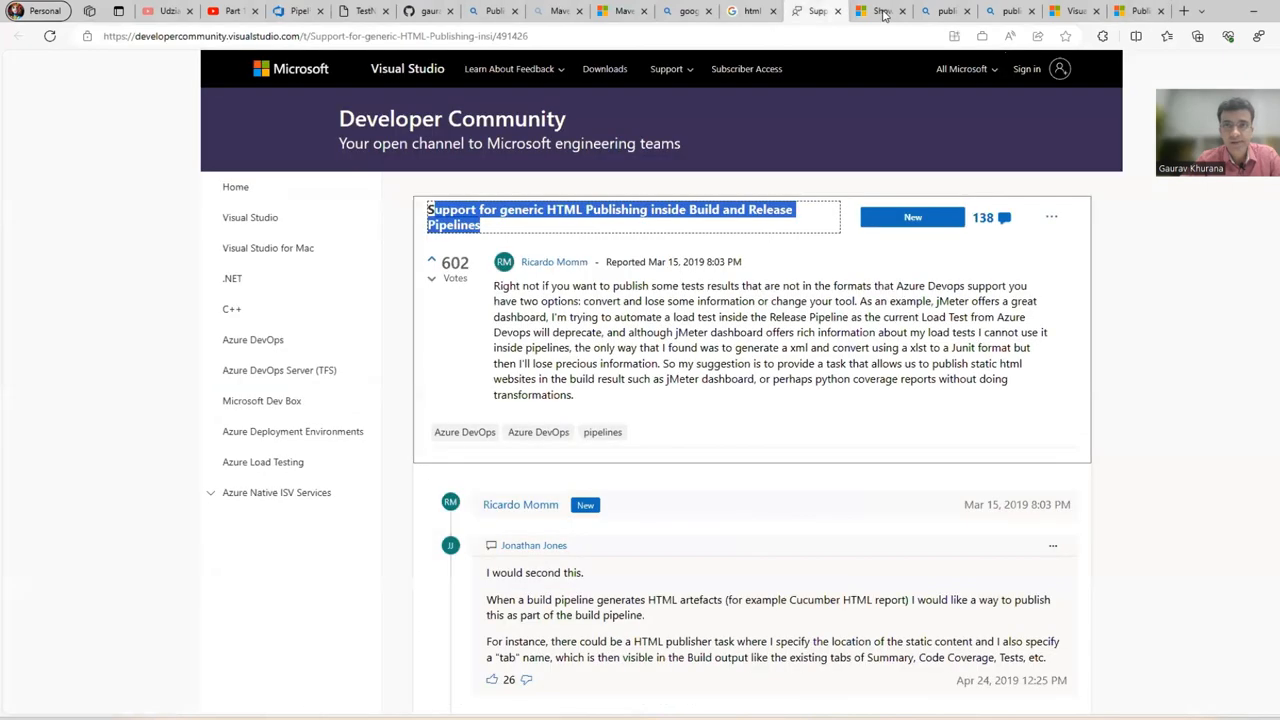
{"action": "left_click", "coordinate": [620, 11]}
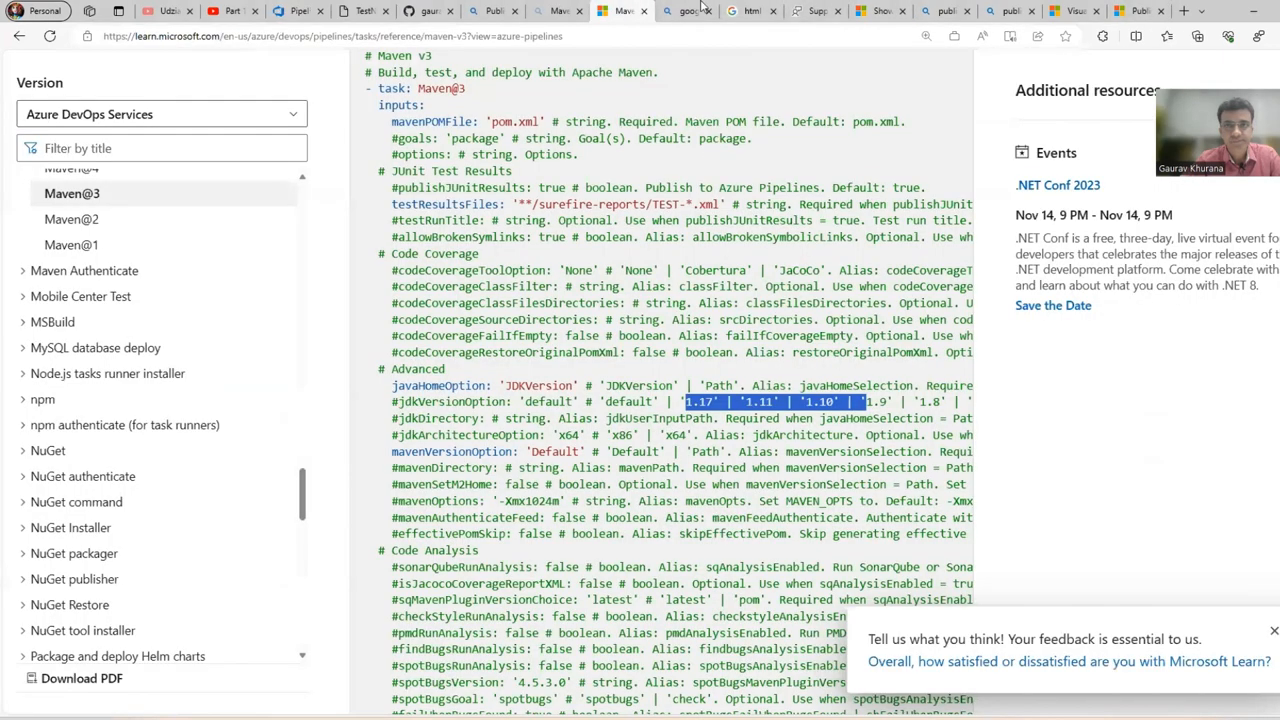
{"action": "left_click", "coordinate": [944, 11]}
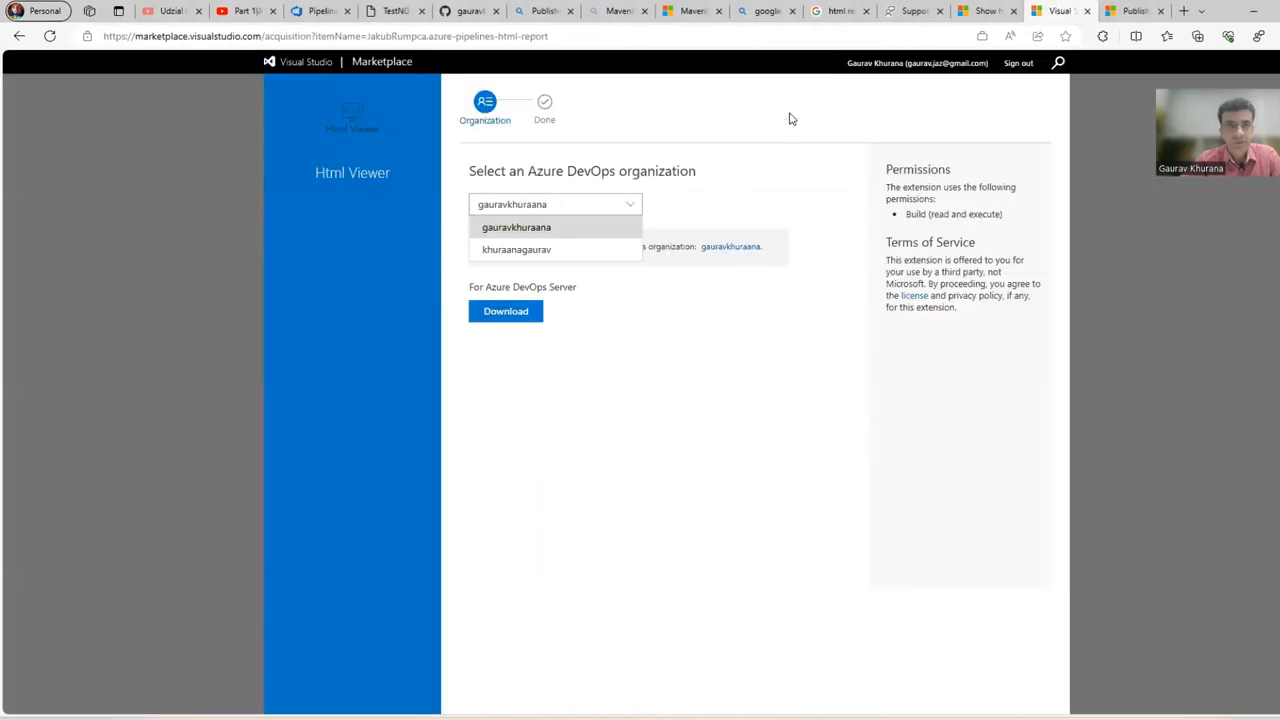
{"action": "left_click", "coordinate": [516, 249]}
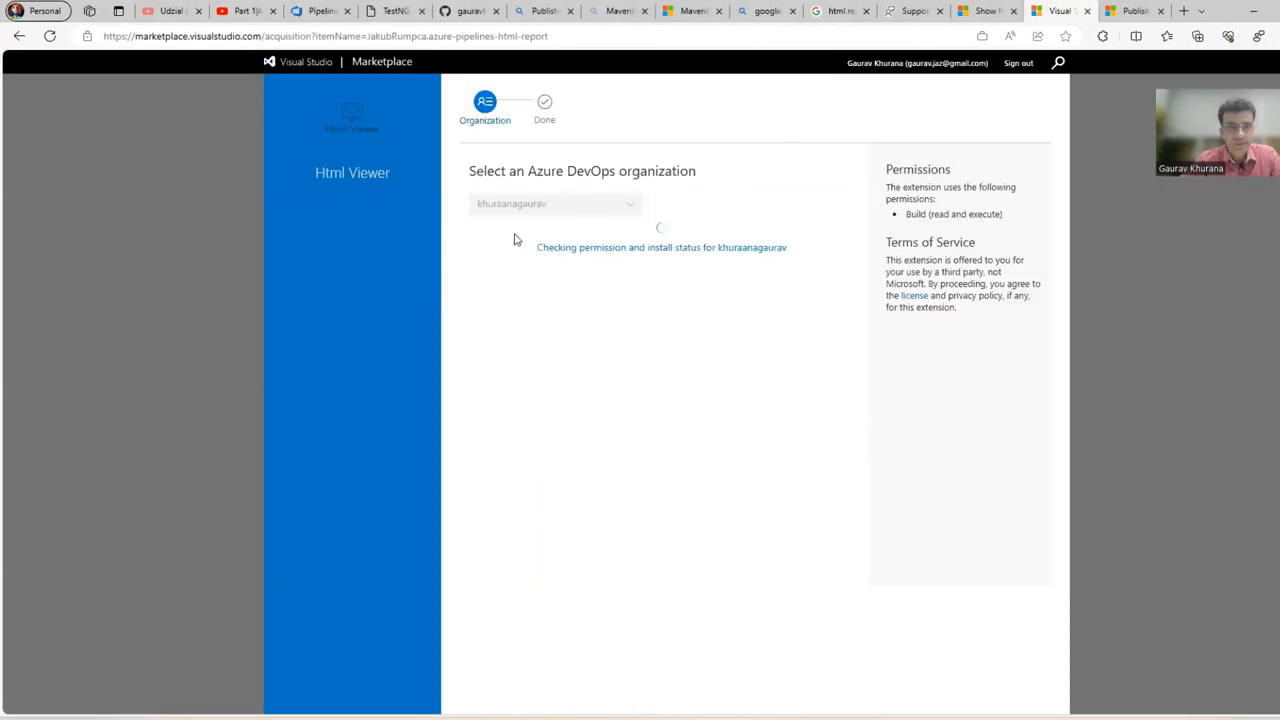
{"action": "mouse_move", "coordinate": [614, 230]}
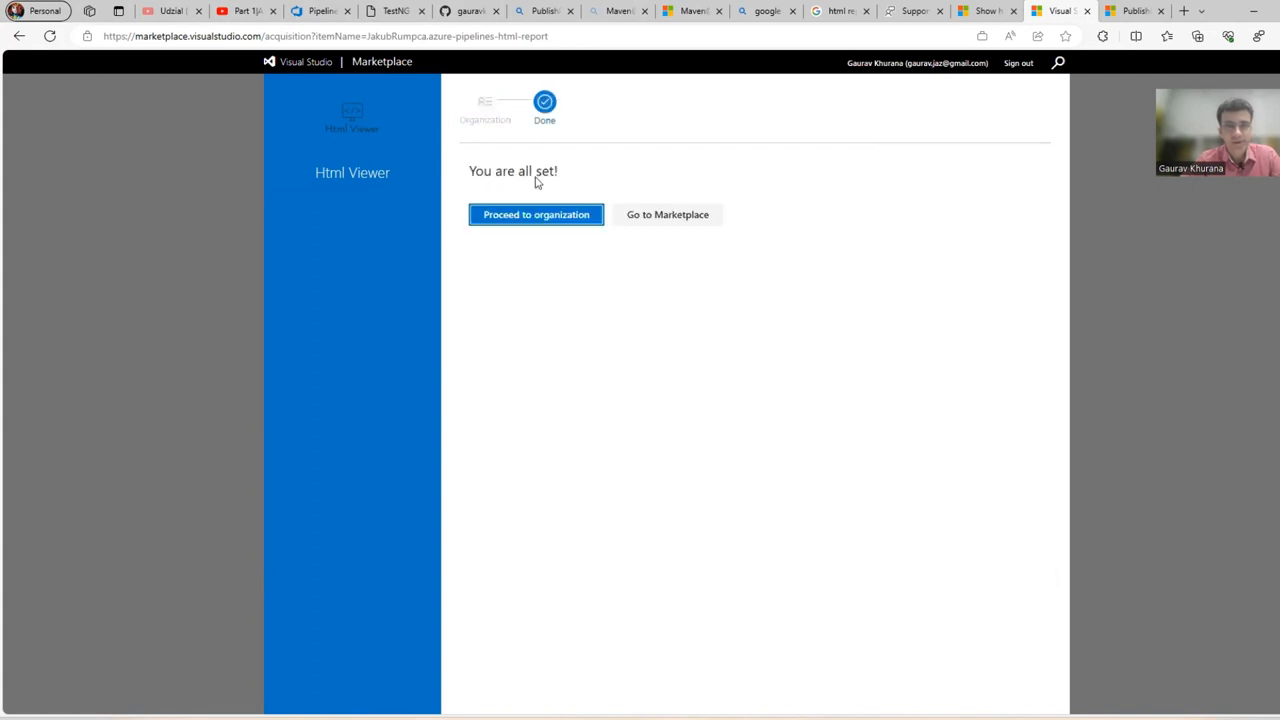
- Proceed to the khuraanagaurav organization and open the JavaConcepts (1) pipeline's runs
{"action": "left_click", "coordinate": [536, 214]}
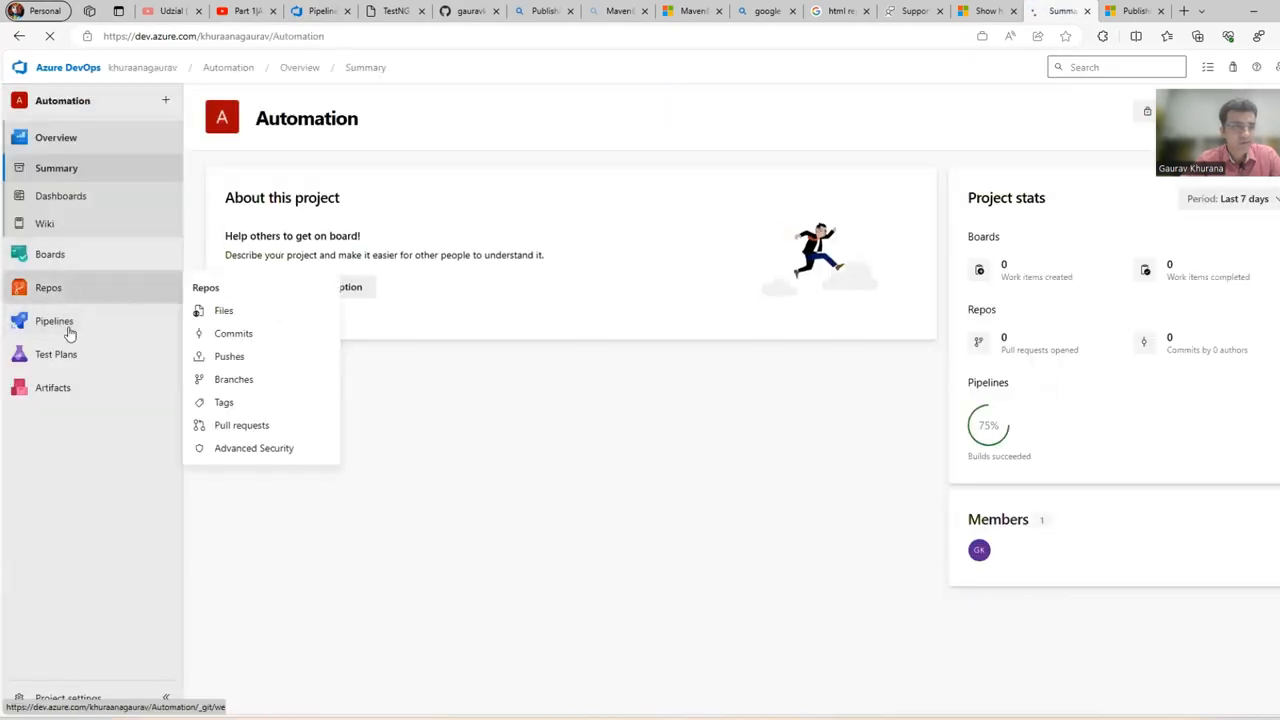
{"action": "left_click", "coordinate": [54, 321]}
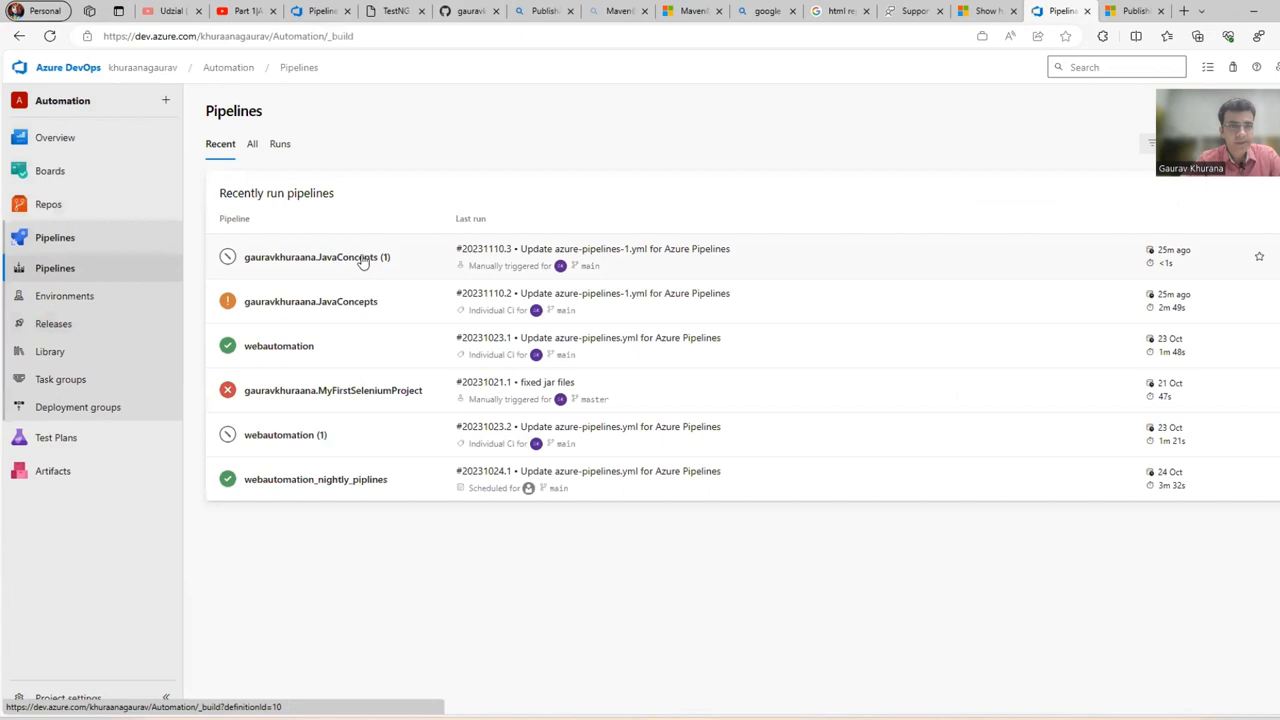
{"action": "left_click", "coordinate": [317, 257]}
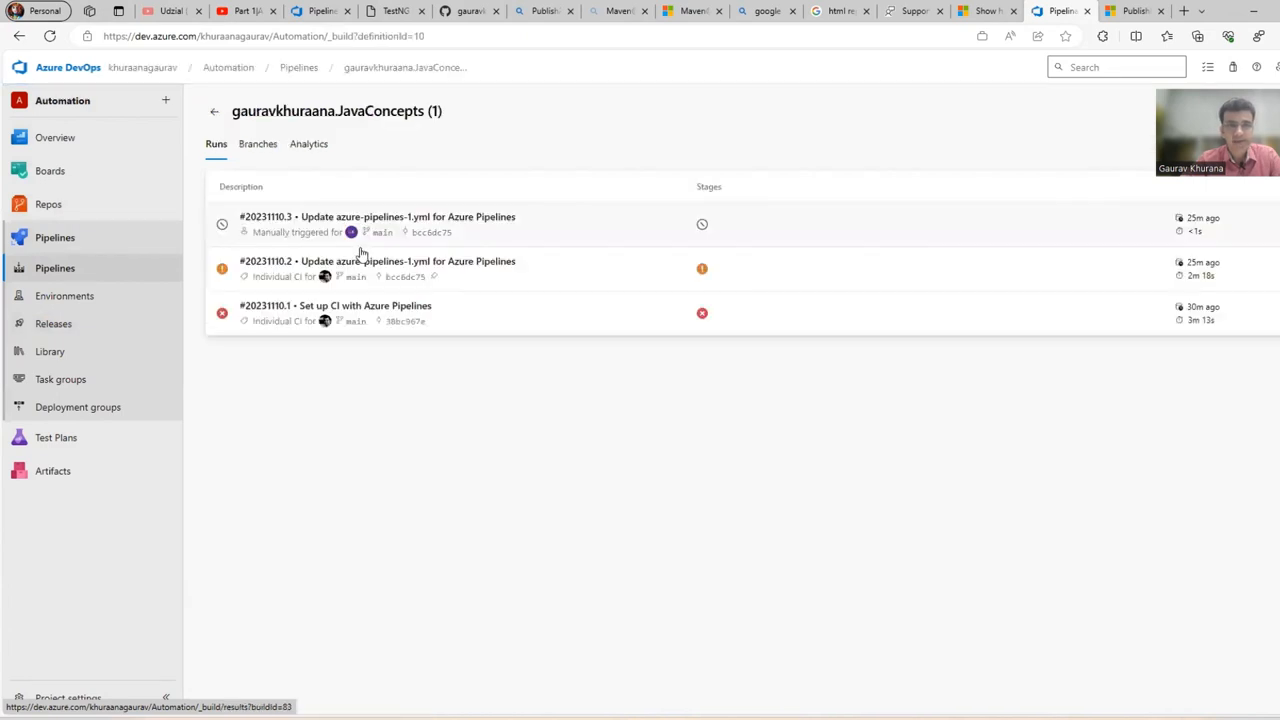
{"action": "mouse_move", "coordinate": [1010, 132]}
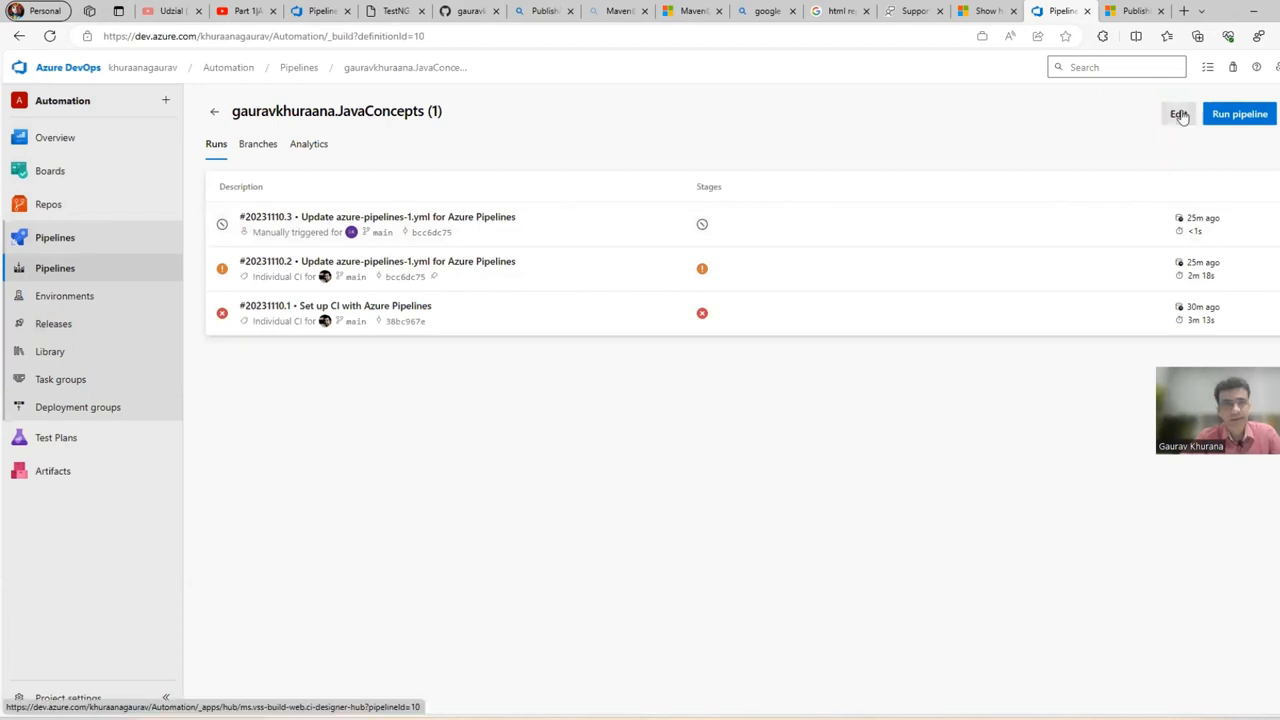
- Edit the pipeline YAML and select the Html Viewer example YAML setup to copy
{"action": "left_click", "coordinate": [1178, 113]}
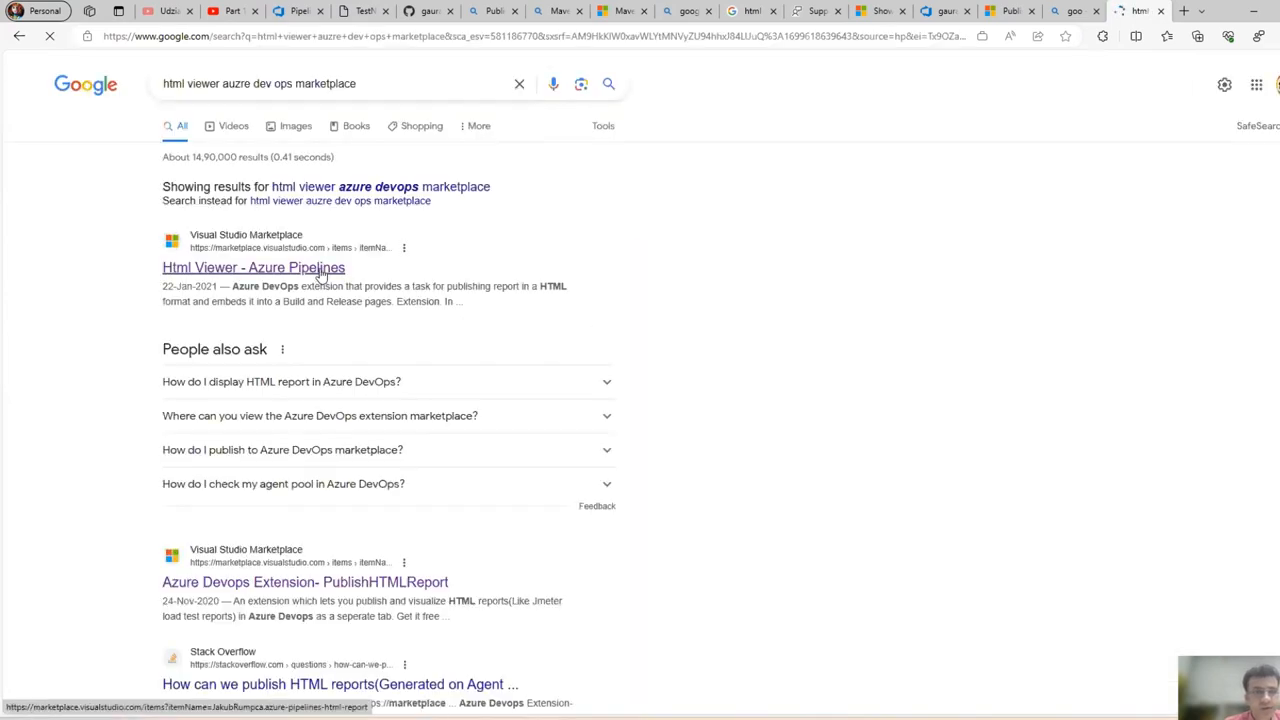
{"action": "left_click", "coordinate": [253, 267]}
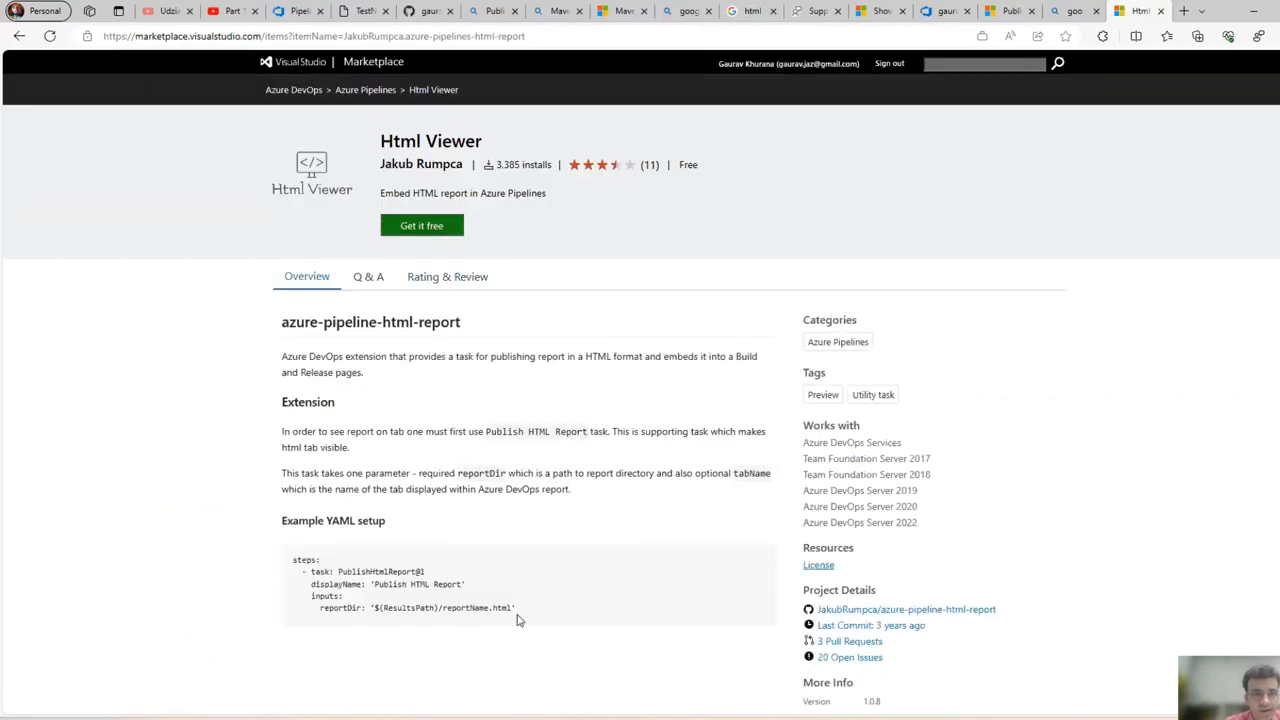
{"action": "left_click_drag", "start_coordinate": [305, 571], "coordinate": [517, 608]}
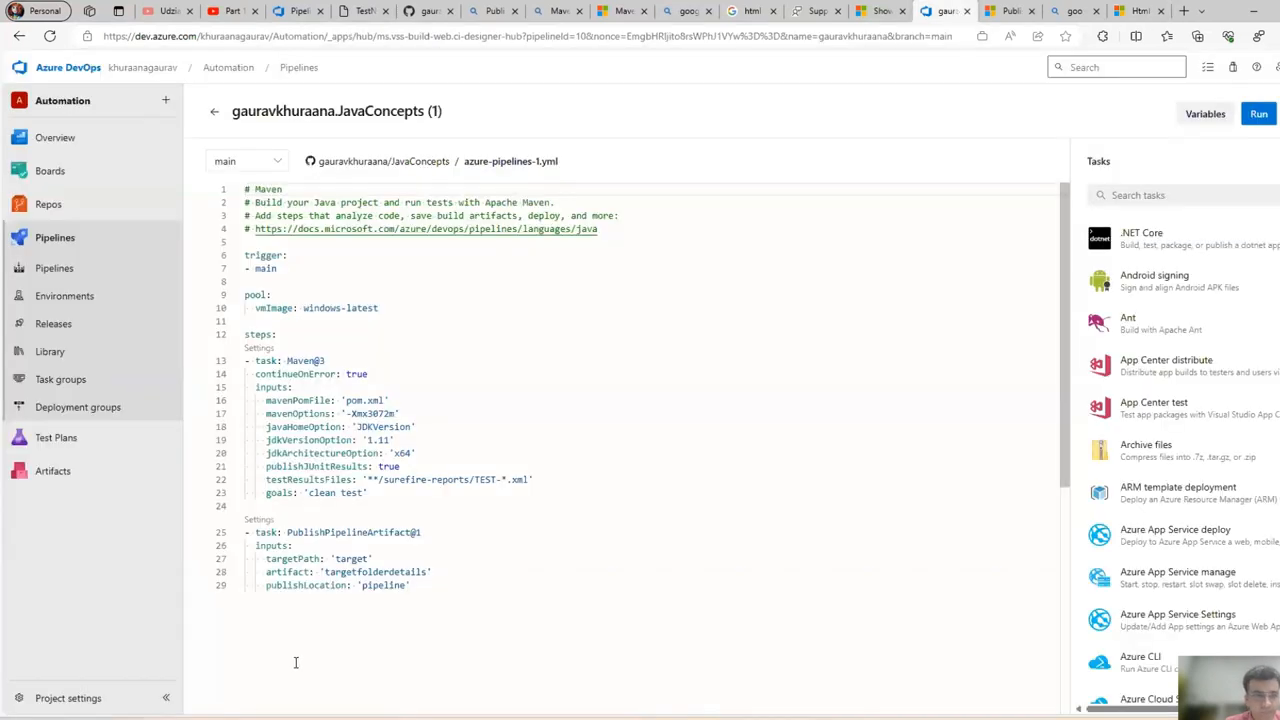
- Paste the example PublishHtmlReport@1 task under the artifact step in the YAML
{"action": "type", "text": "fileSharePath:"}
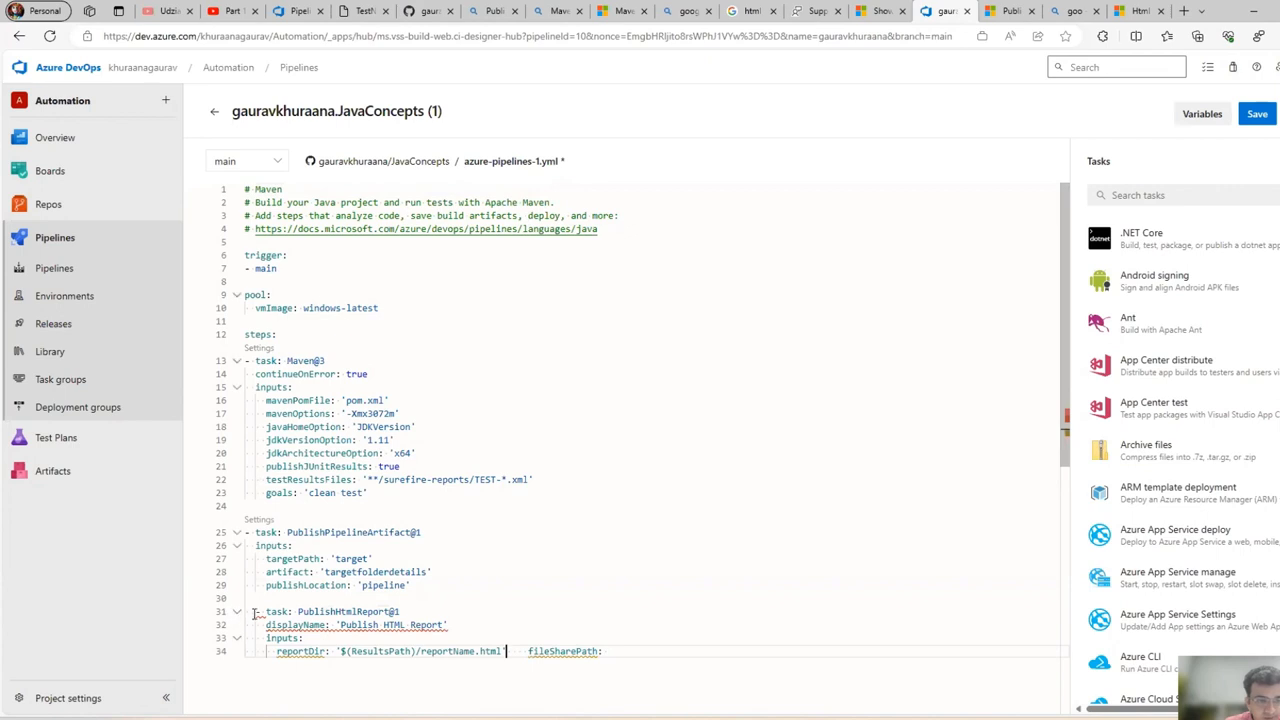
{"action": "left_click", "coordinate": [237, 611]}
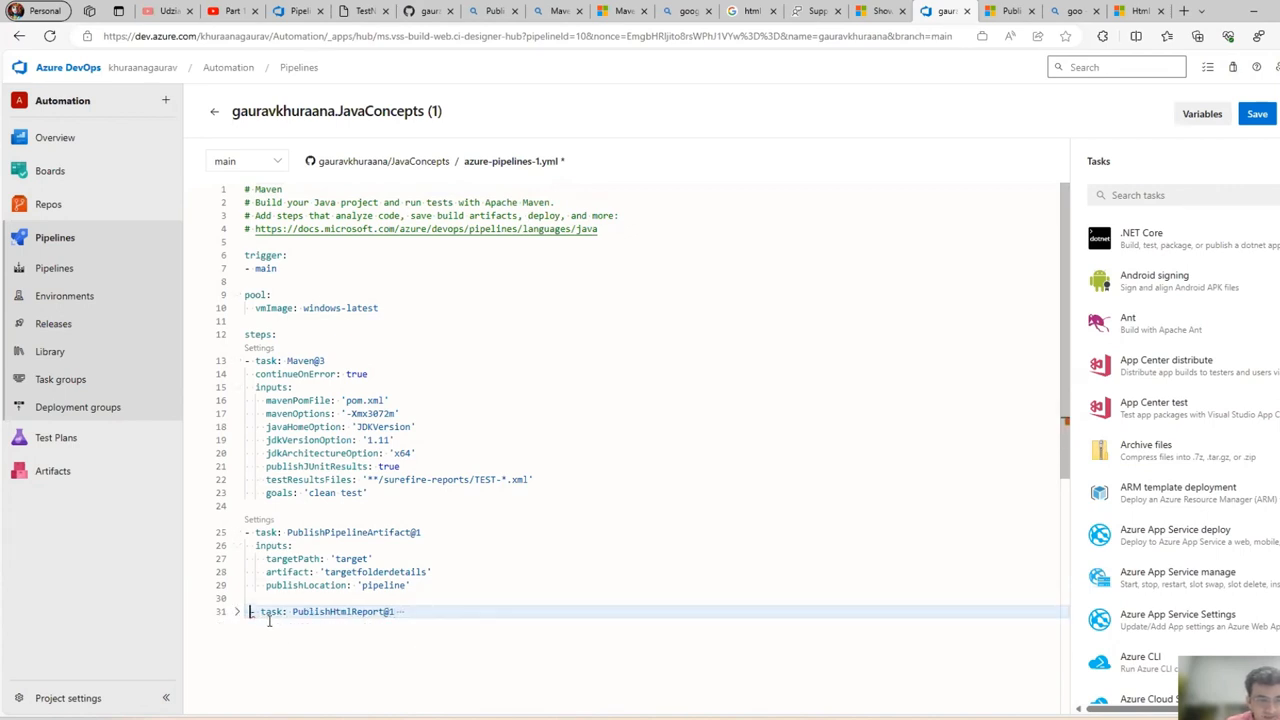
{"action": "left_click", "coordinate": [237, 611]}
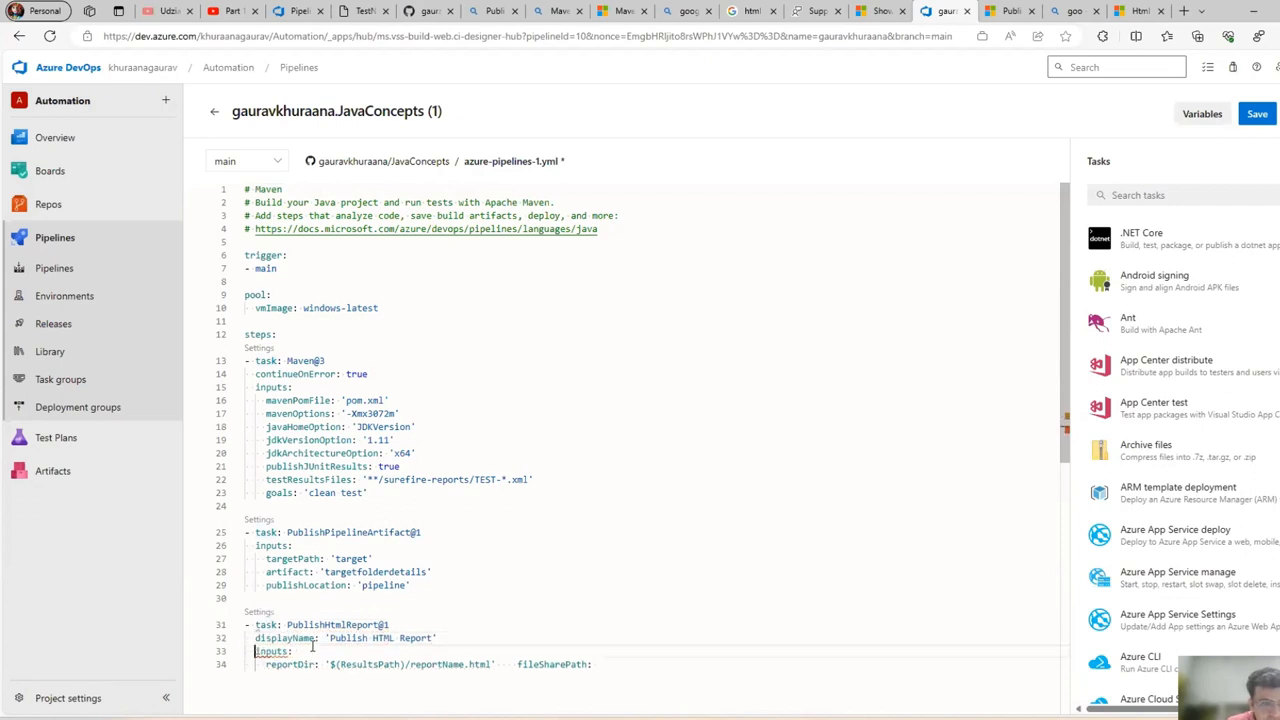
- Remove fileSharePath, rename displayName to 'HTML Report', and set reportDir to 'target/'
{"action": "double_click", "coordinate": [552, 664]}
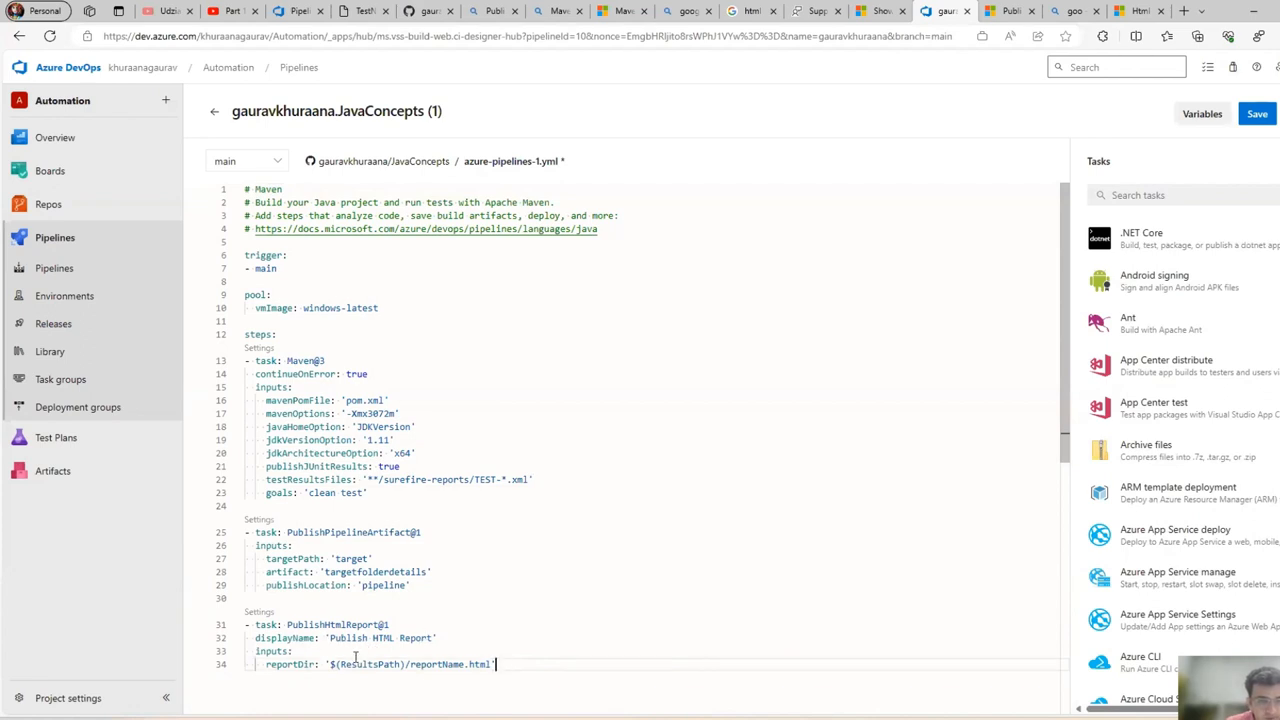
{"action": "double_click", "coordinate": [344, 638]}
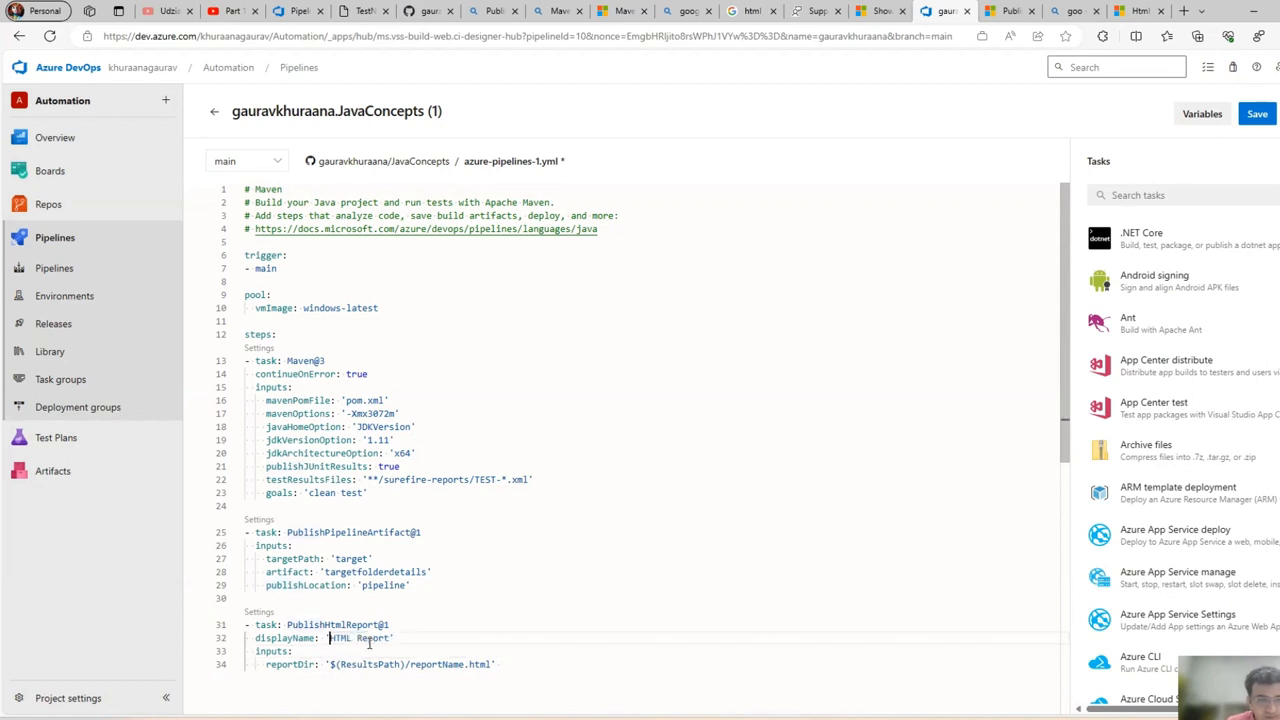
{"action": "double_click", "coordinate": [336, 624]}
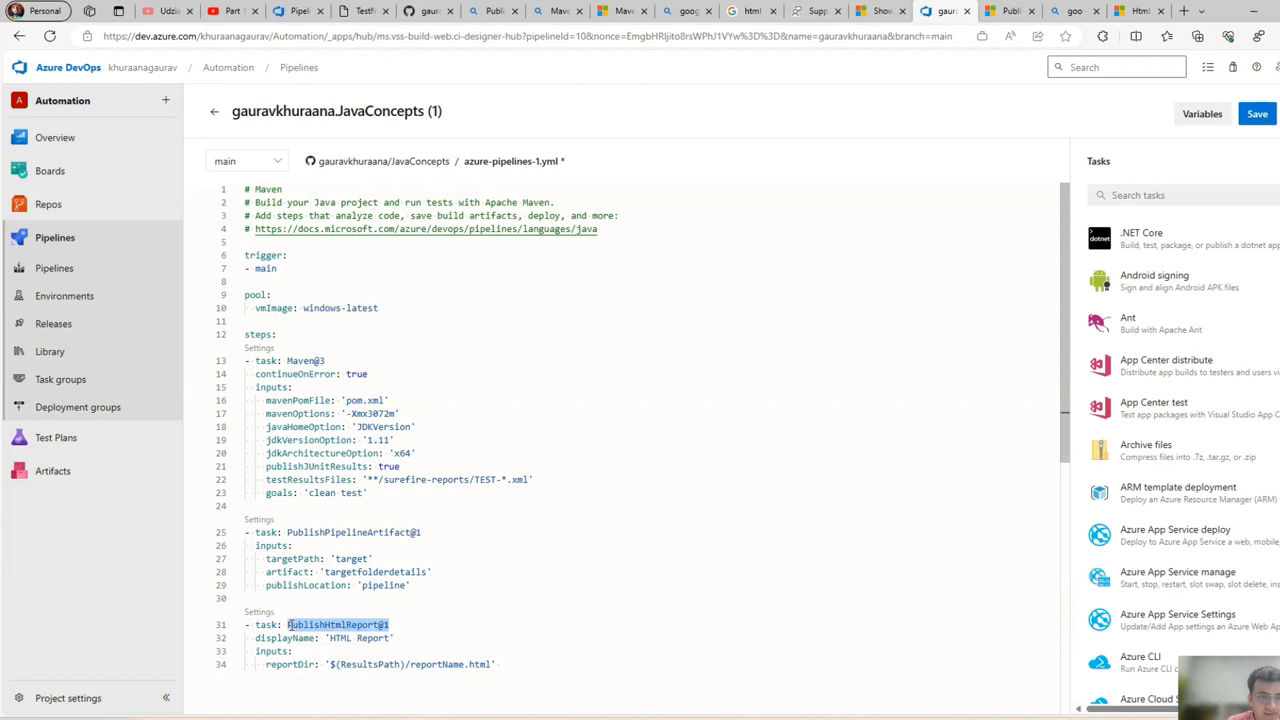
{"action": "mouse_move", "coordinate": [765, 540]}
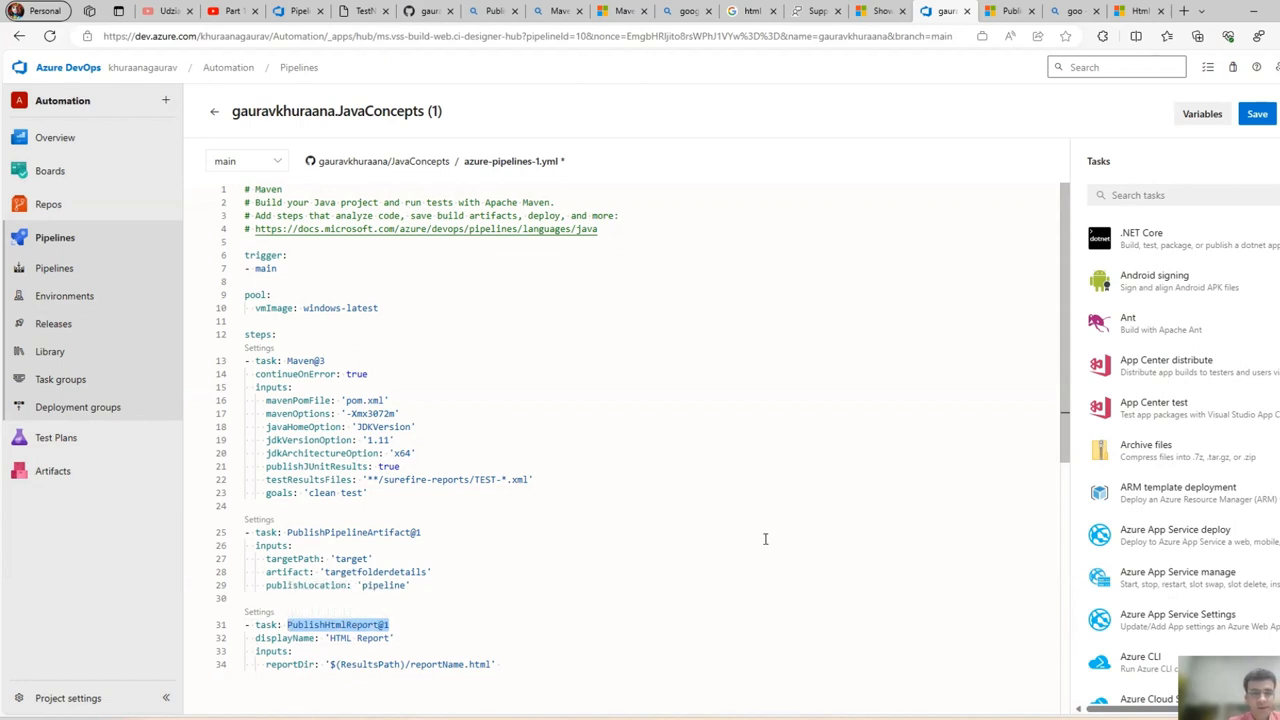
{"action": "mouse_move", "coordinate": [398, 604]}
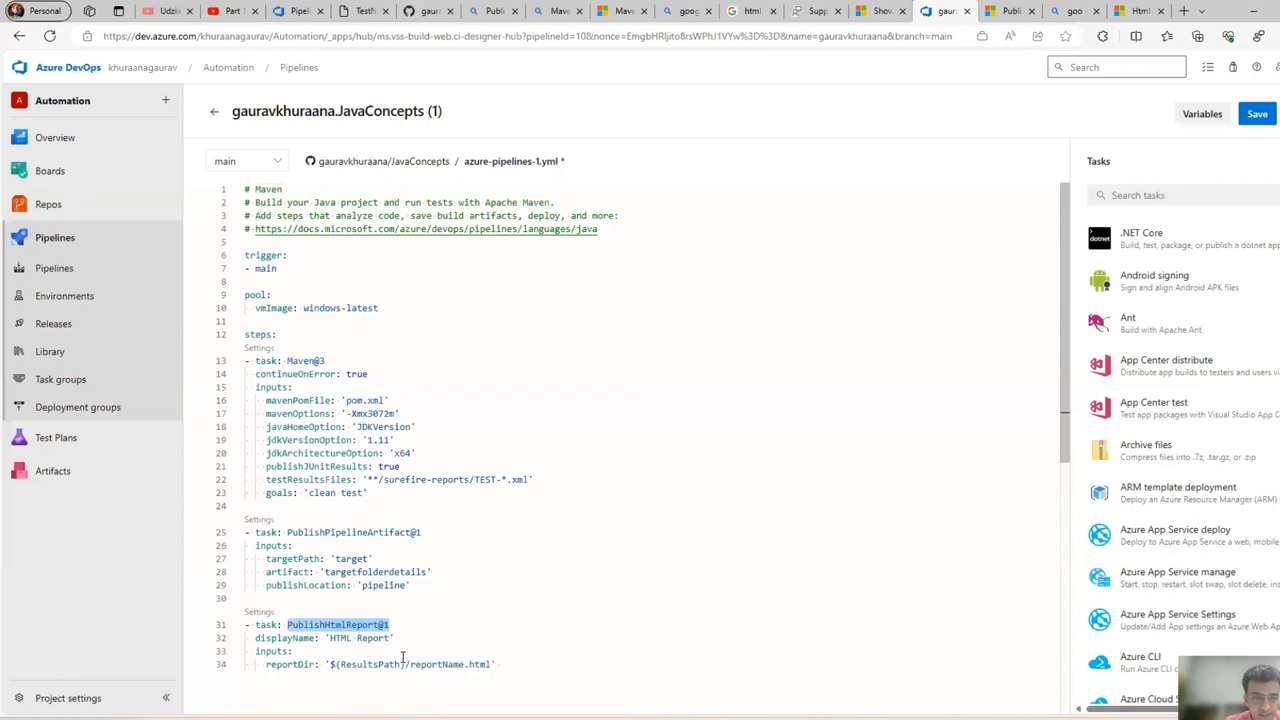
{"action": "double_click", "coordinate": [410, 664]}
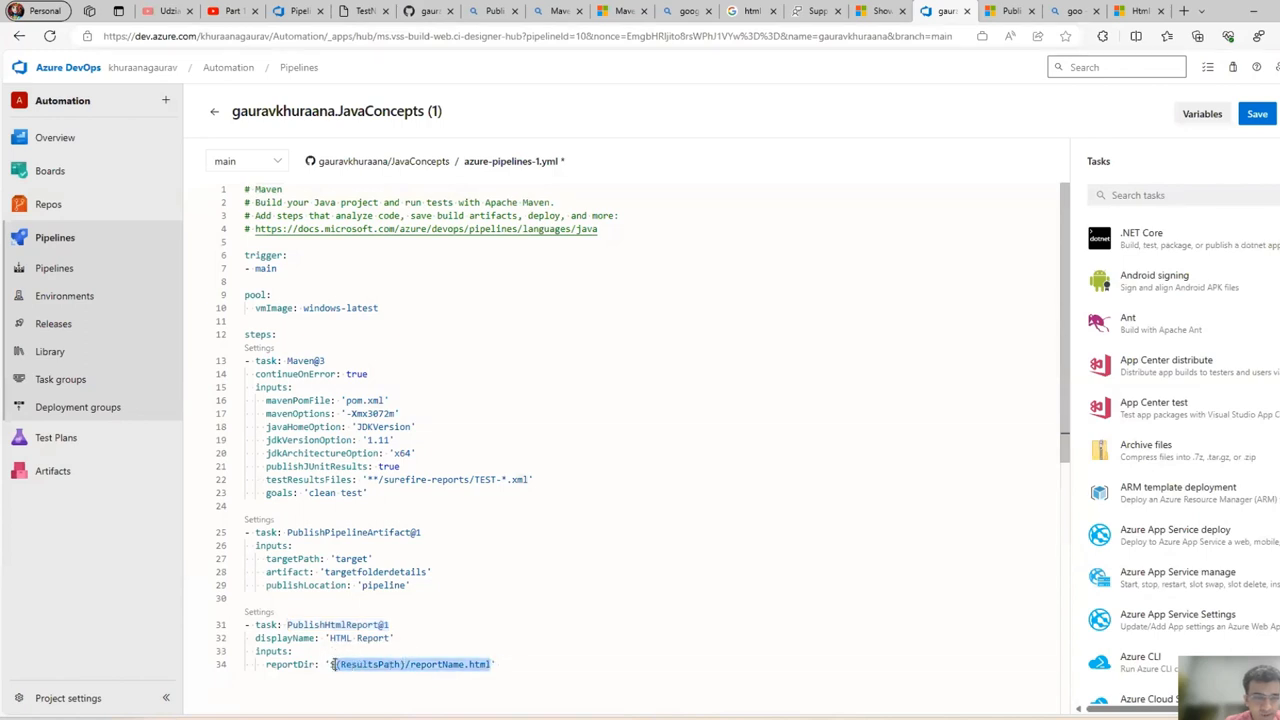
{"action": "type", "text": "target'"}
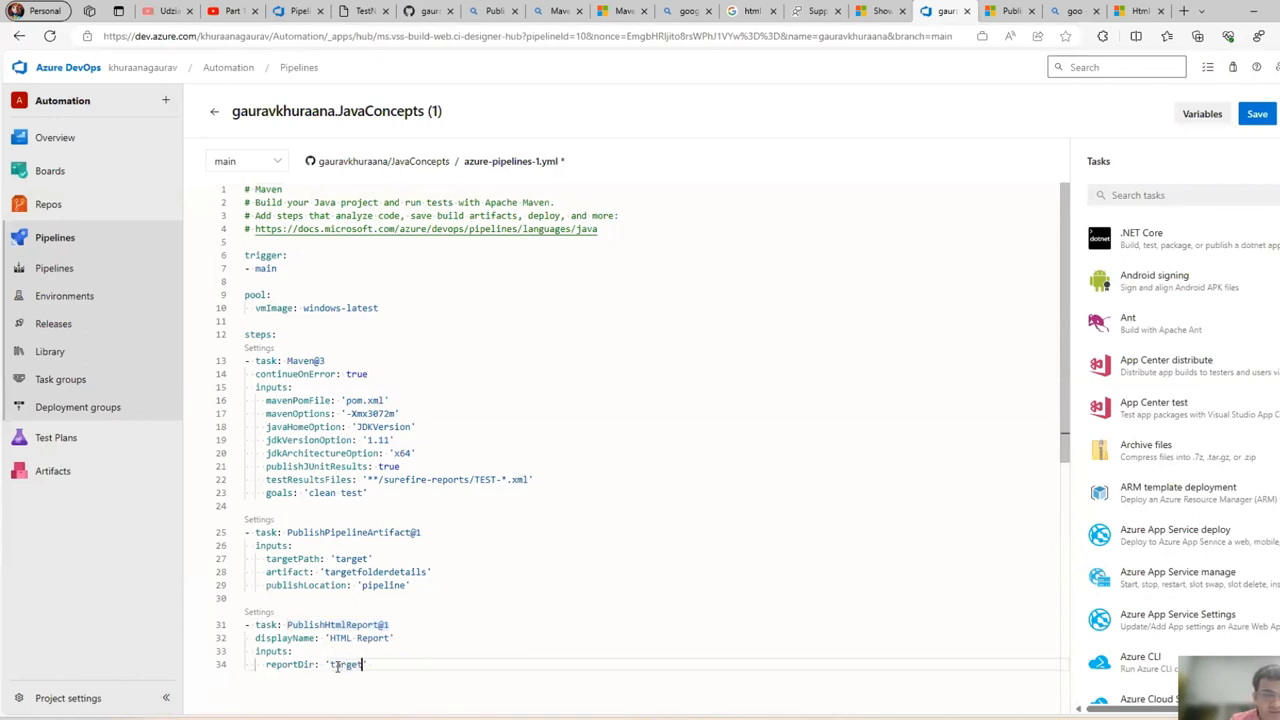
{"action": "type", "text": "/"}
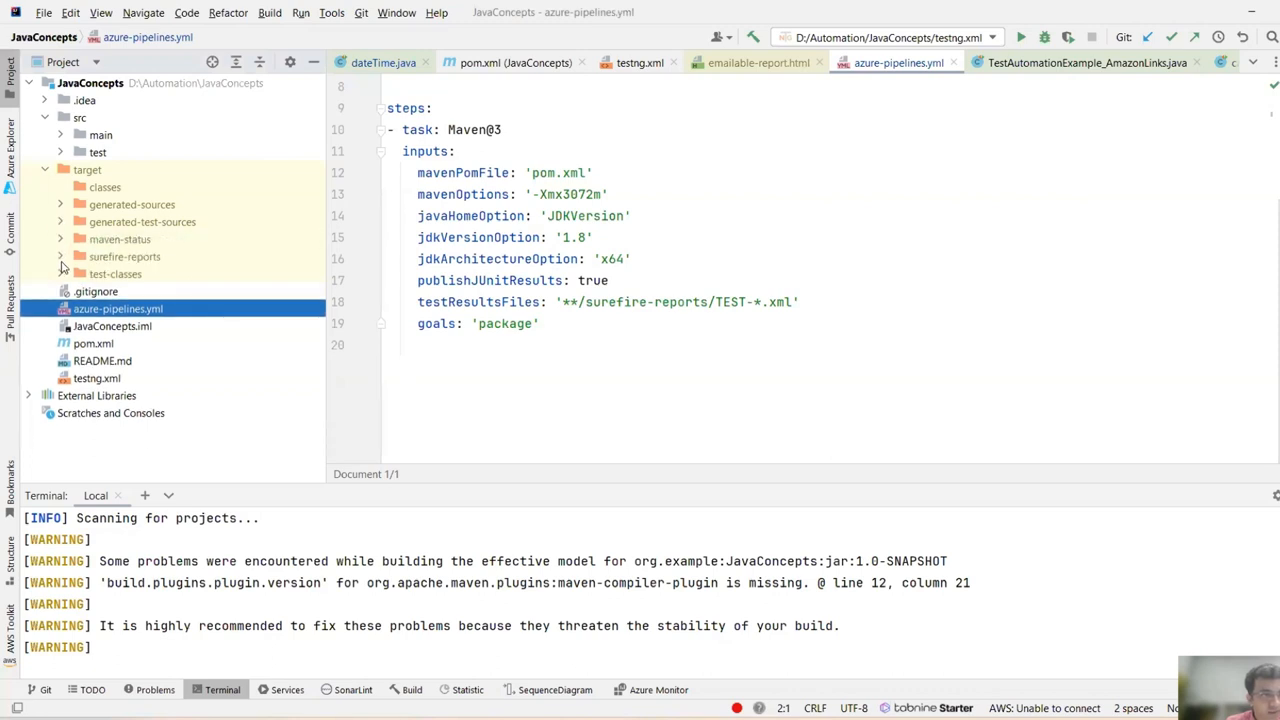
- Expand target > surefire-reports in IntelliJ to find emailable-report.html
{"action": "left_click", "coordinate": [61, 256]}
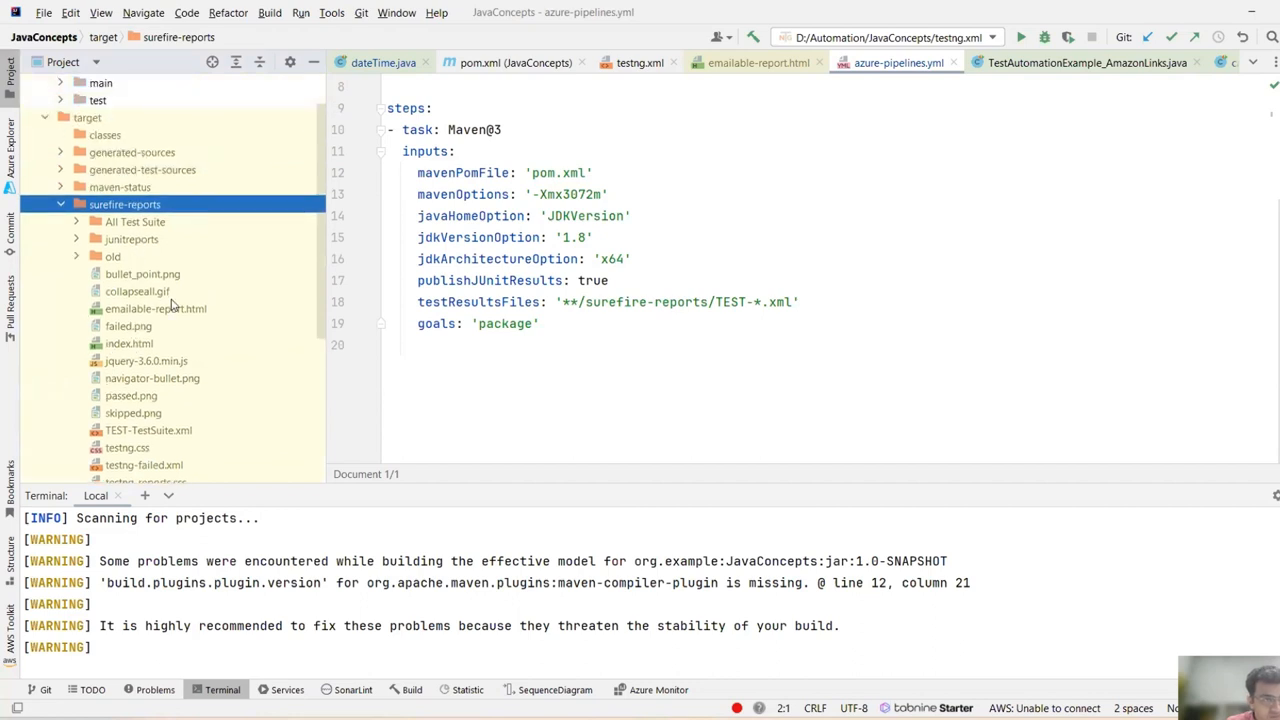
{"action": "mouse_move", "coordinate": [177, 315]}
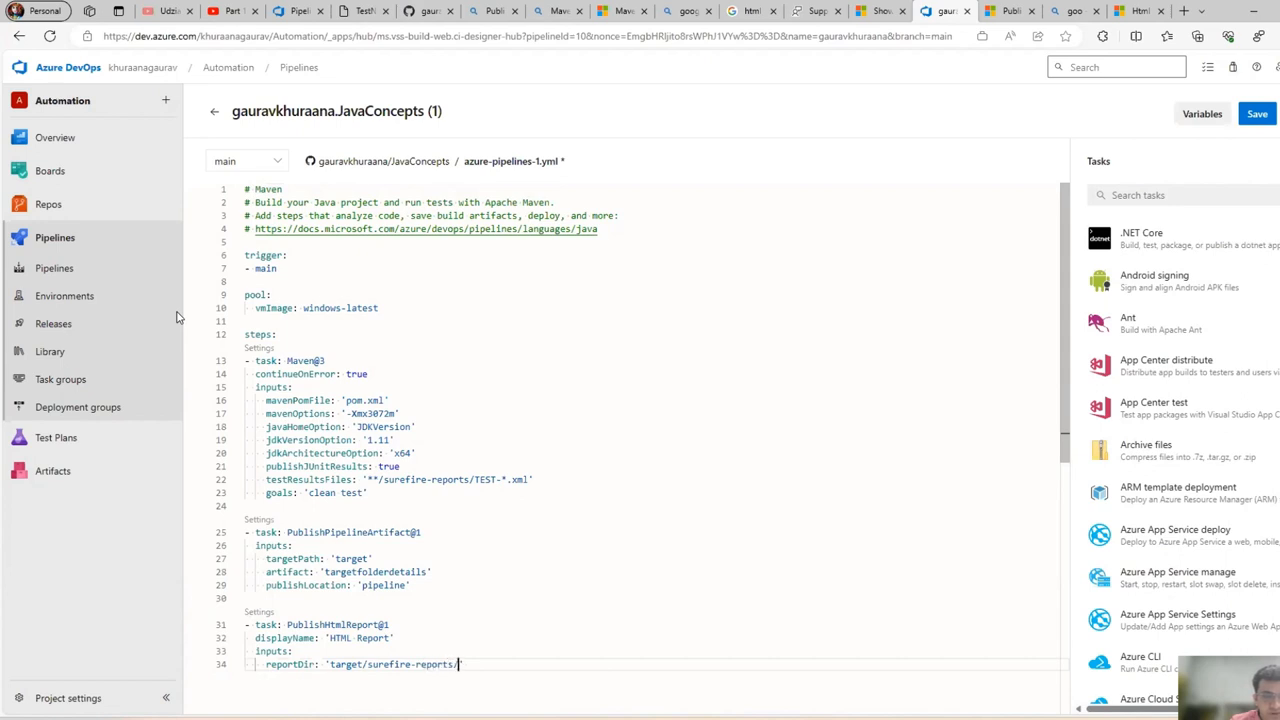
- Complete reportDir as target/surefire-reports/emailable-report.html
{"action": "type", "text": "emailable"}
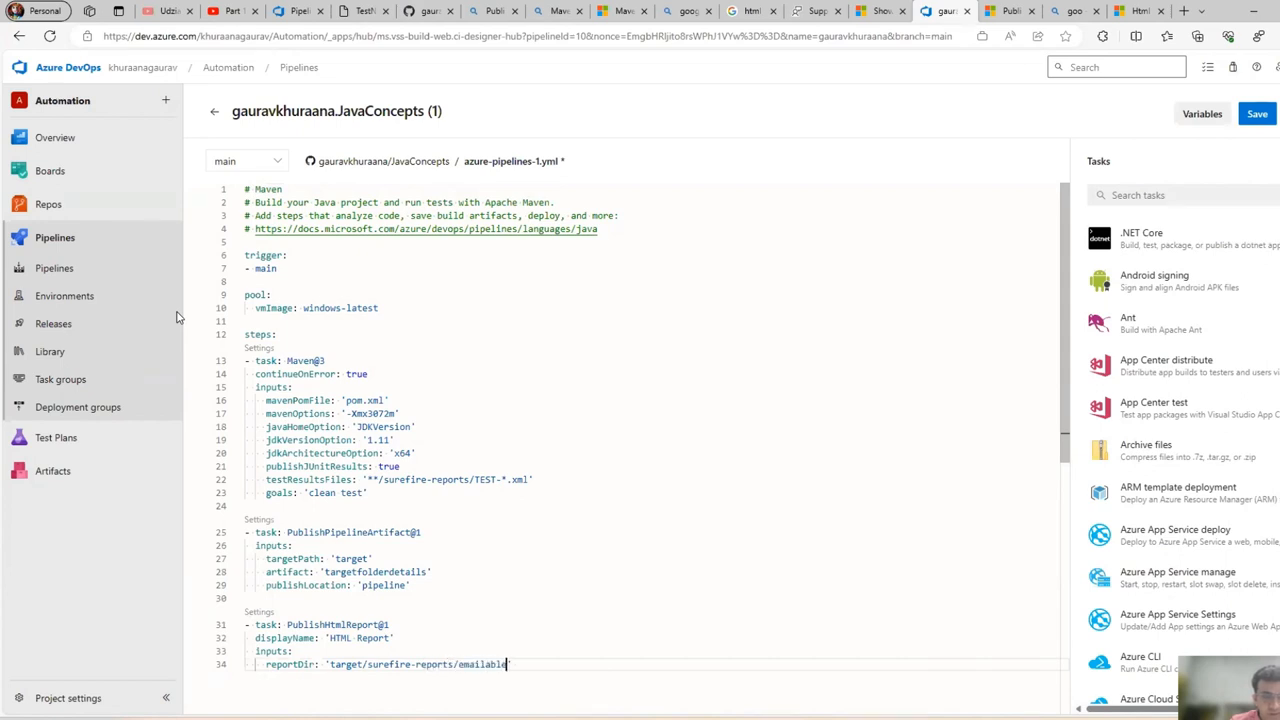
{"action": "type", "text": "-repo"}
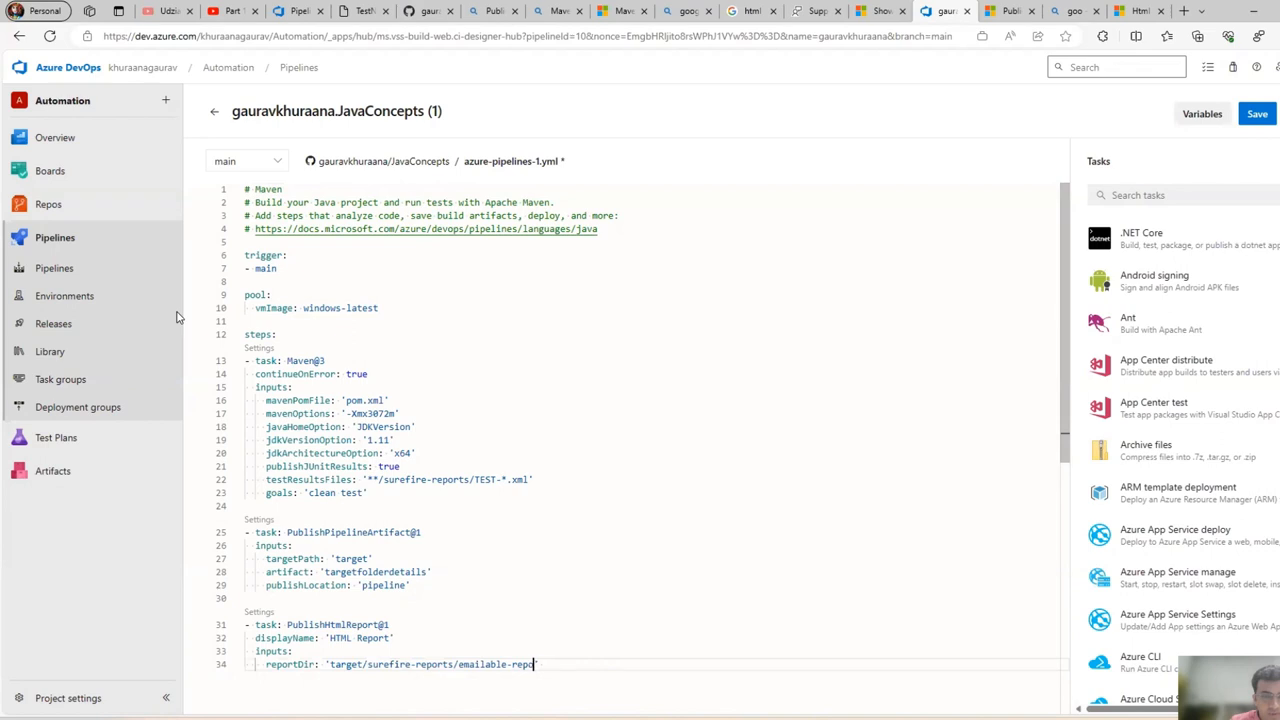
{"action": "type", "text": ".html"}
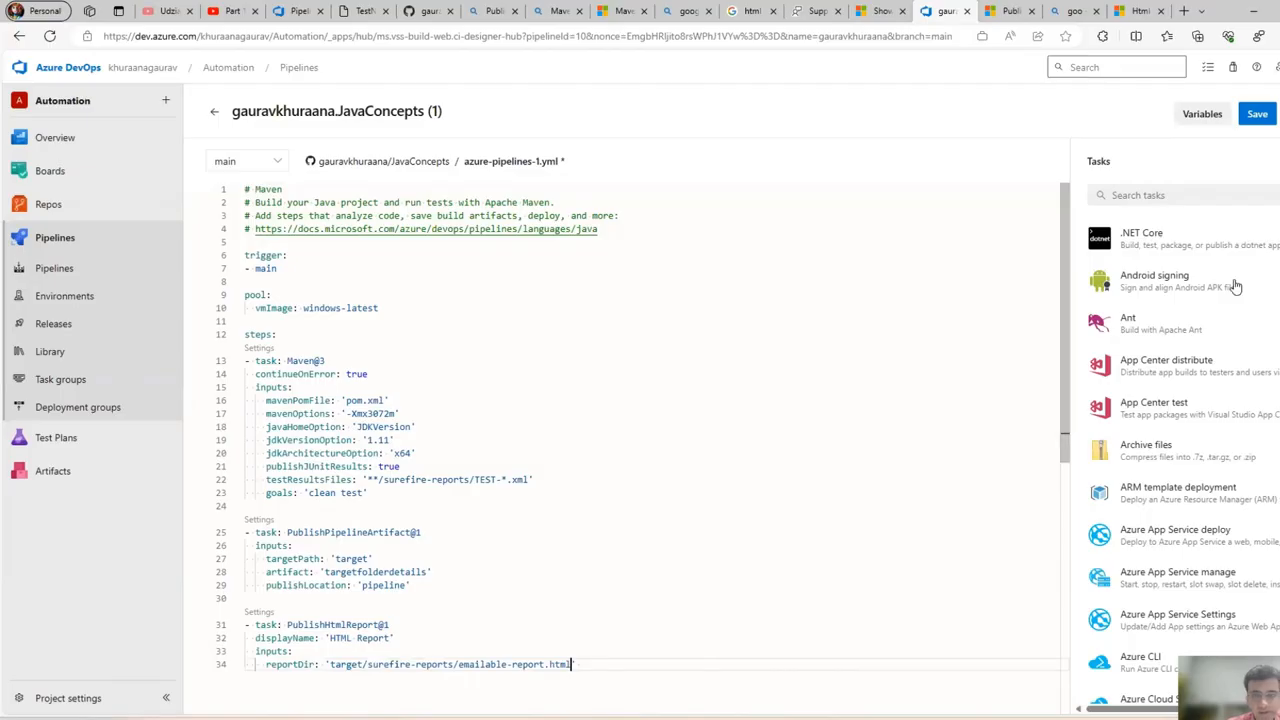
- Commit azure-pipelines-1.yml directly to main with the default commit message
{"action": "left_click", "coordinate": [1257, 113]}
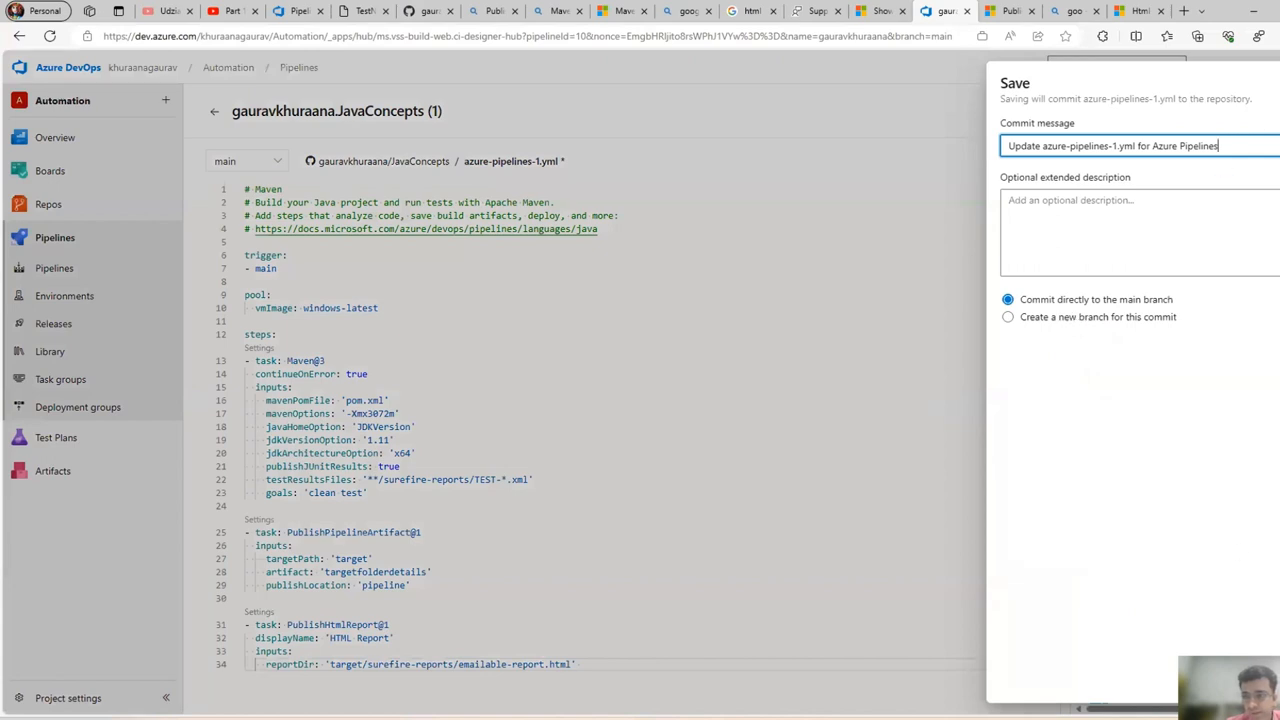
{"action": "left_click", "coordinate": [1117, 63]}
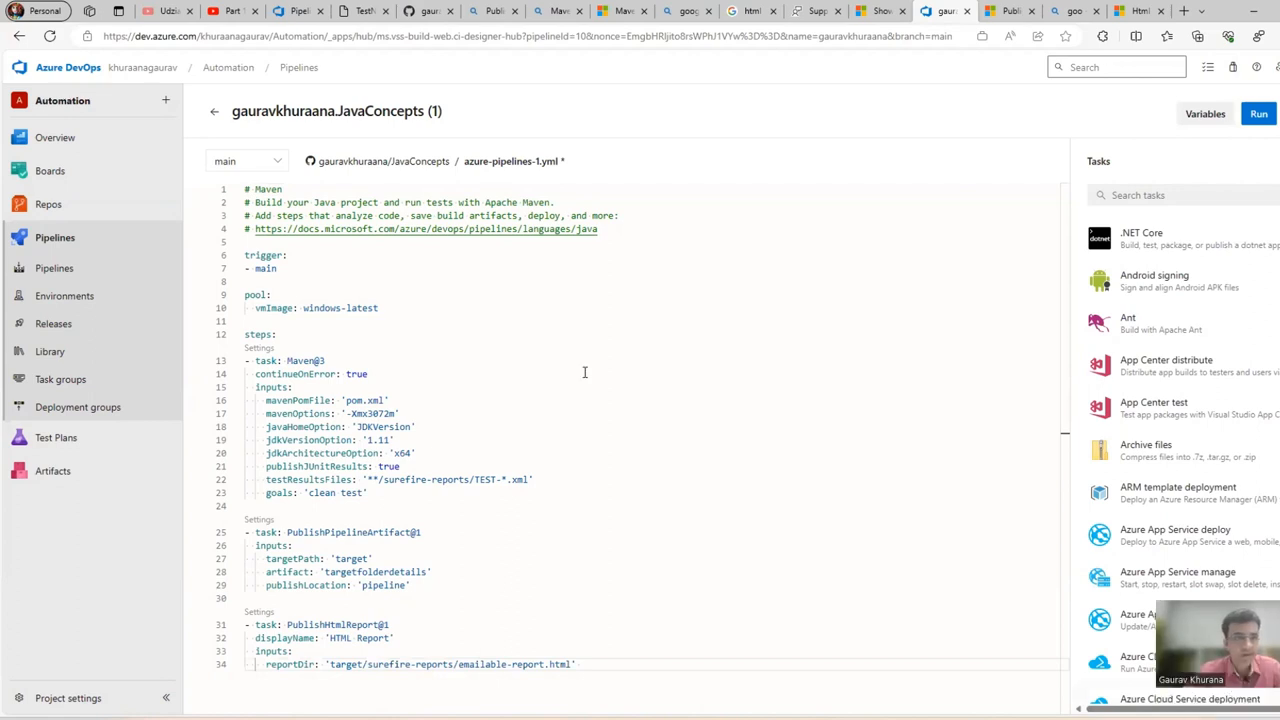
{"action": "double_click", "coordinate": [266, 268]}
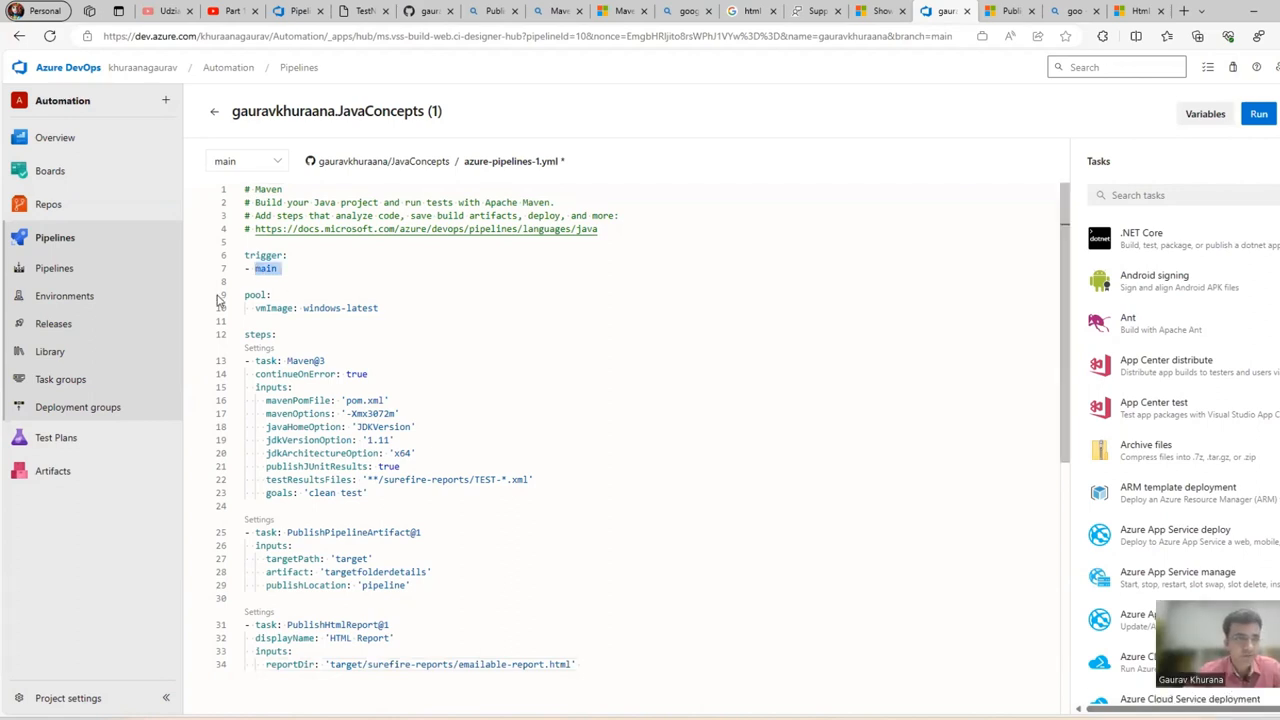
- Open the newest run #20231110.4 of the gauravkhuraana.JavaConcepts (1) pipeline
{"action": "left_click", "coordinate": [54, 268]}
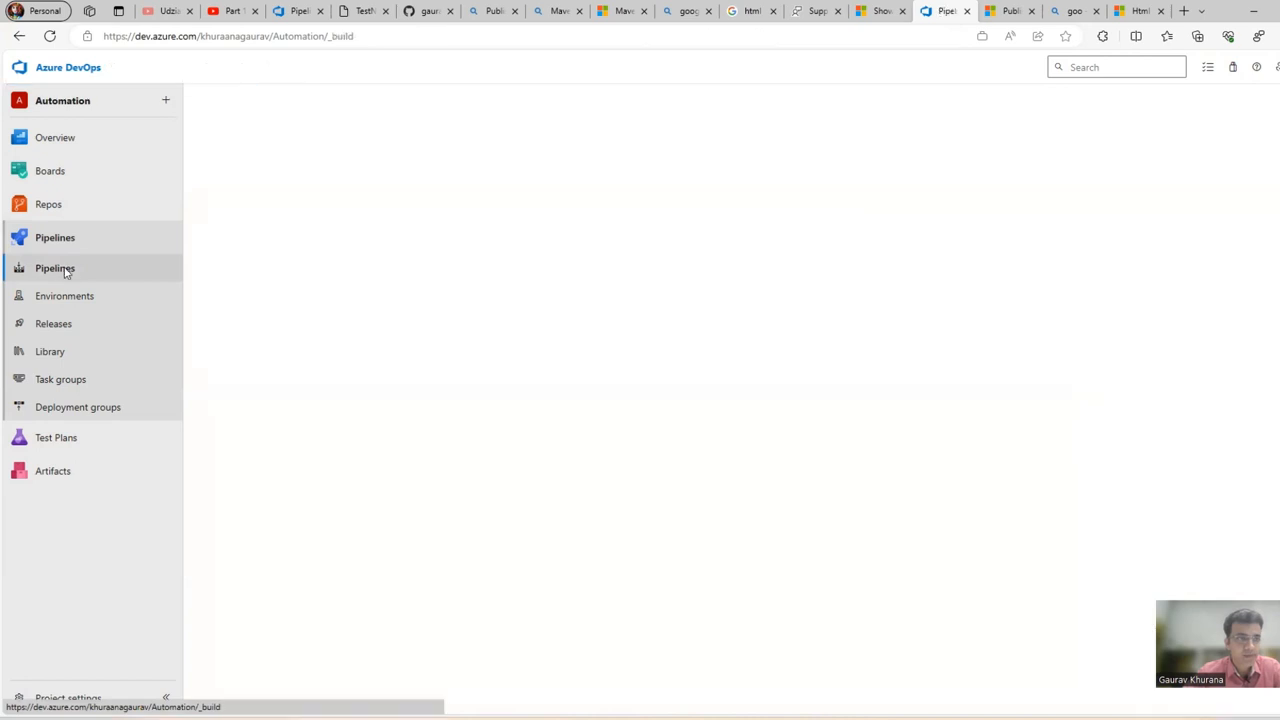
{"action": "left_click", "coordinate": [55, 268]}
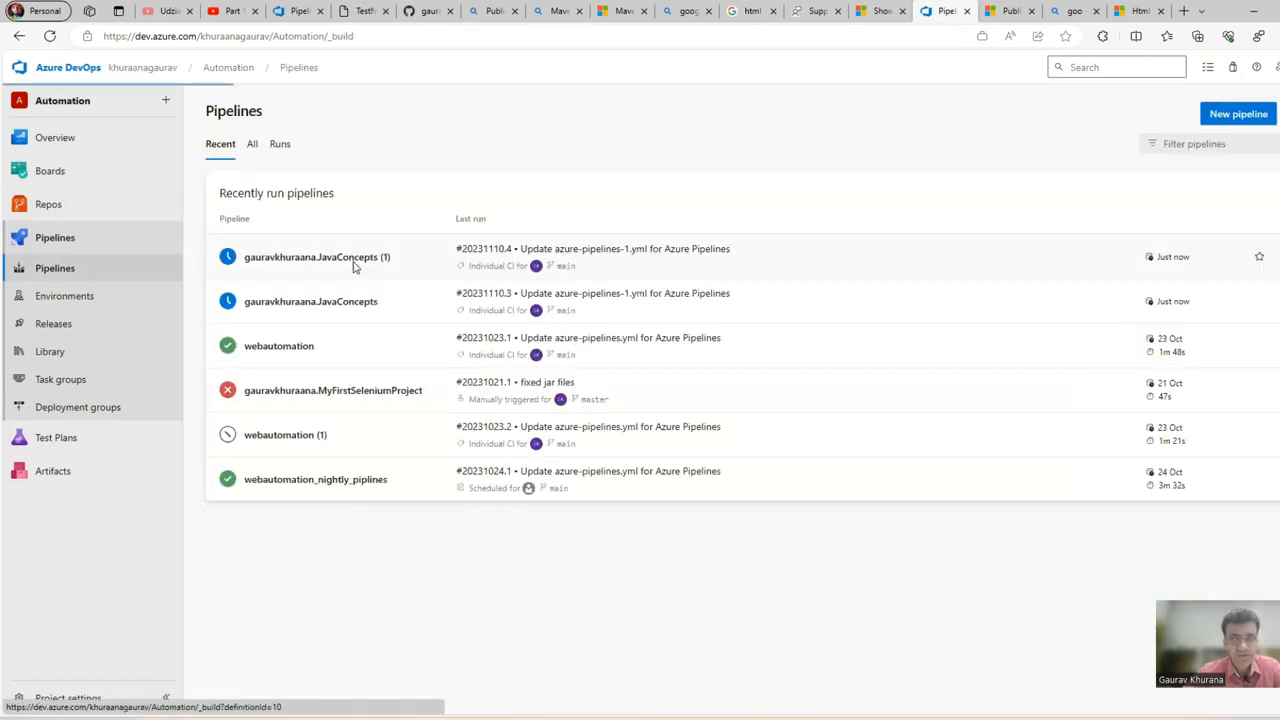
{"action": "left_click", "coordinate": [316, 257]}
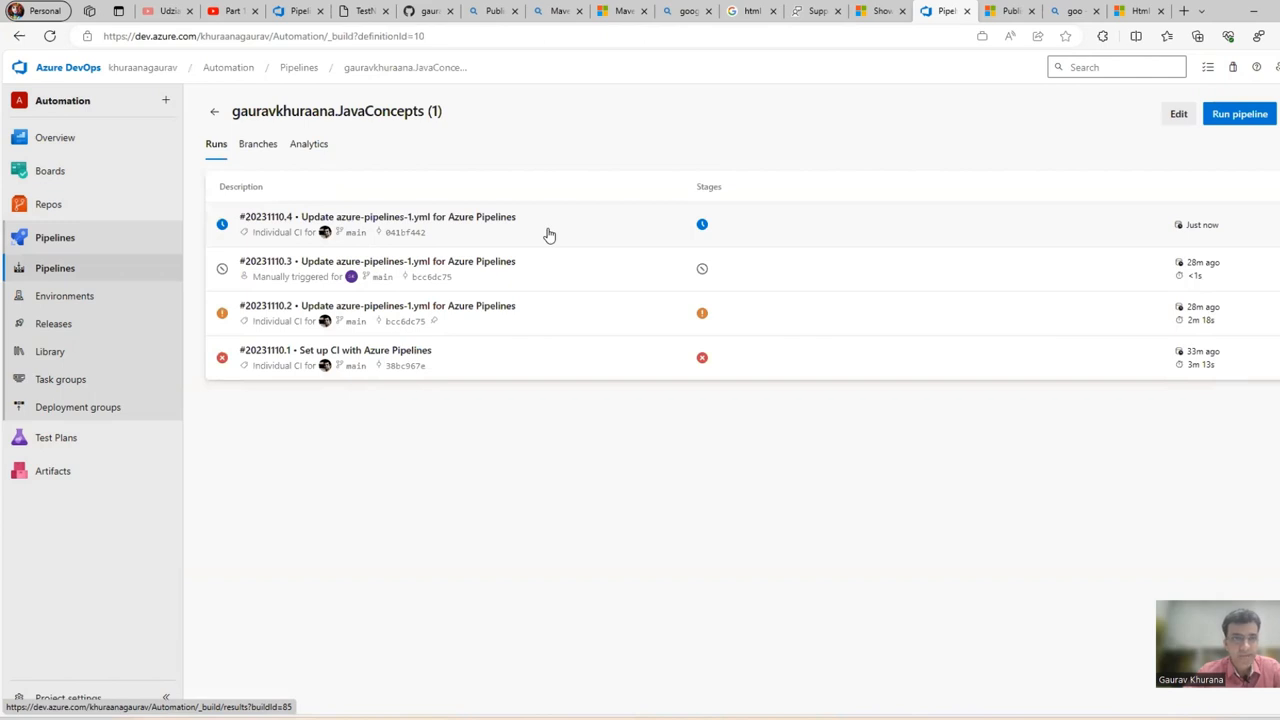
{"action": "left_click", "coordinate": [377, 216]}
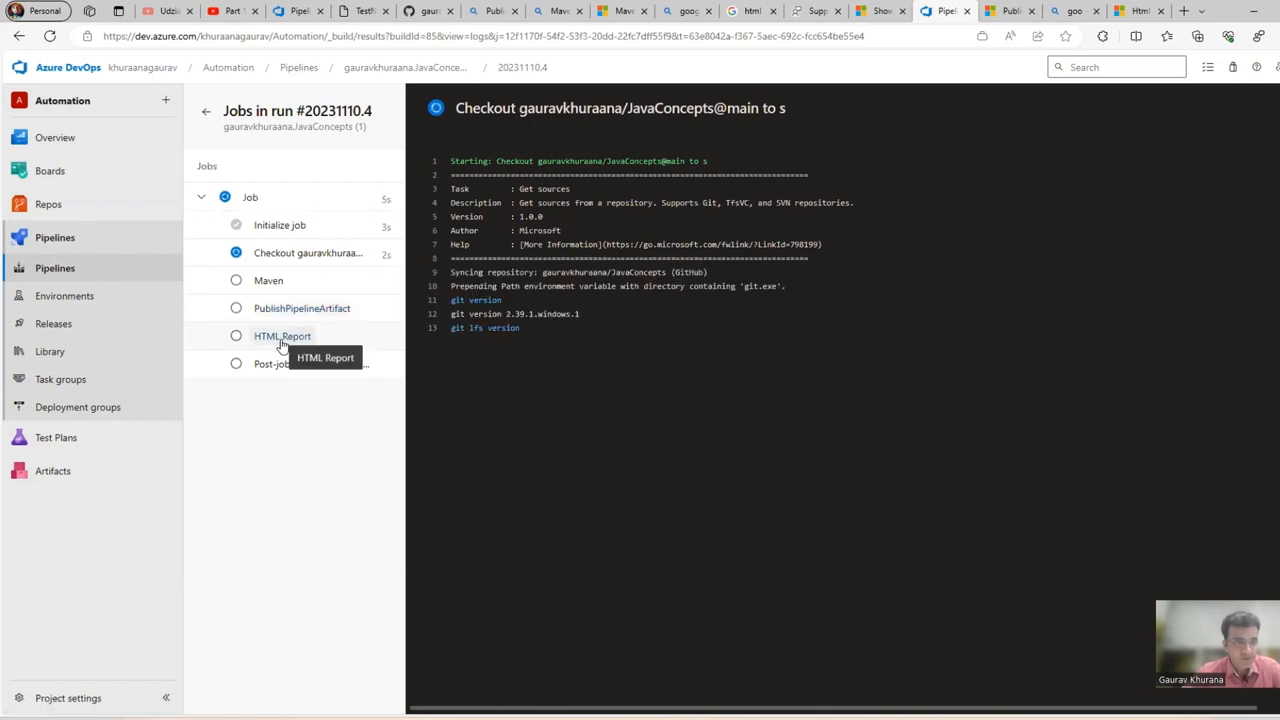
- Follow the job step logs, including the HTML Report step, as the run builds
{"action": "left_click", "coordinate": [282, 335]}
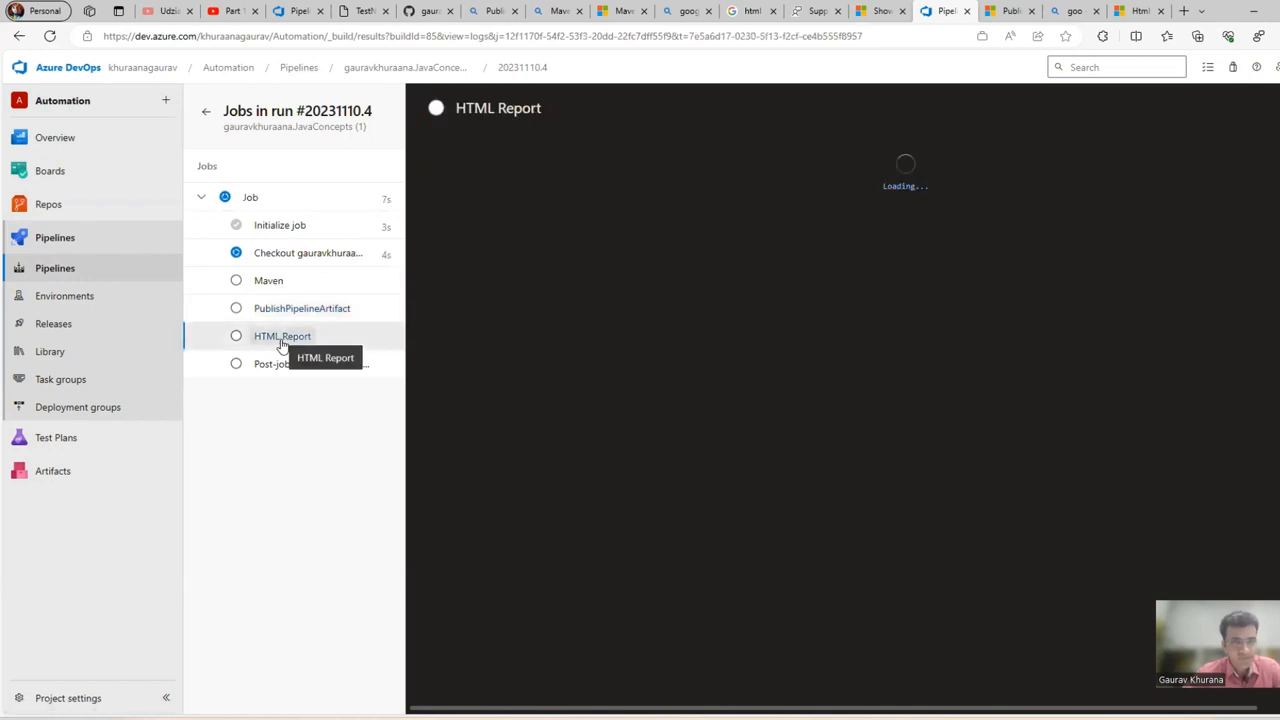
{"action": "left_click", "coordinate": [308, 252]}
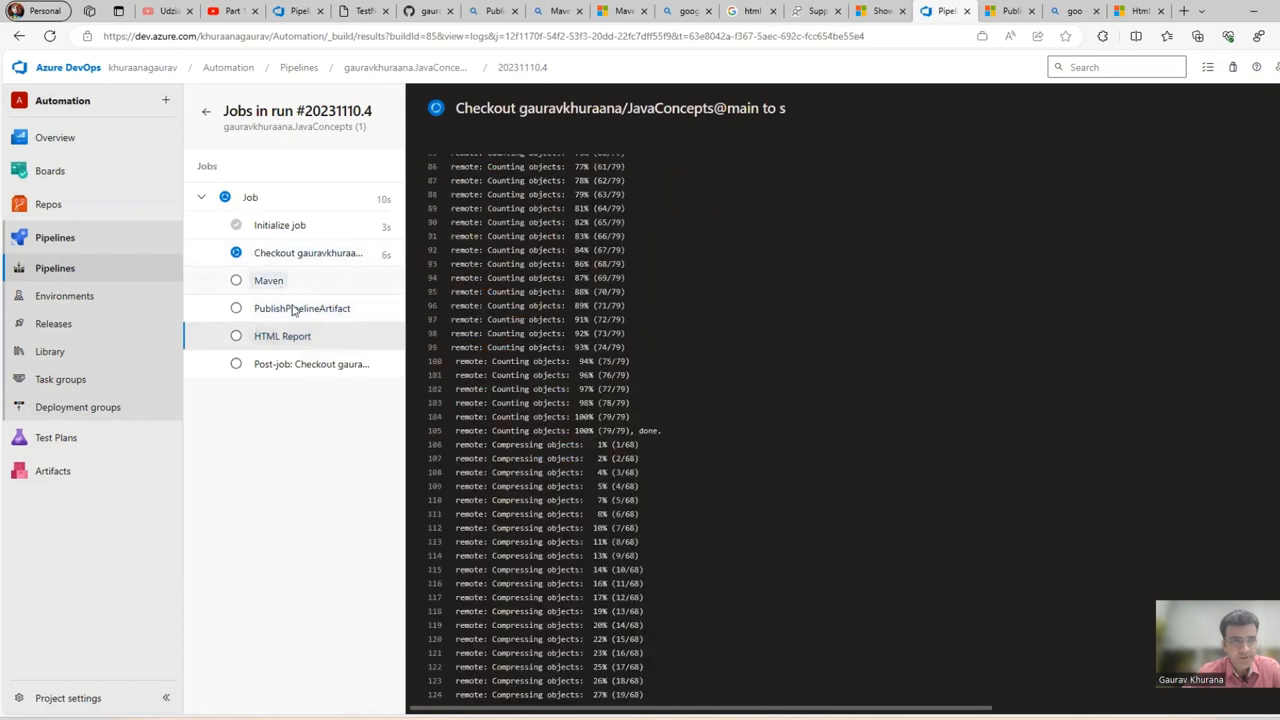
{"action": "left_click", "coordinate": [268, 280]}
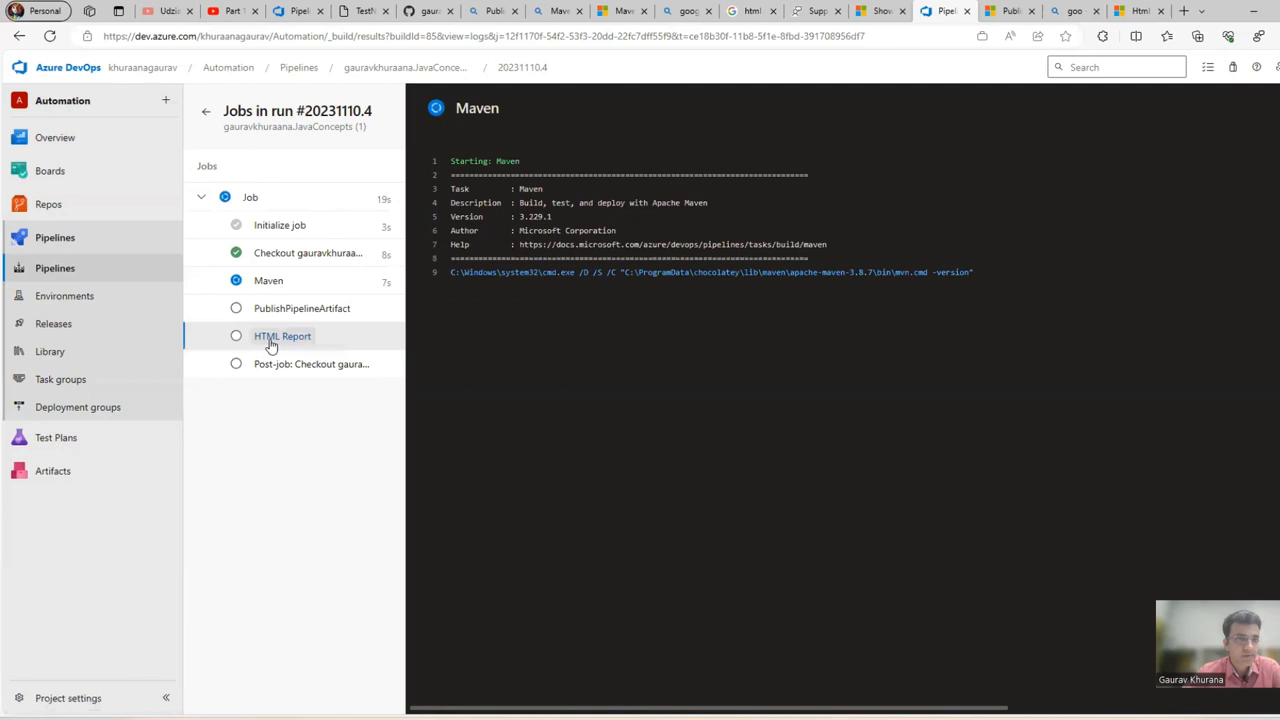
{"action": "mouse_move", "coordinate": [282, 336]}
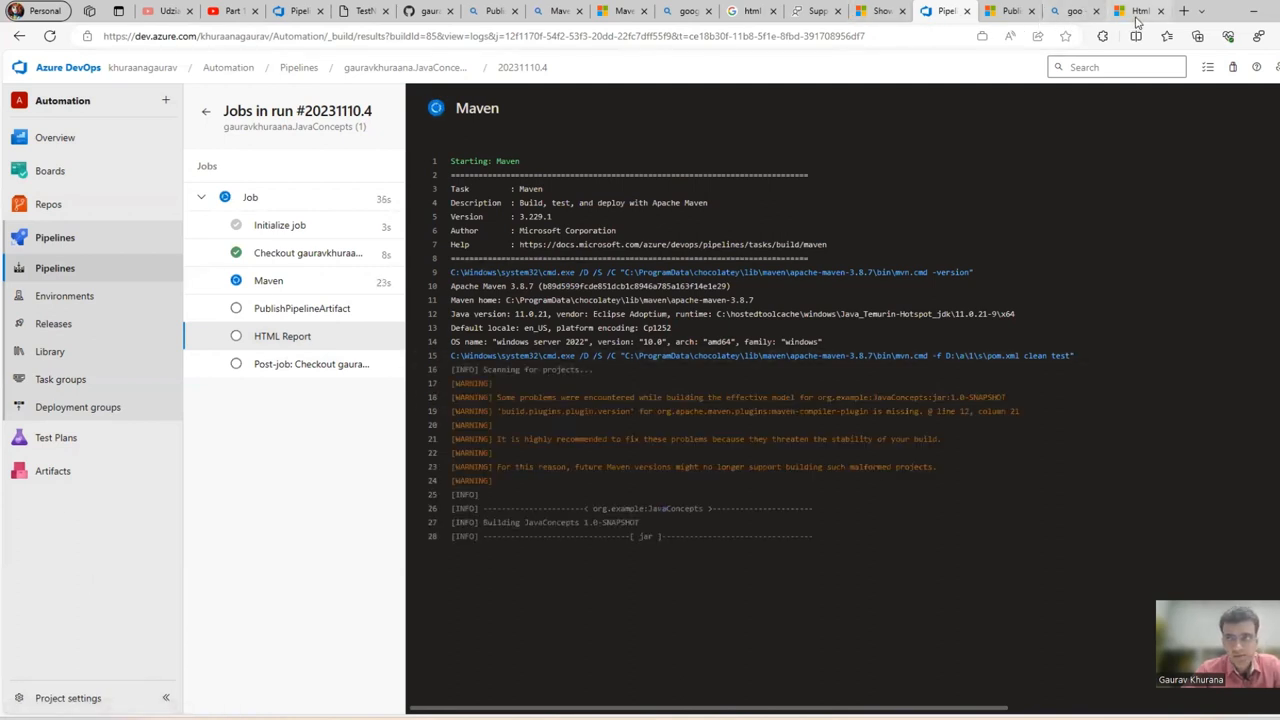
{"action": "left_click", "coordinate": [1138, 11]}
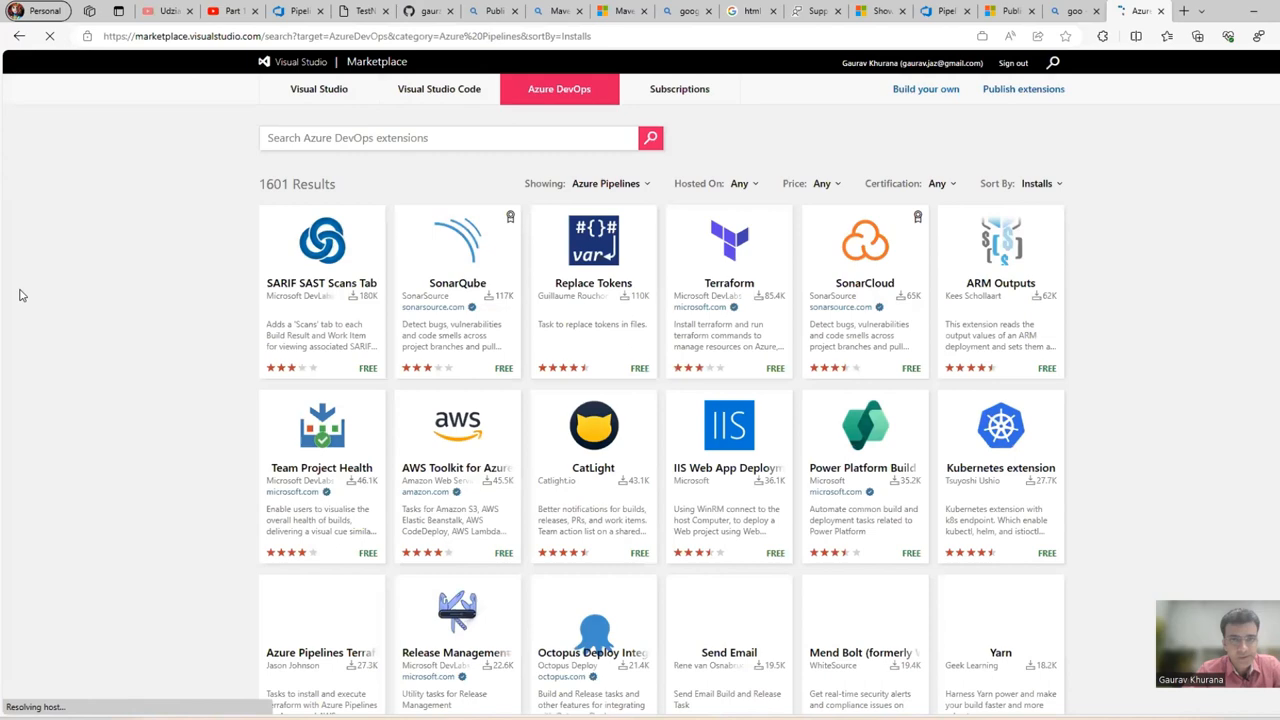
{"action": "scroll", "scroll_direction": "down", "scroll_amount": 3}
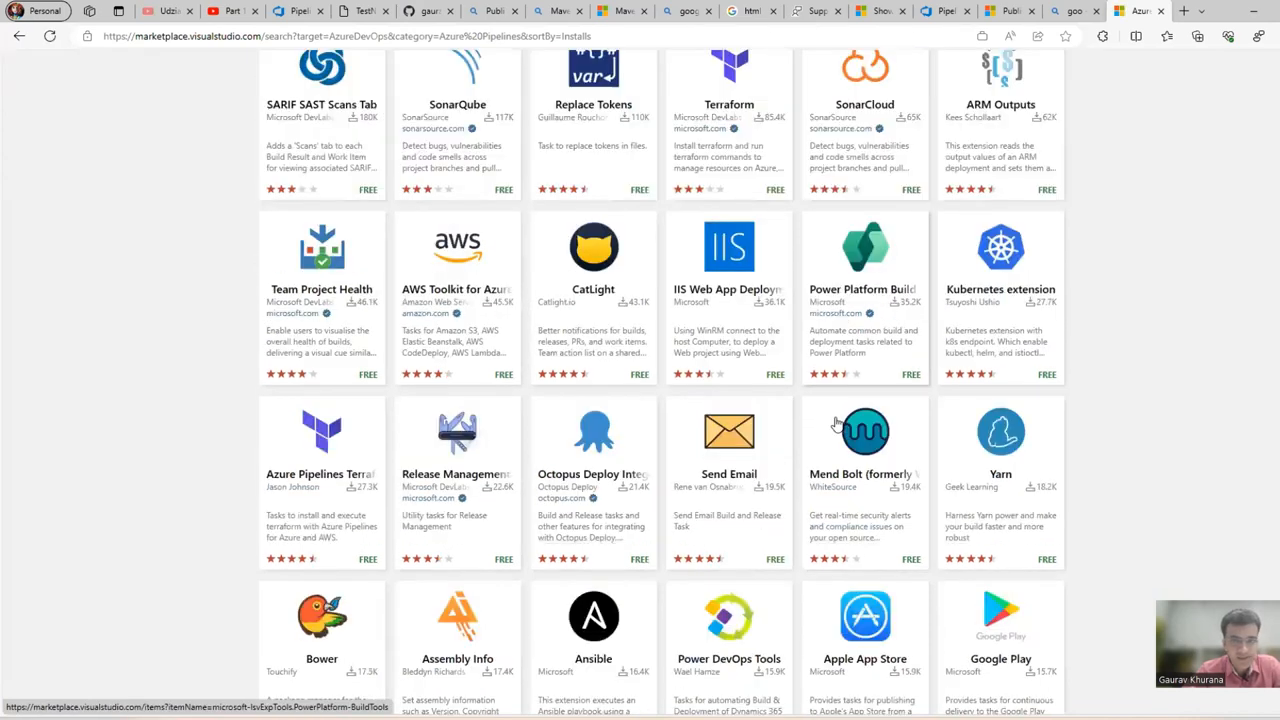
{"action": "scroll", "scroll_direction": "down", "scroll_amount": 3}
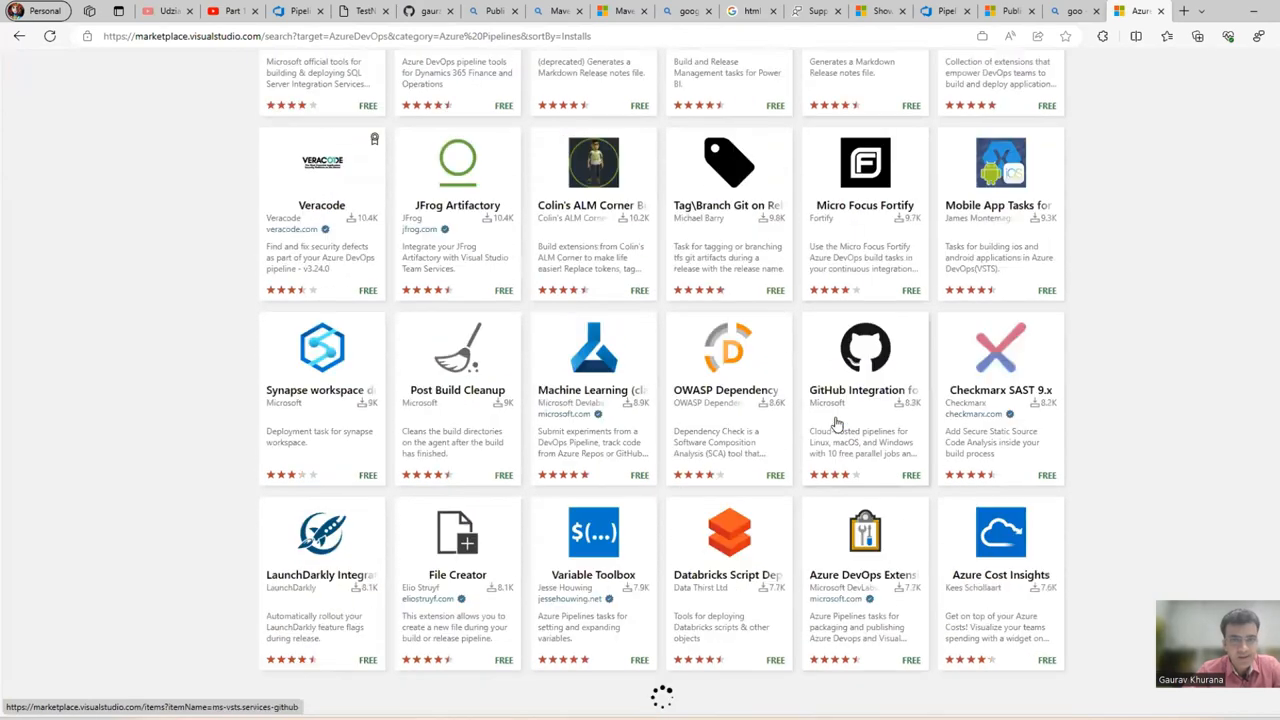
{"action": "scroll", "scroll_direction": "down", "scroll_amount": 3}
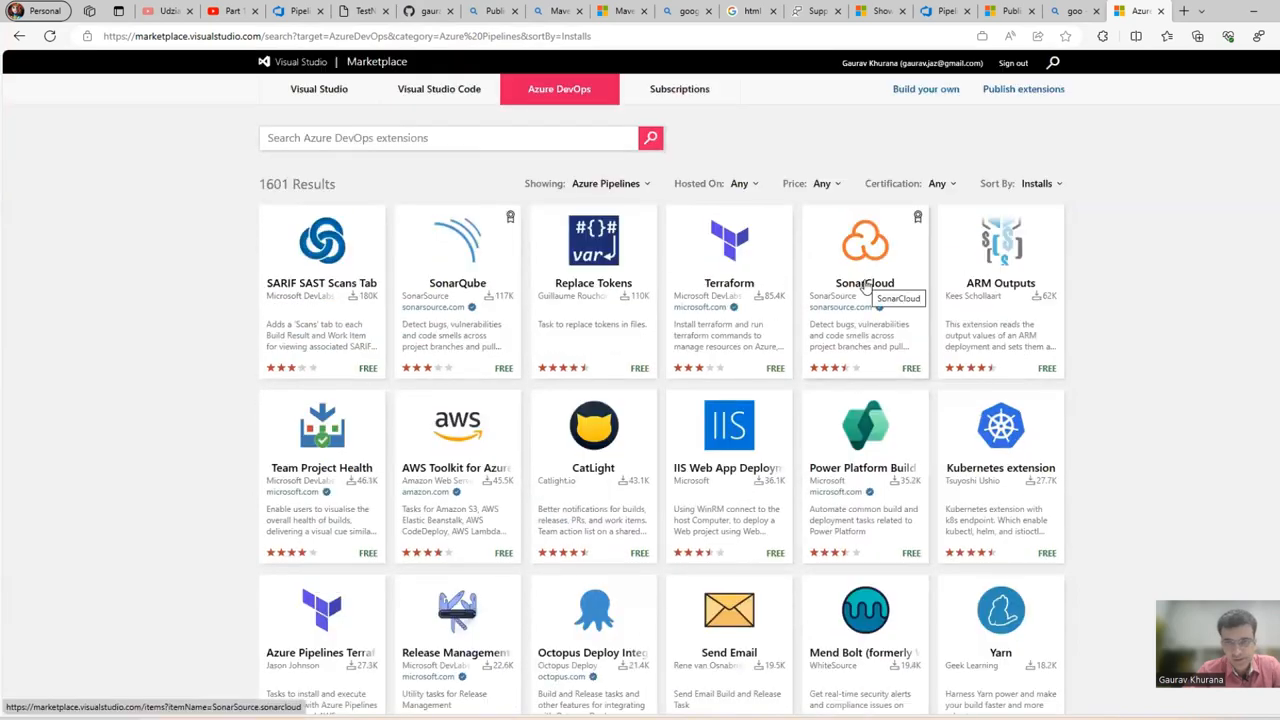
{"action": "type", "text": "postman"}
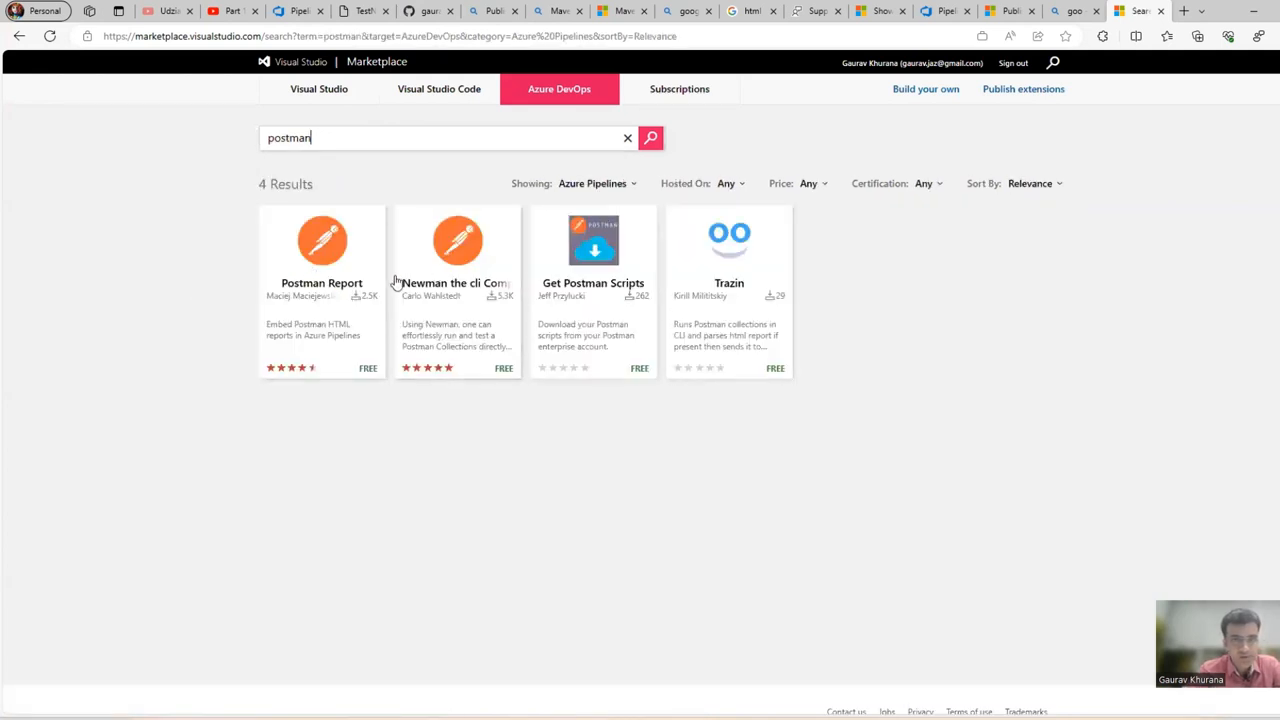
{"action": "left_click", "coordinate": [627, 138]}
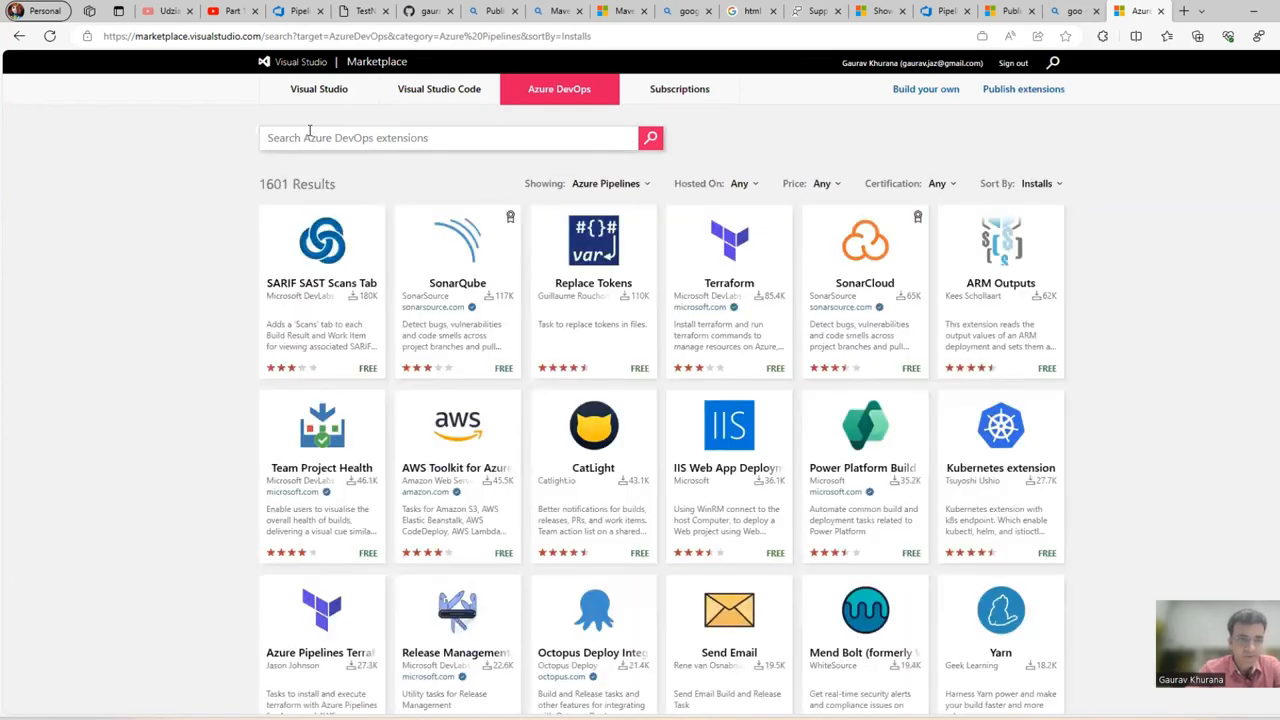
{"action": "type", "text": "test cases"}
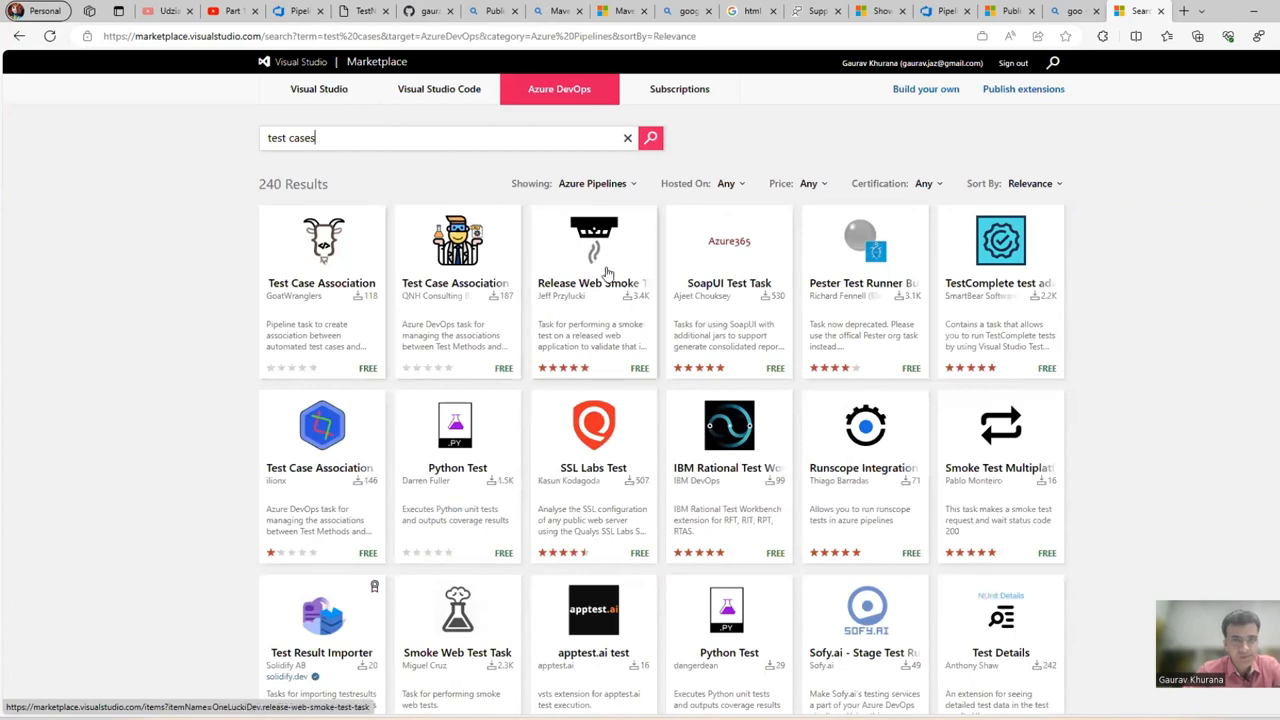
{"action": "scroll", "scroll_direction": "down", "scroll_amount": 3}
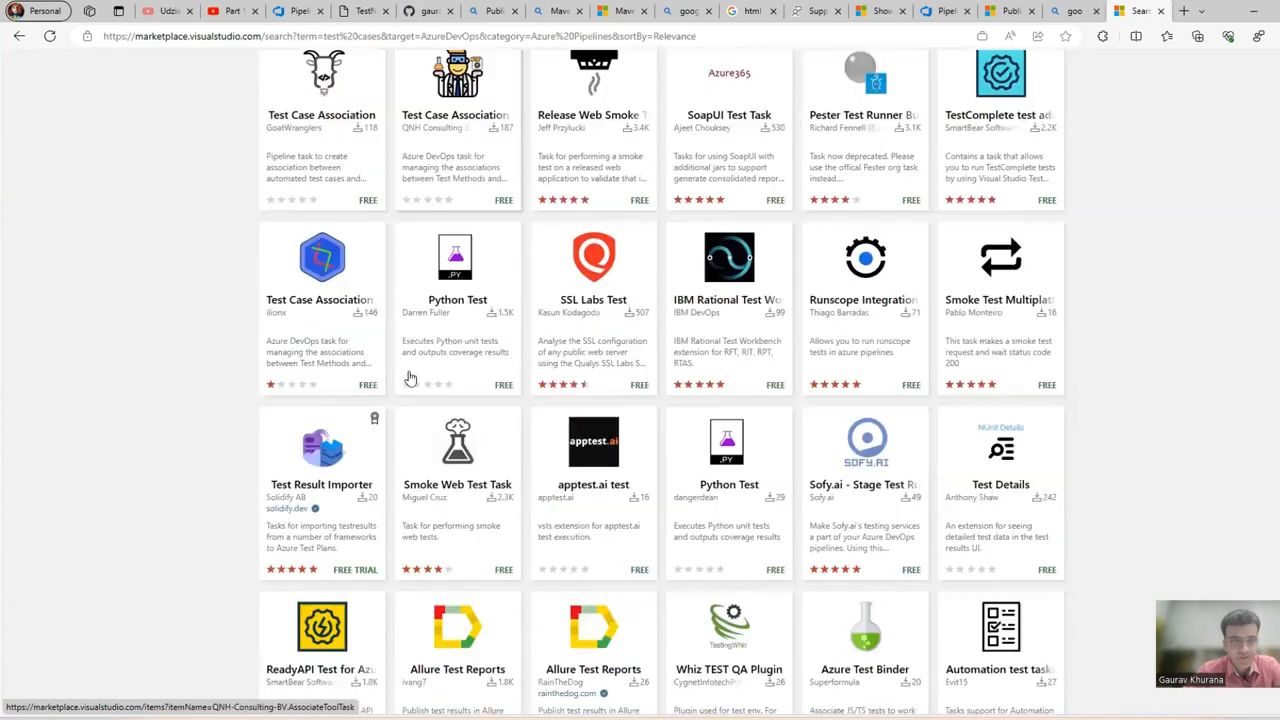
{"action": "scroll", "scroll_direction": "down", "scroll_amount": 3}
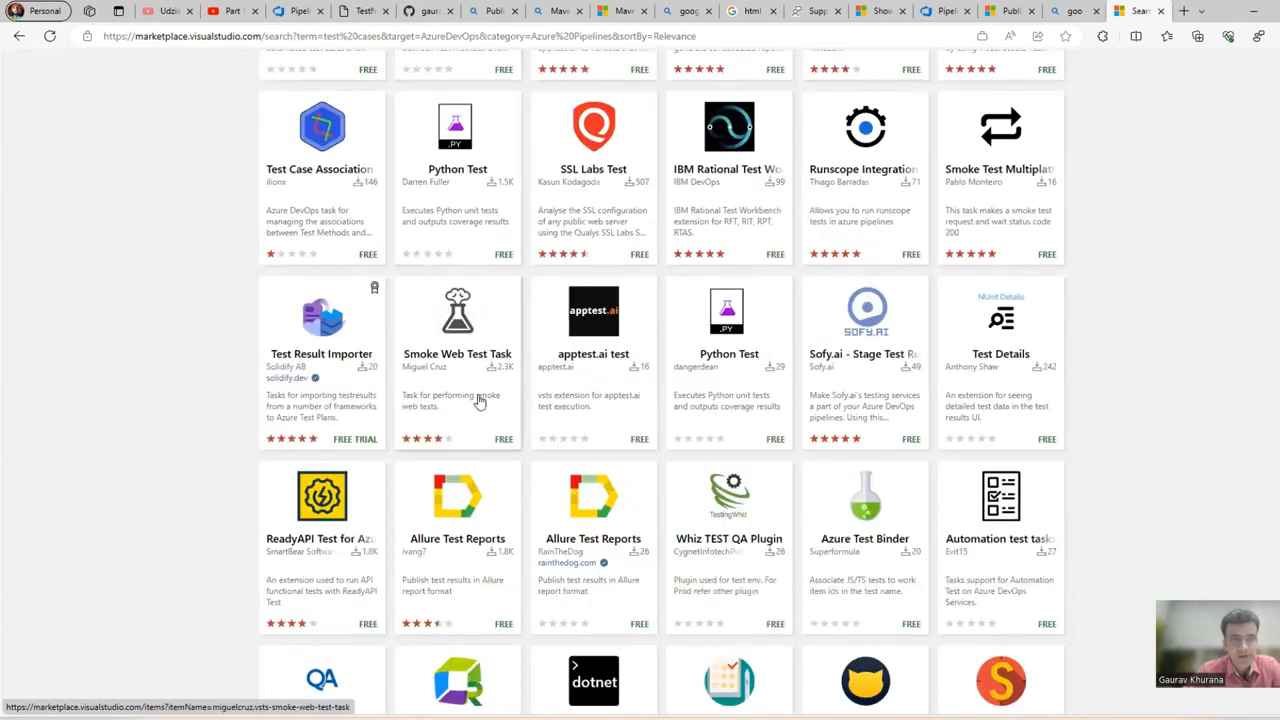
{"action": "scroll", "scroll_direction": "down", "scroll_amount": 3}
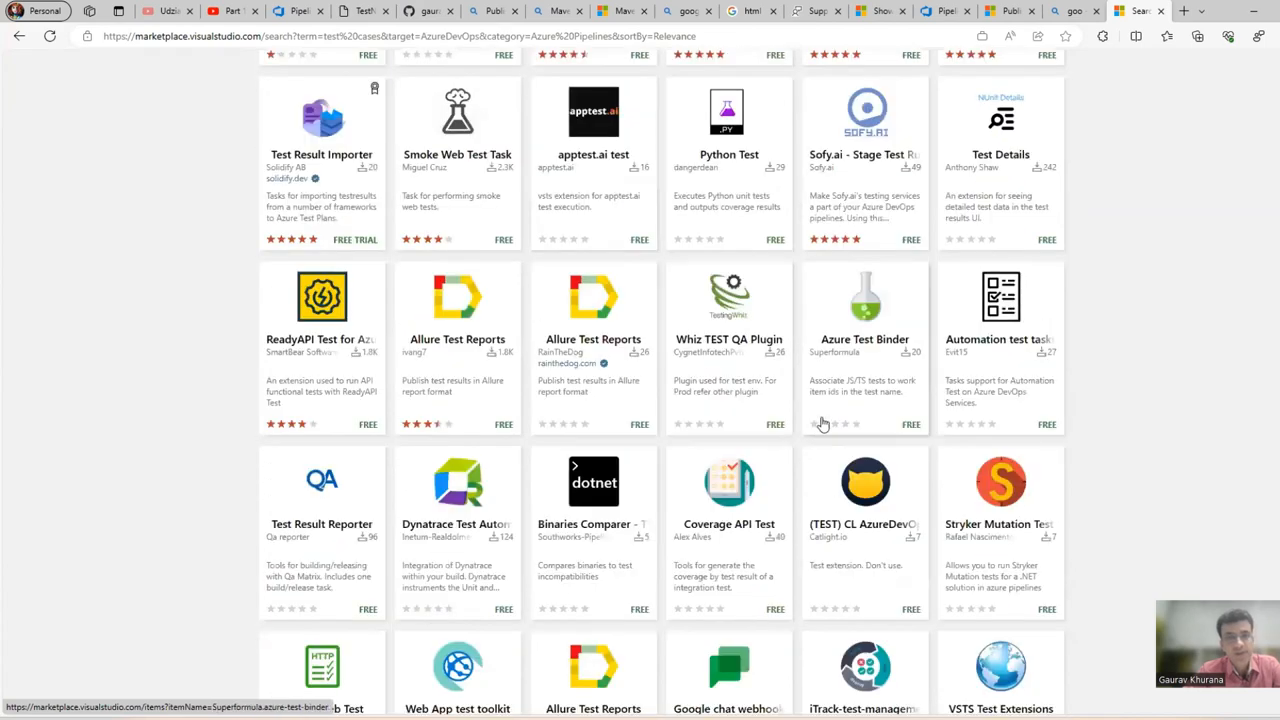
{"action": "scroll", "scroll_direction": "down", "scroll_amount": 3}
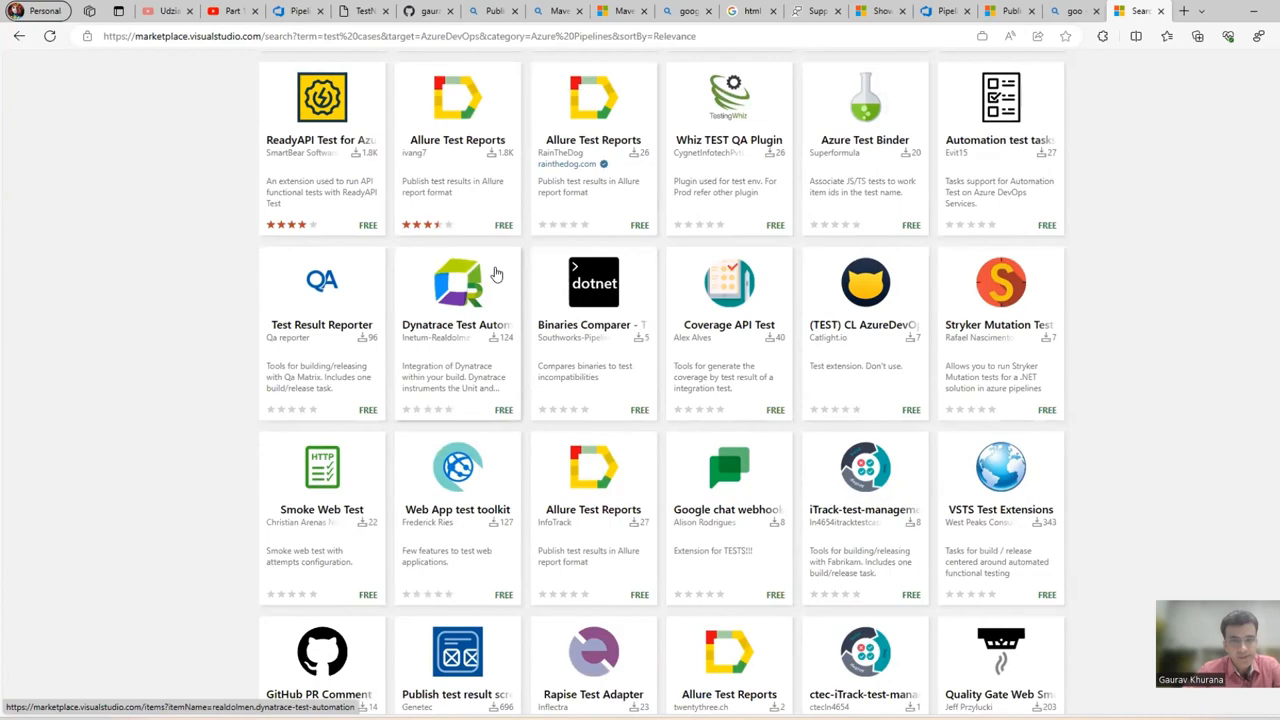
{"action": "scroll", "scroll_direction": "down", "scroll_amount": 3}
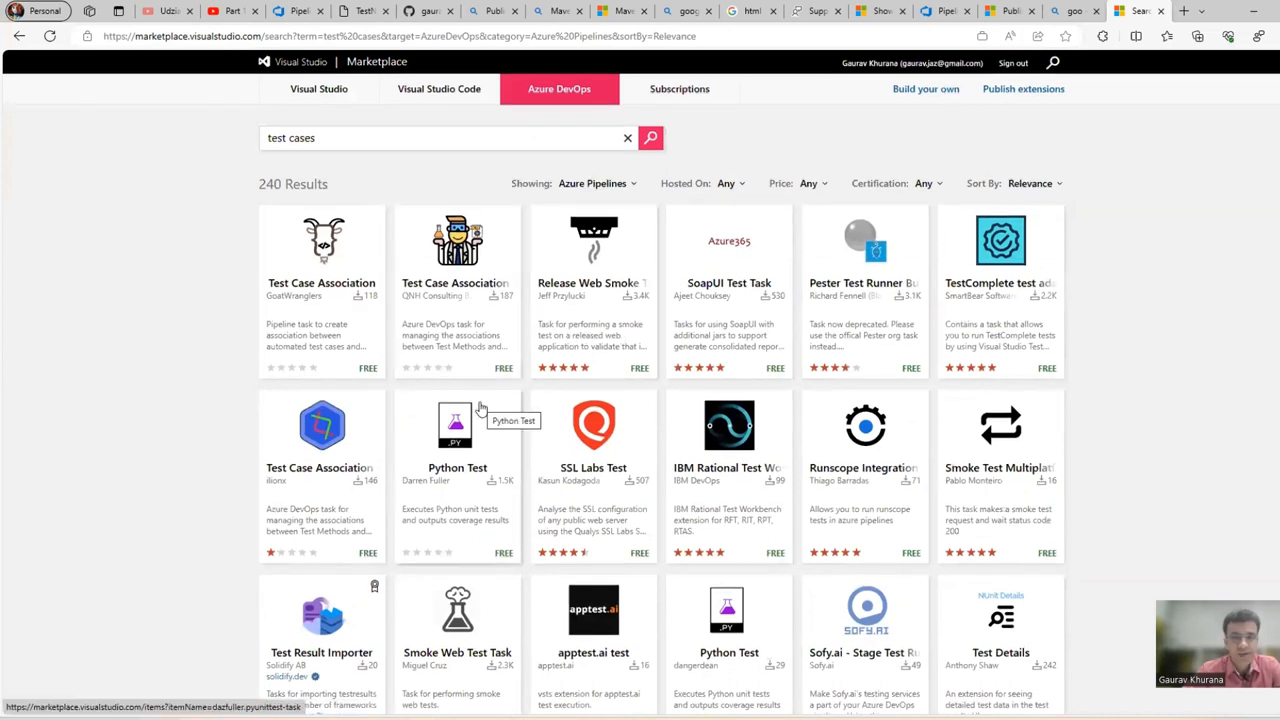
{"action": "mouse_move", "coordinate": [485, 228]}
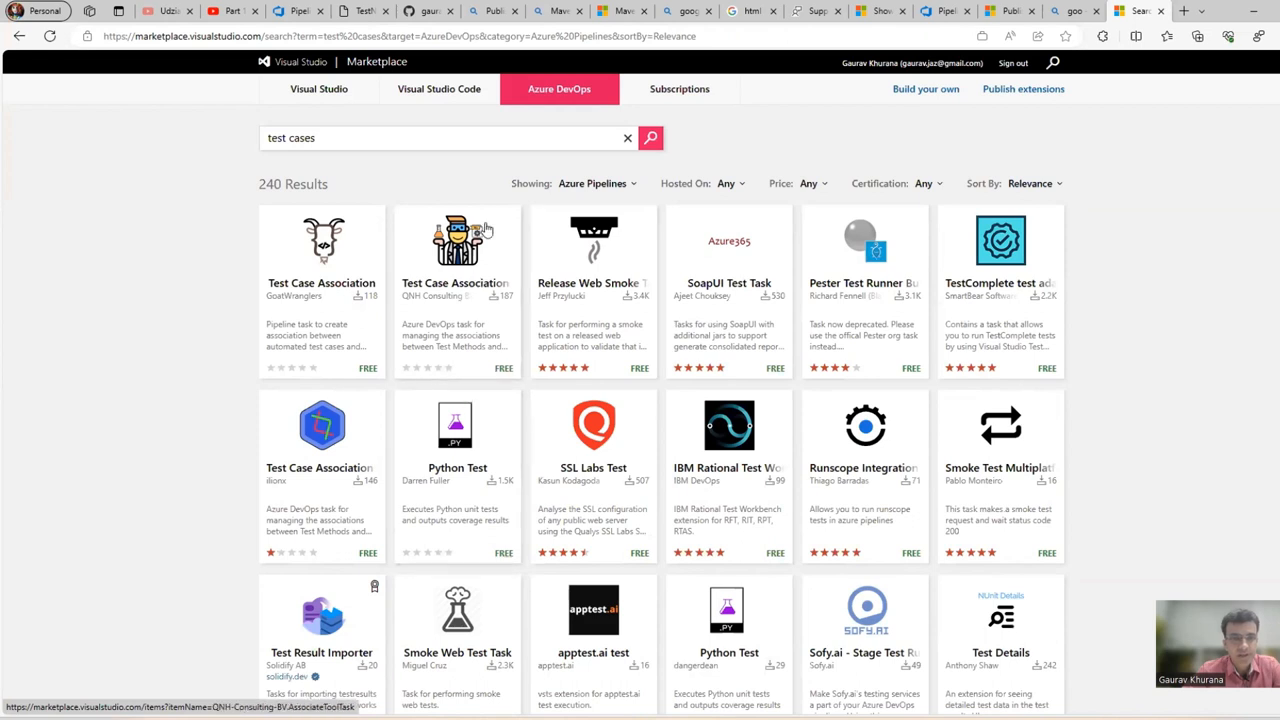
{"action": "mouse_move", "coordinate": [437, 176]}
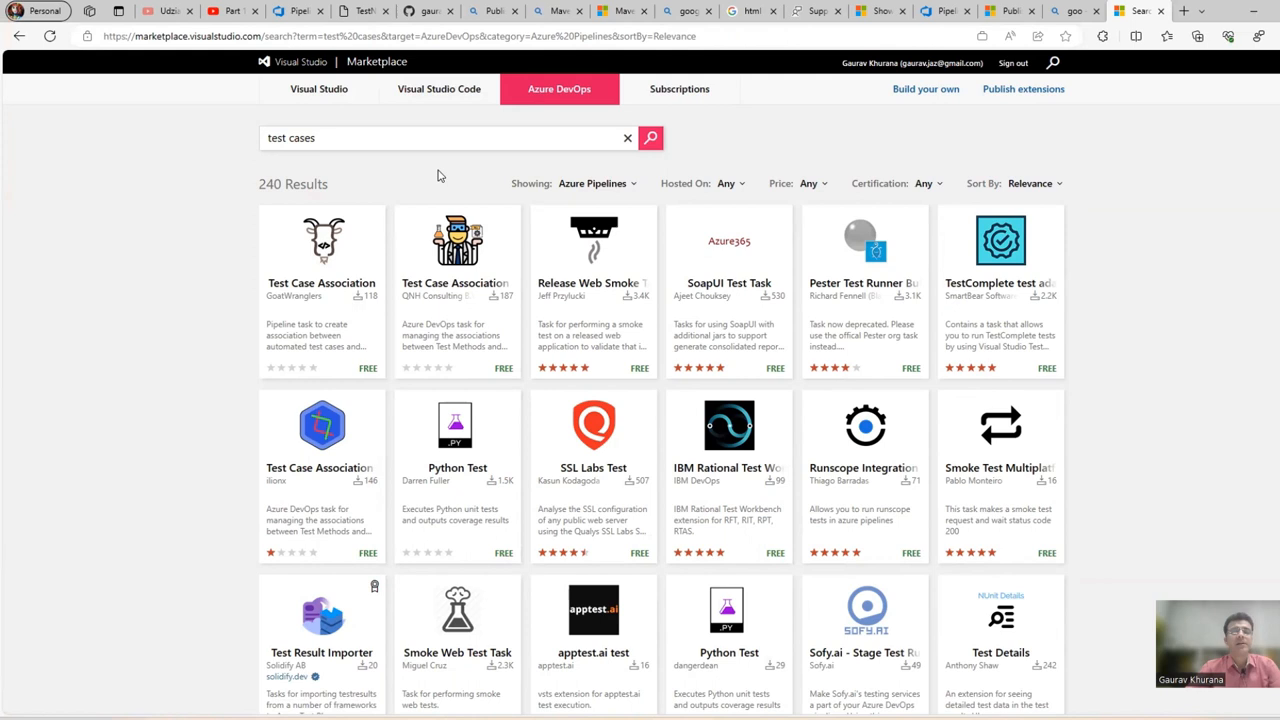
{"action": "left_click", "coordinate": [376, 137]}
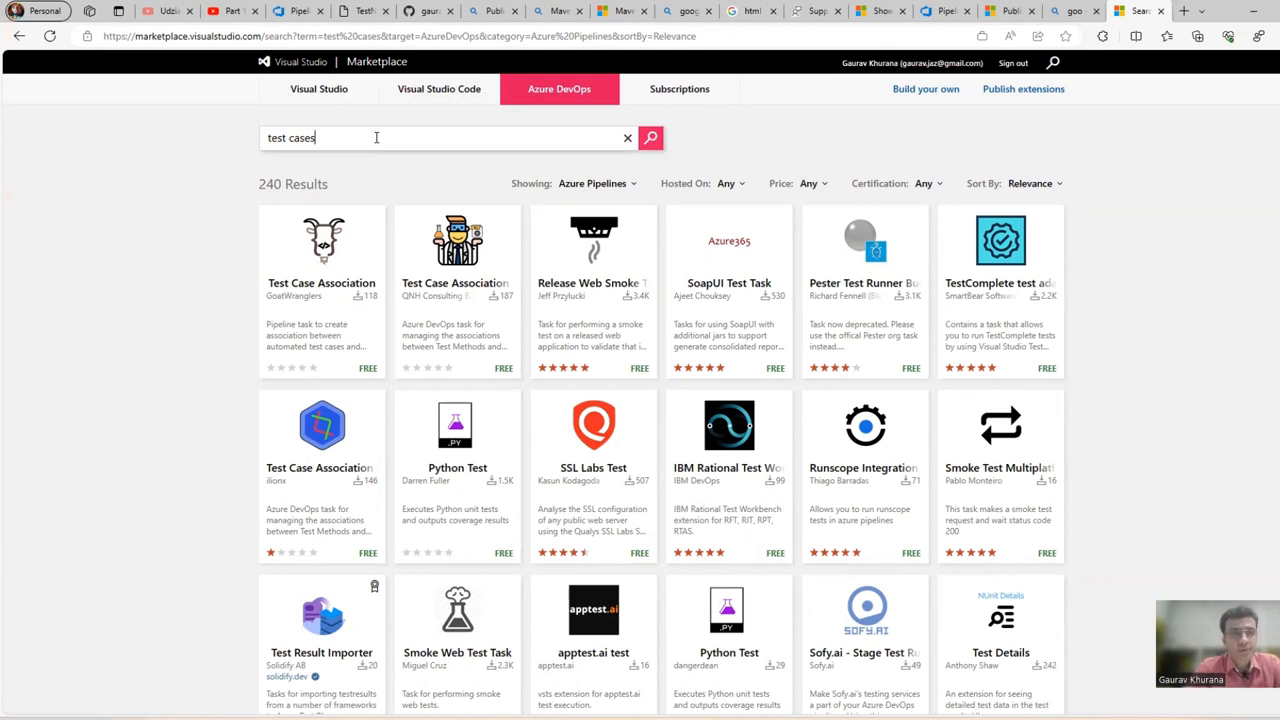
{"action": "left_click", "coordinate": [627, 138]}
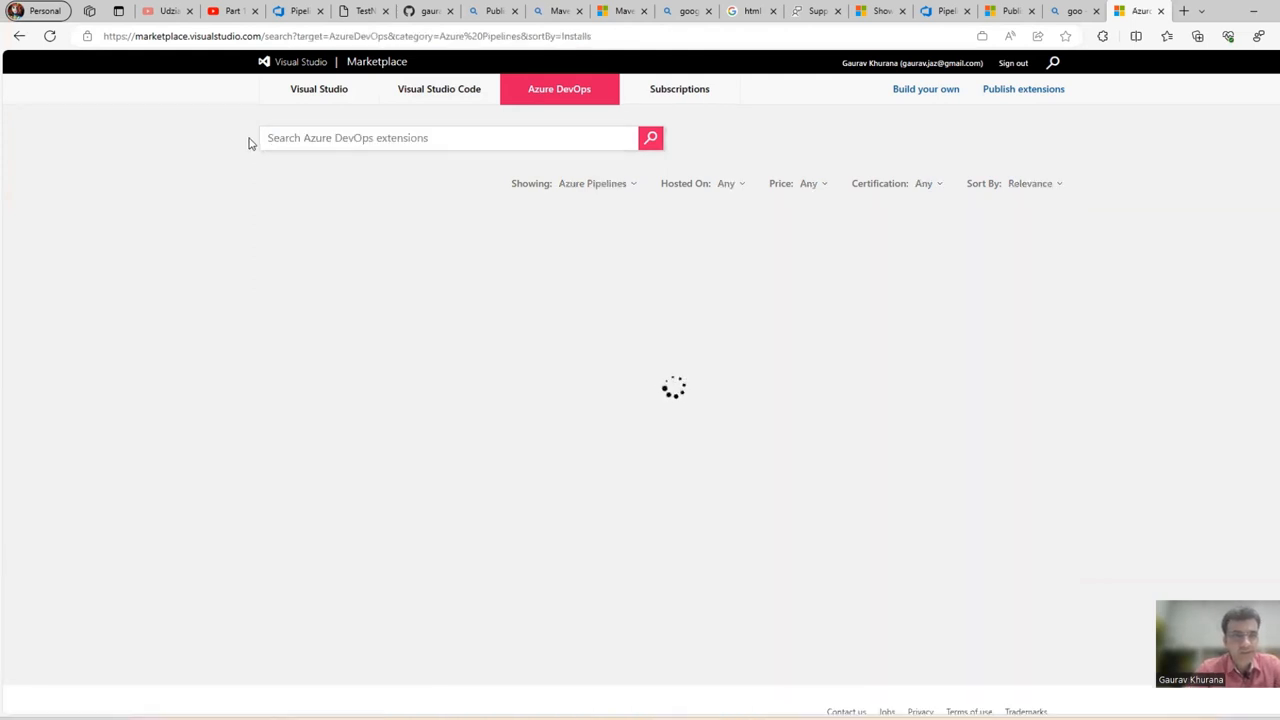
- Browse the Azure Test Plans extension results in the Marketplace
{"action": "left_click", "coordinate": [610, 183]}
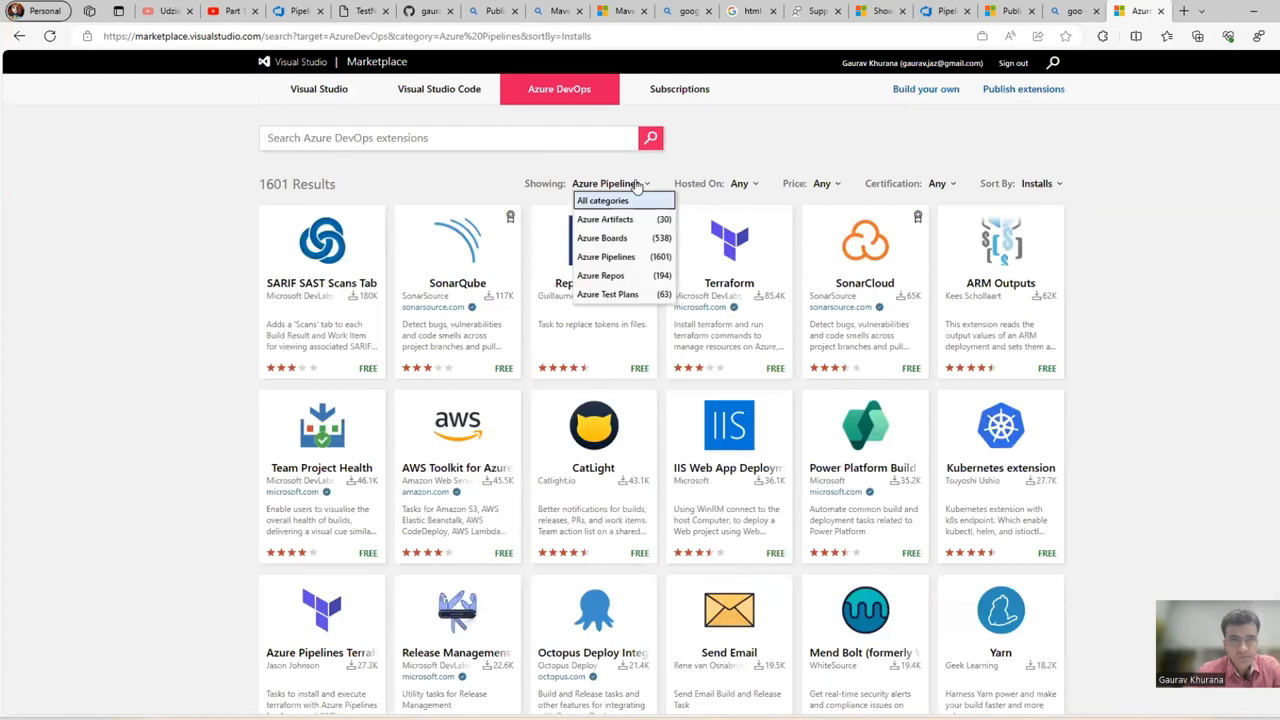
{"action": "mouse_move", "coordinate": [645, 270]}
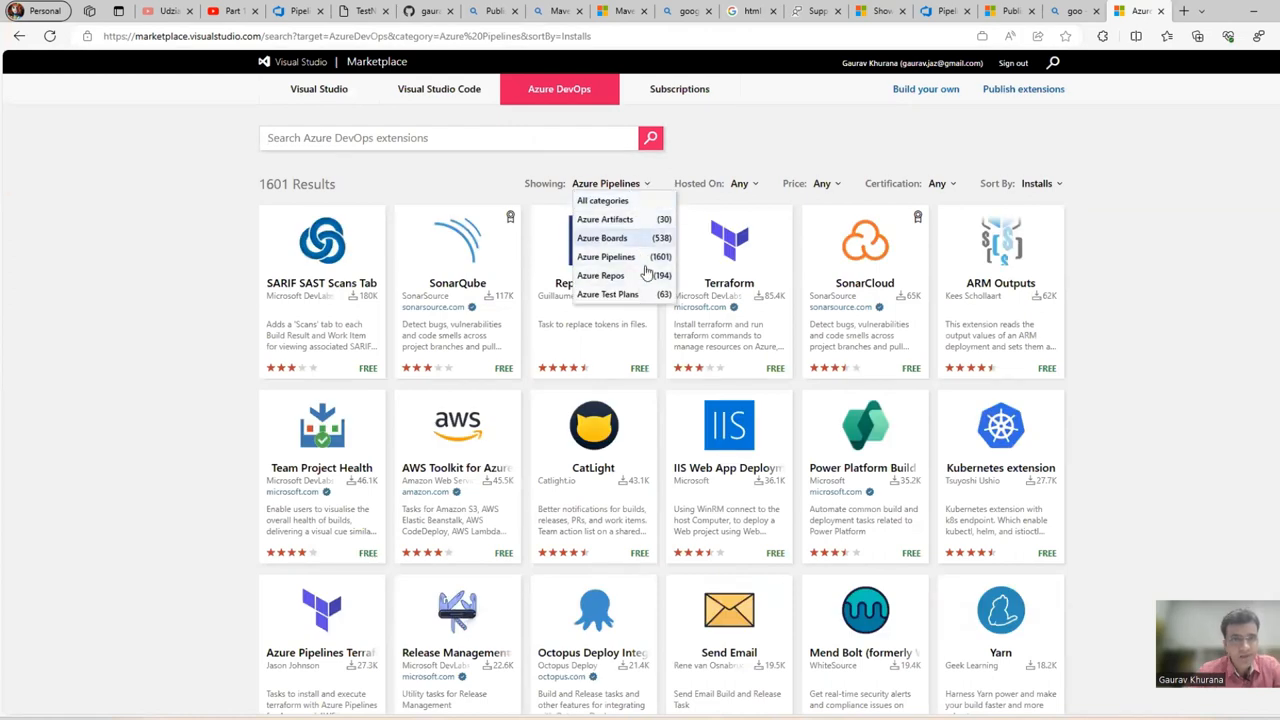
{"action": "left_click", "coordinate": [607, 293]}
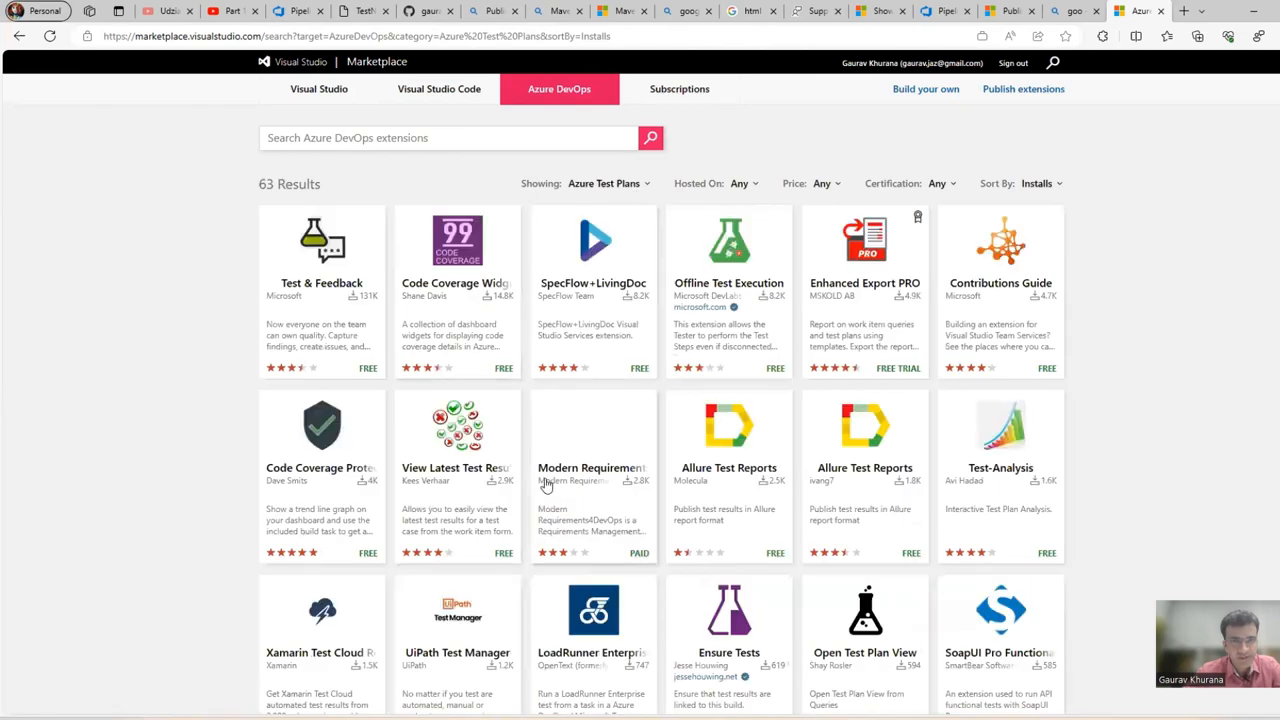
{"action": "scroll", "scroll_direction": "down", "scroll_amount": 3}
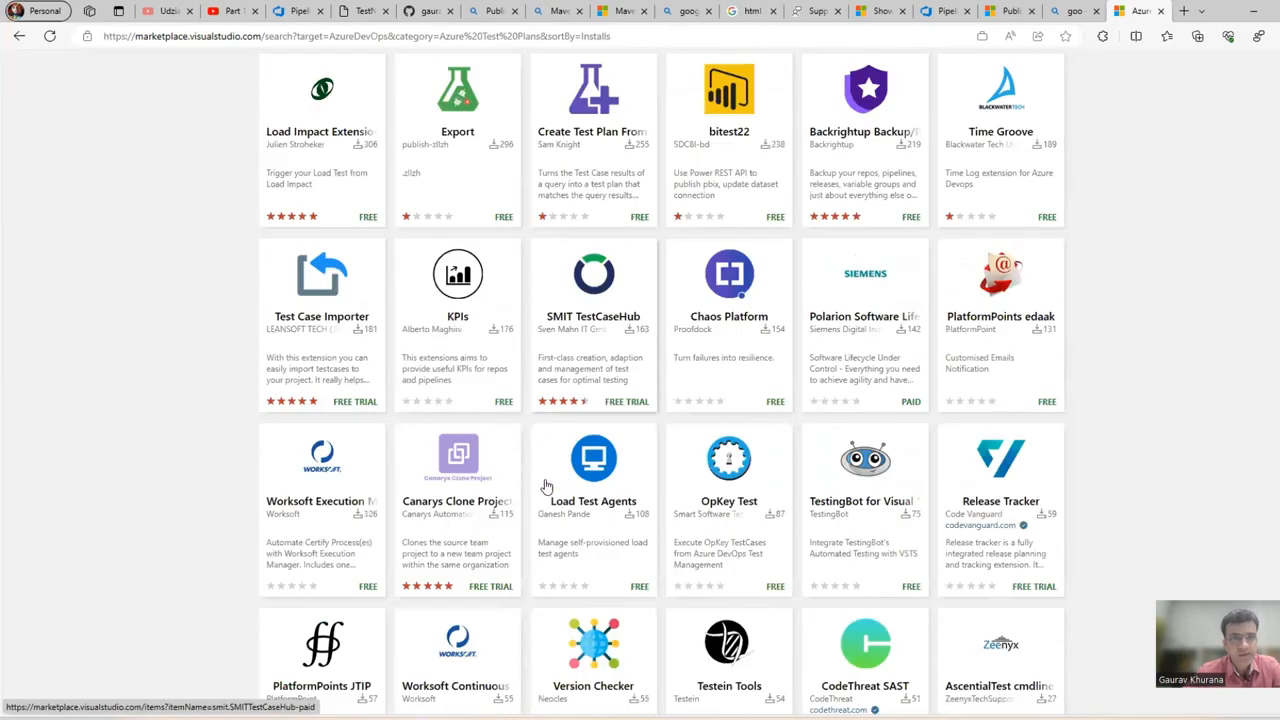
{"action": "scroll", "scroll_direction": "down", "scroll_amount": 3}
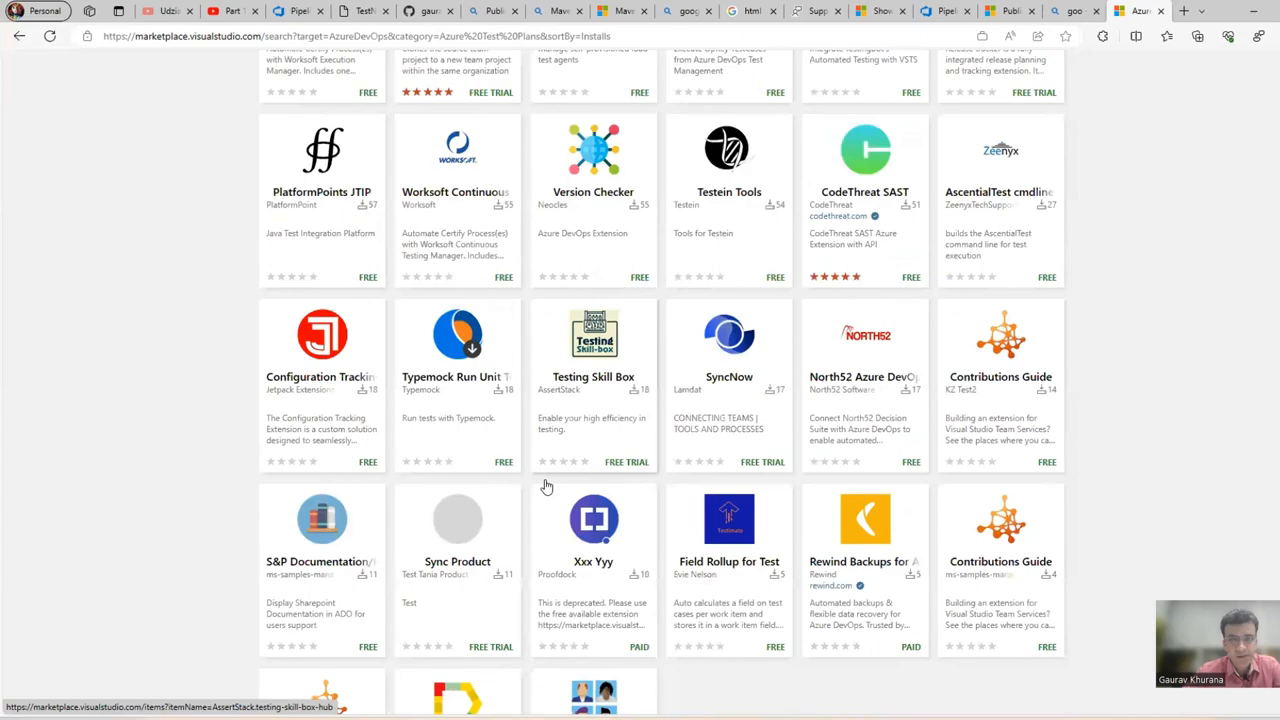
{"action": "scroll", "scroll_direction": "down", "scroll_amount": 3}
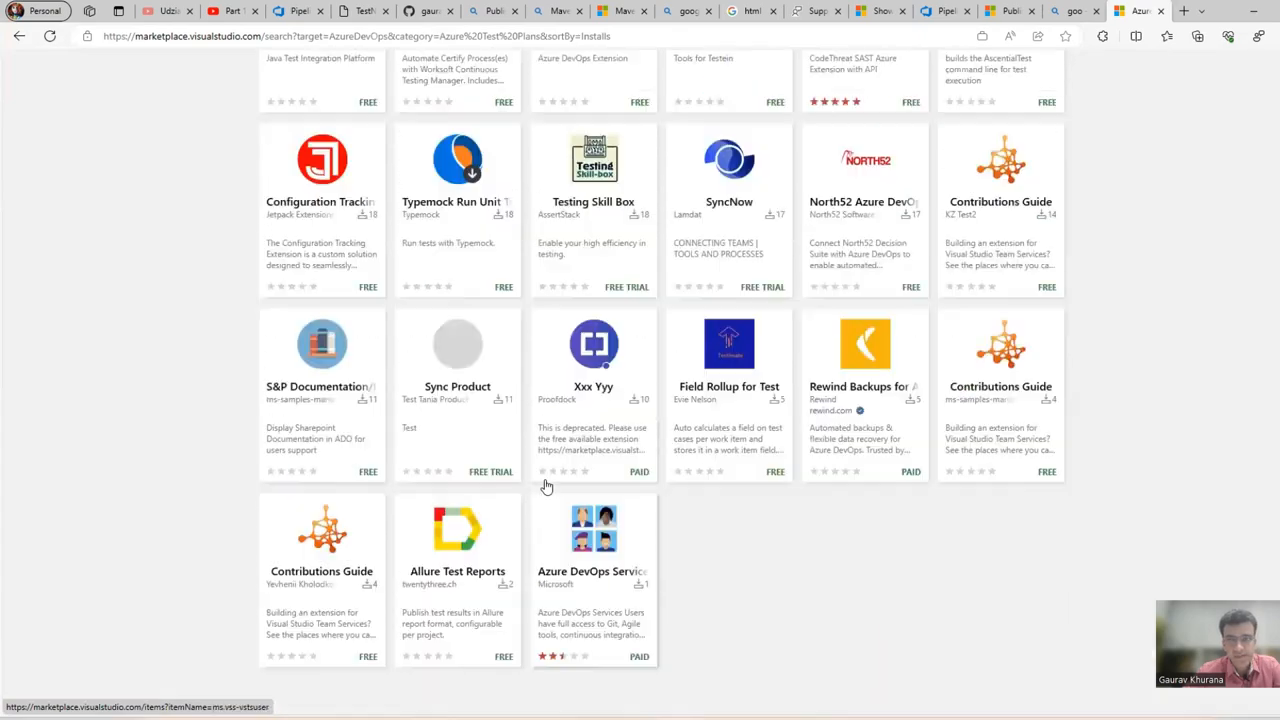
{"action": "scroll", "scroll_direction": "down", "scroll_amount": 3}
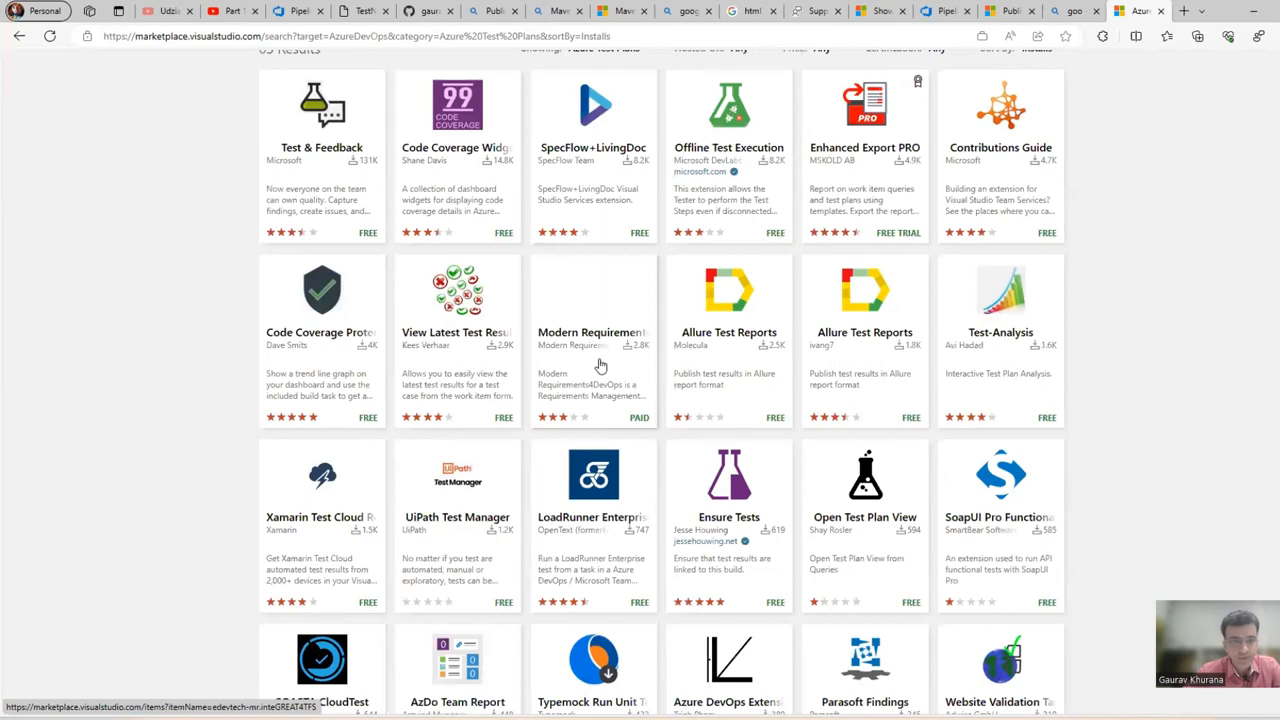
- Filter extensions to Azure Artifacts, then return to the pipeline run's tab
{"action": "left_click", "coordinate": [608, 183]}
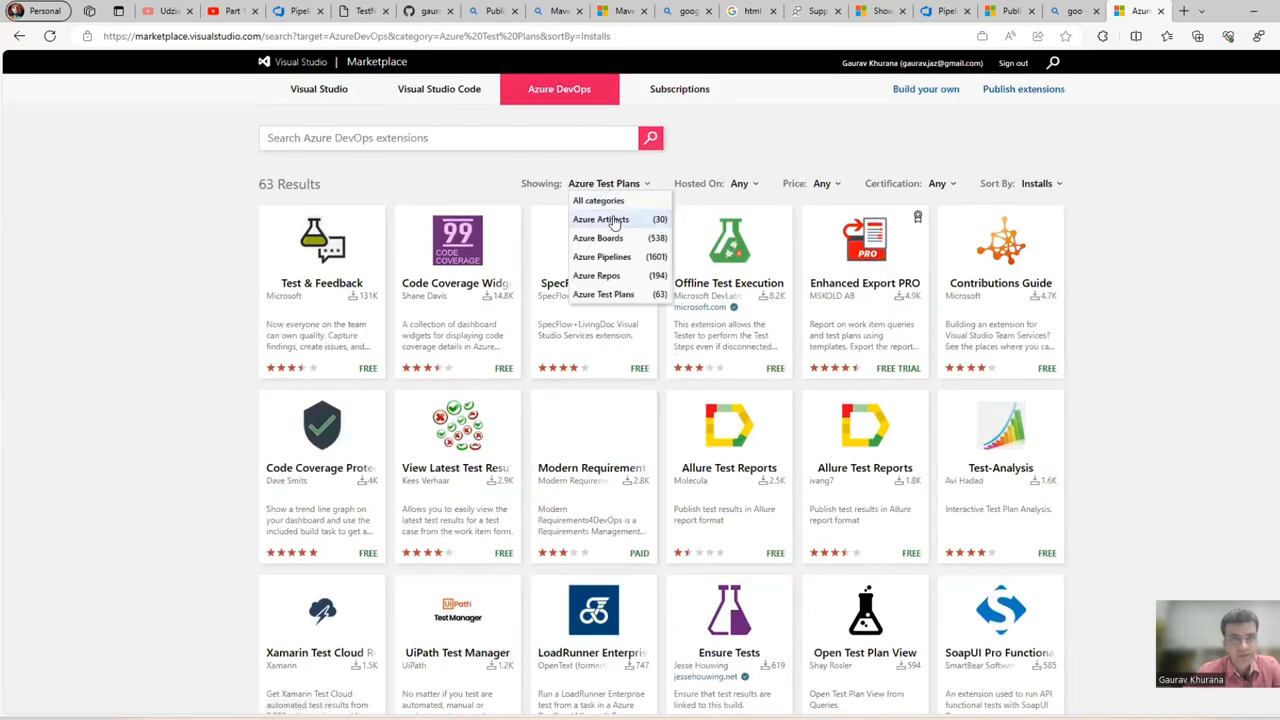
{"action": "left_click", "coordinate": [600, 219]}
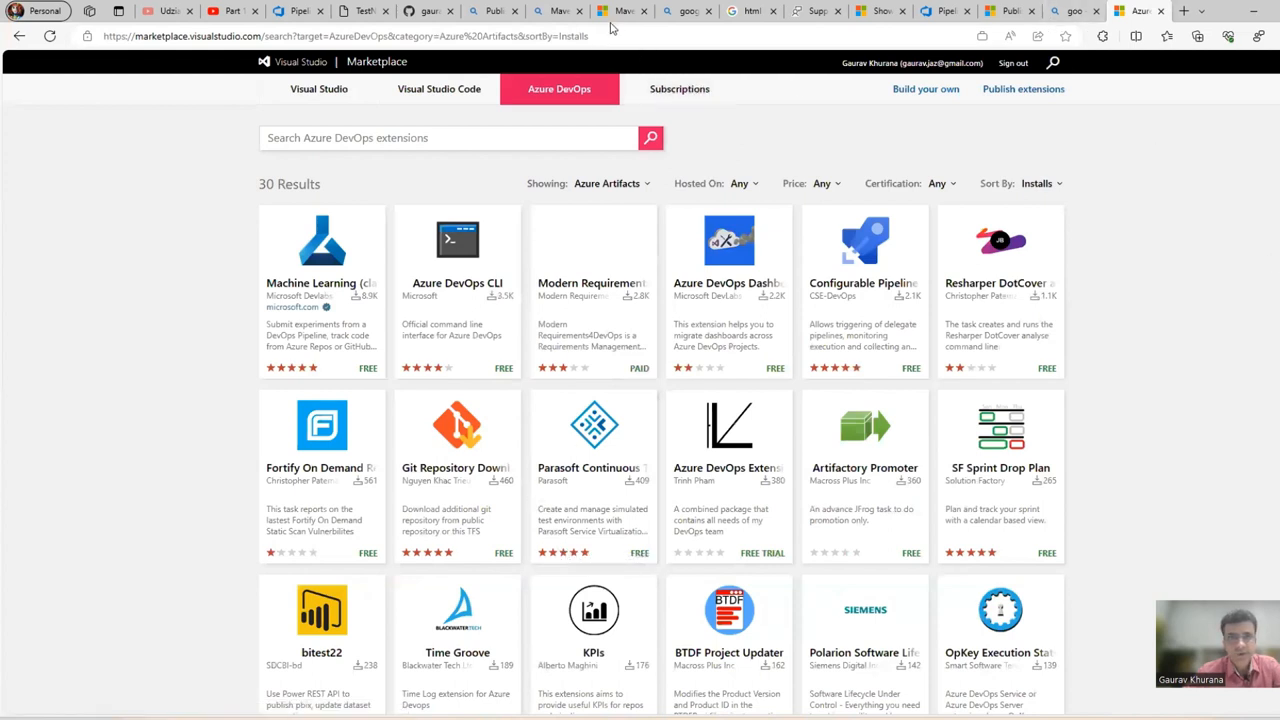
{"action": "mouse_move", "coordinate": [818, 11]}
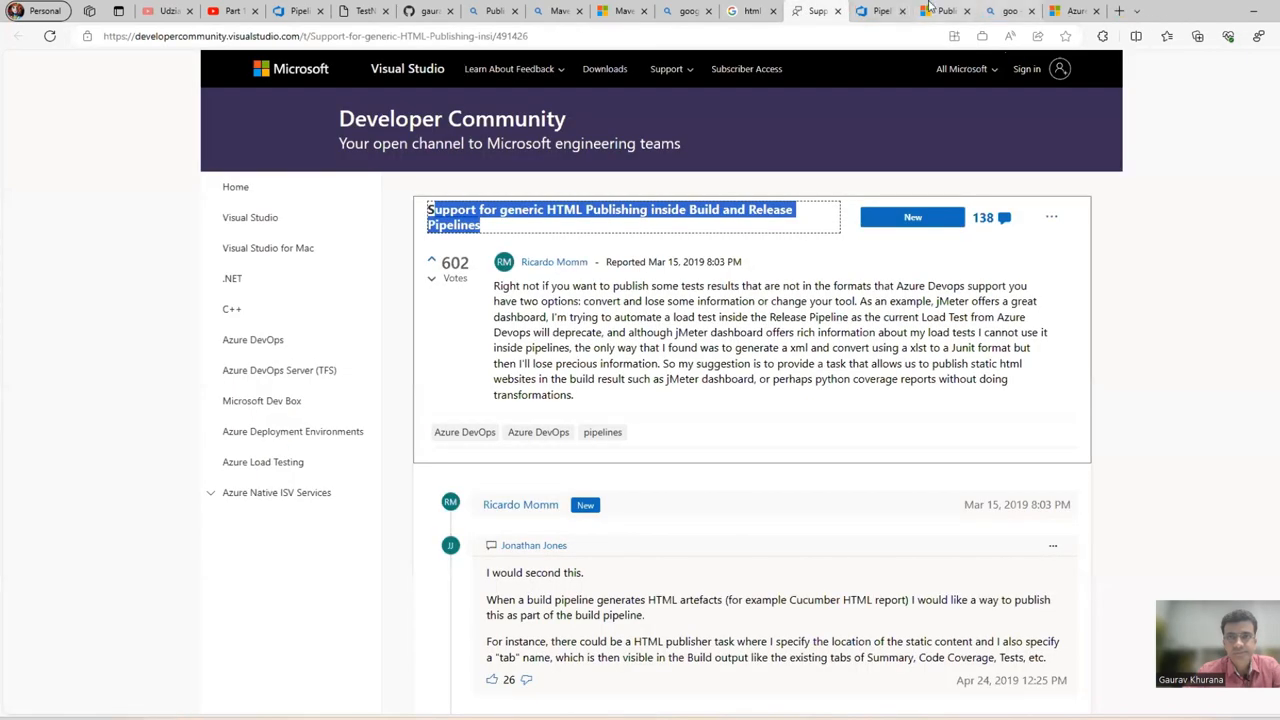
{"action": "left_click", "coordinate": [310, 11]}
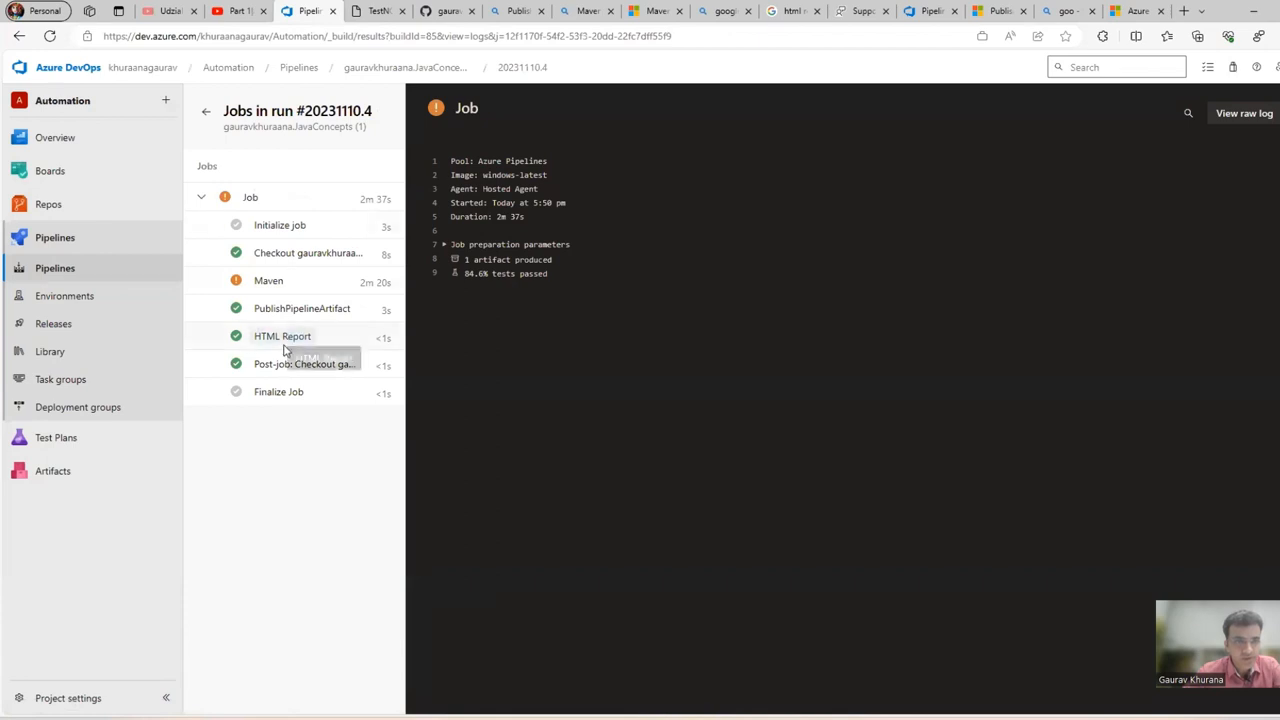
- Open run 20231110.4's HTML Viewer TestNG report showing 22 passed and 4 failed
{"action": "left_click", "coordinate": [282, 335]}
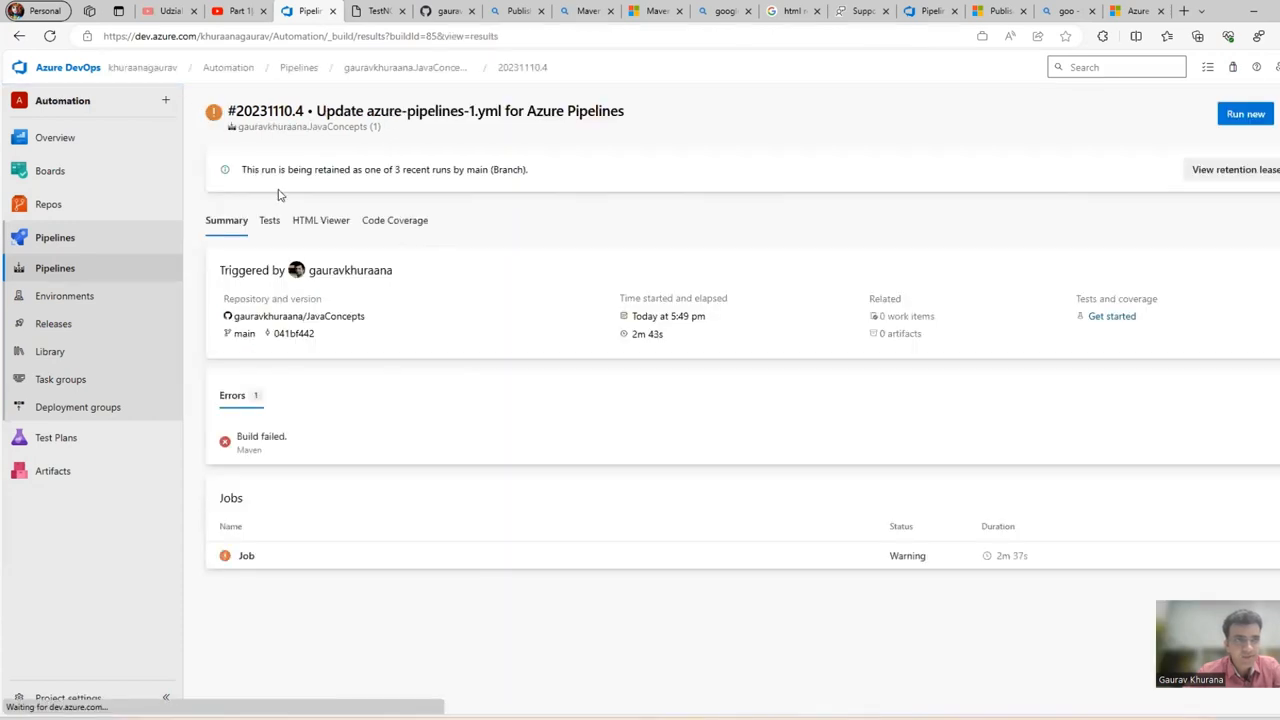
{"action": "left_click", "coordinate": [320, 220]}
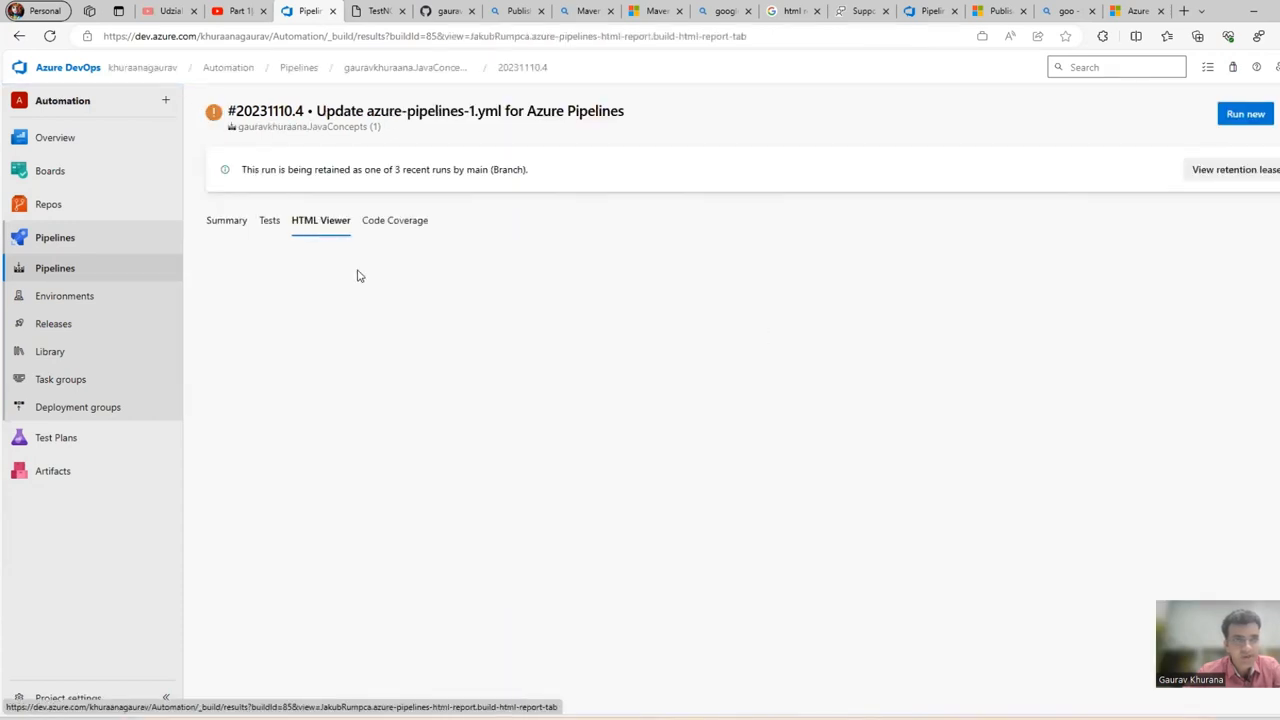
{"action": "left_click", "coordinate": [320, 220]}
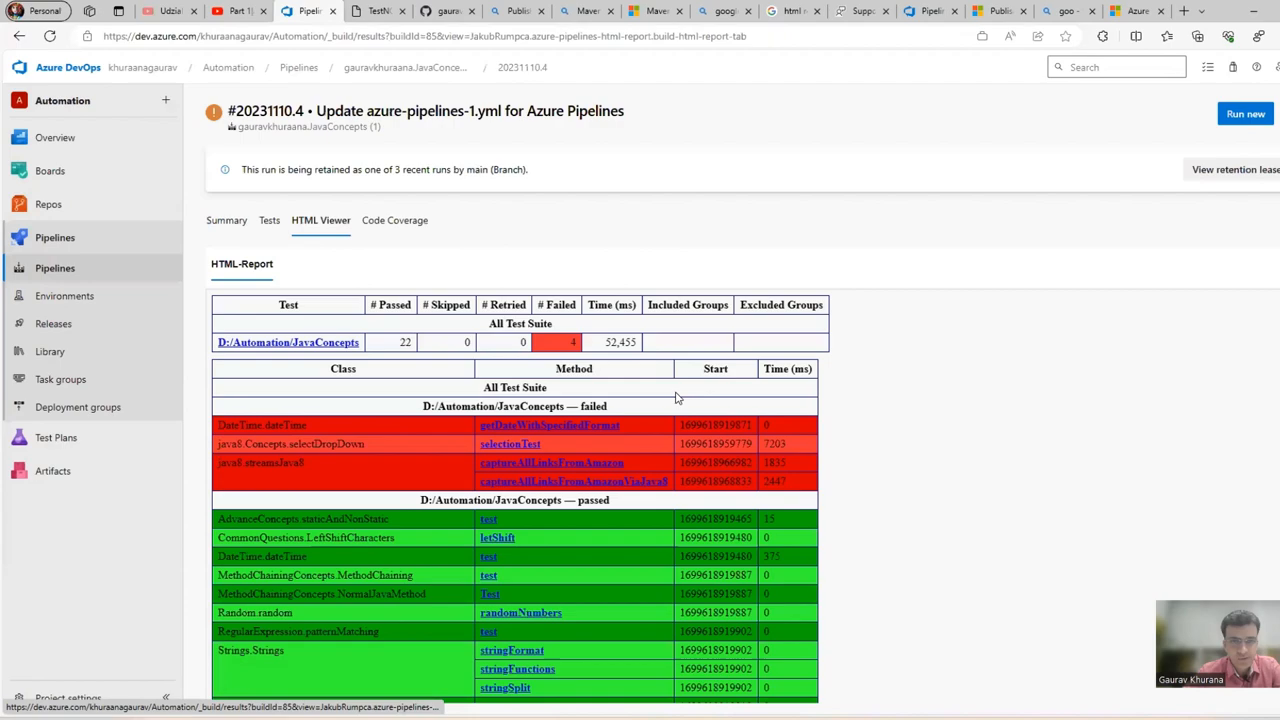
- Inspect a failed test's exception details, then return to the pipelines list
{"action": "left_click", "coordinate": [574, 481]}
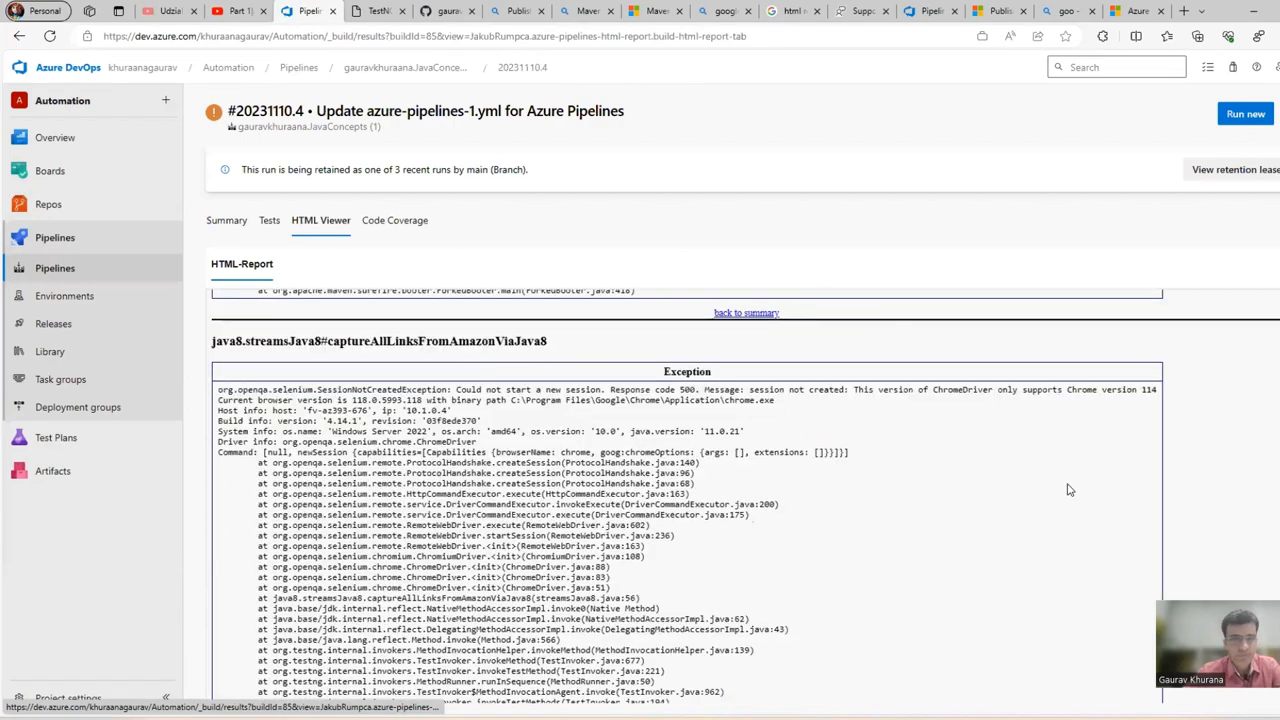
{"action": "scroll", "scroll_direction": "down", "scroll_amount": 3}
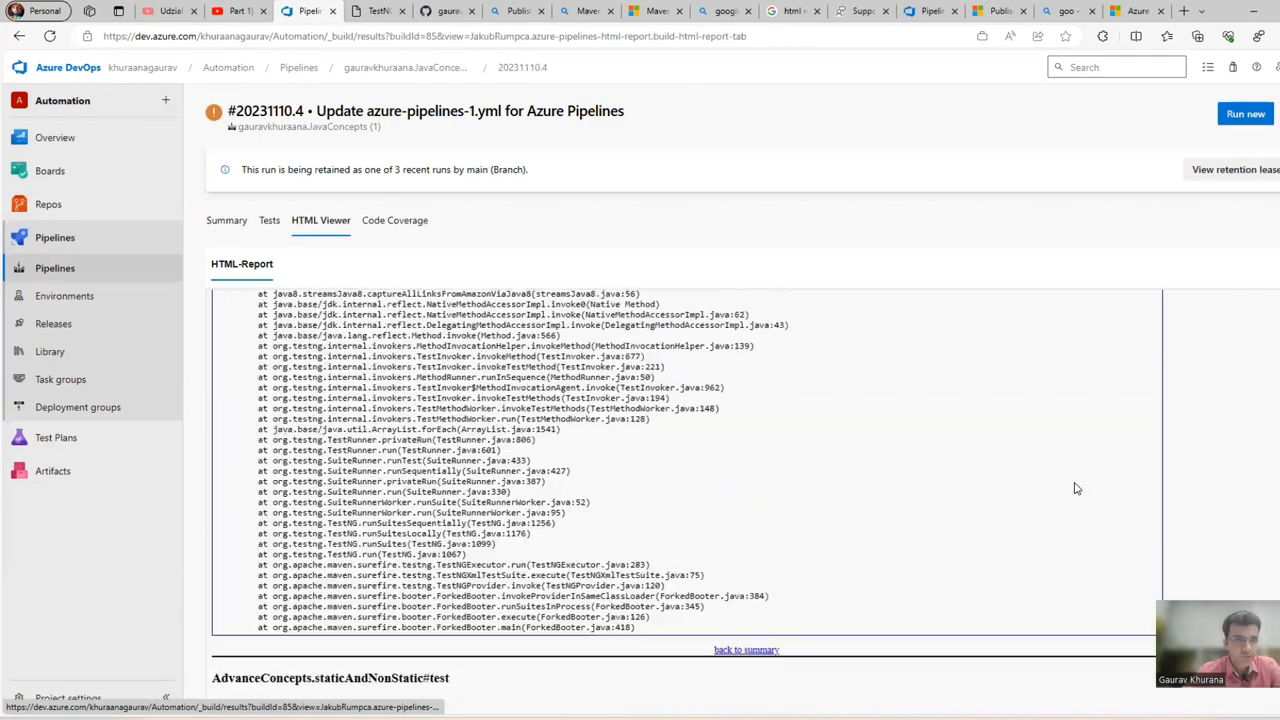
{"action": "left_click", "coordinate": [226, 220]}
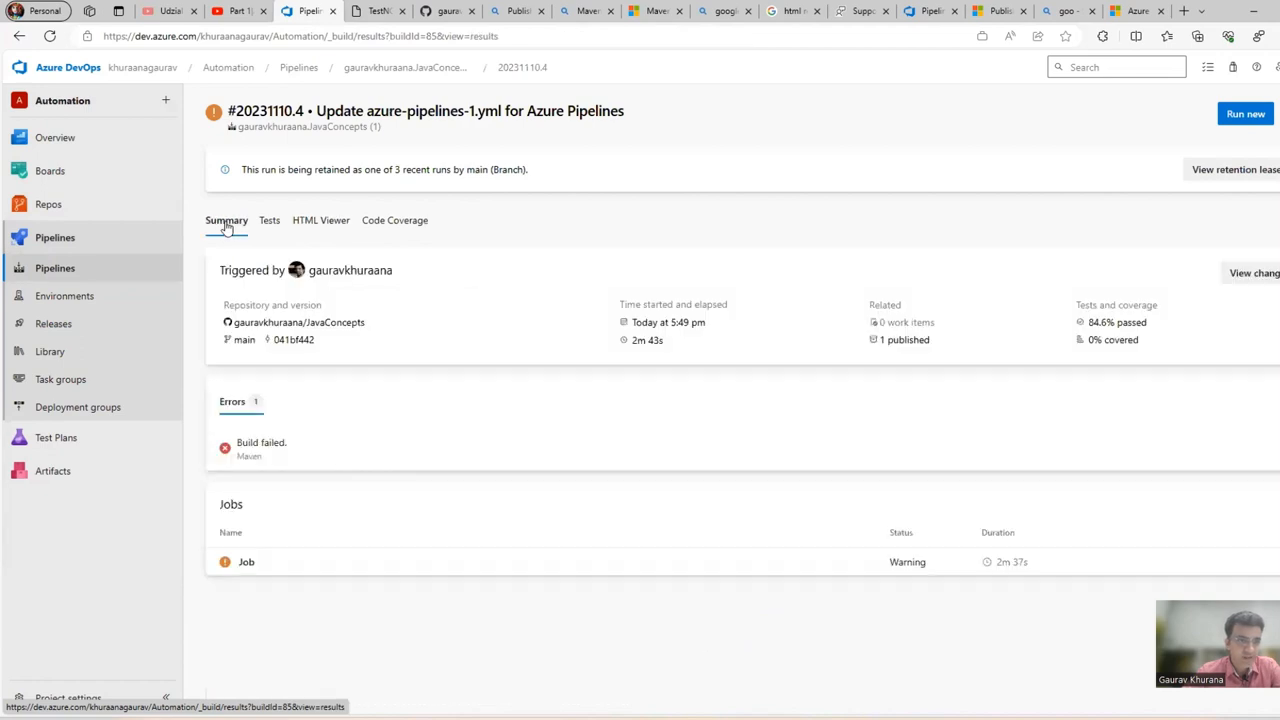
{"action": "mouse_move", "coordinate": [632, 417]}
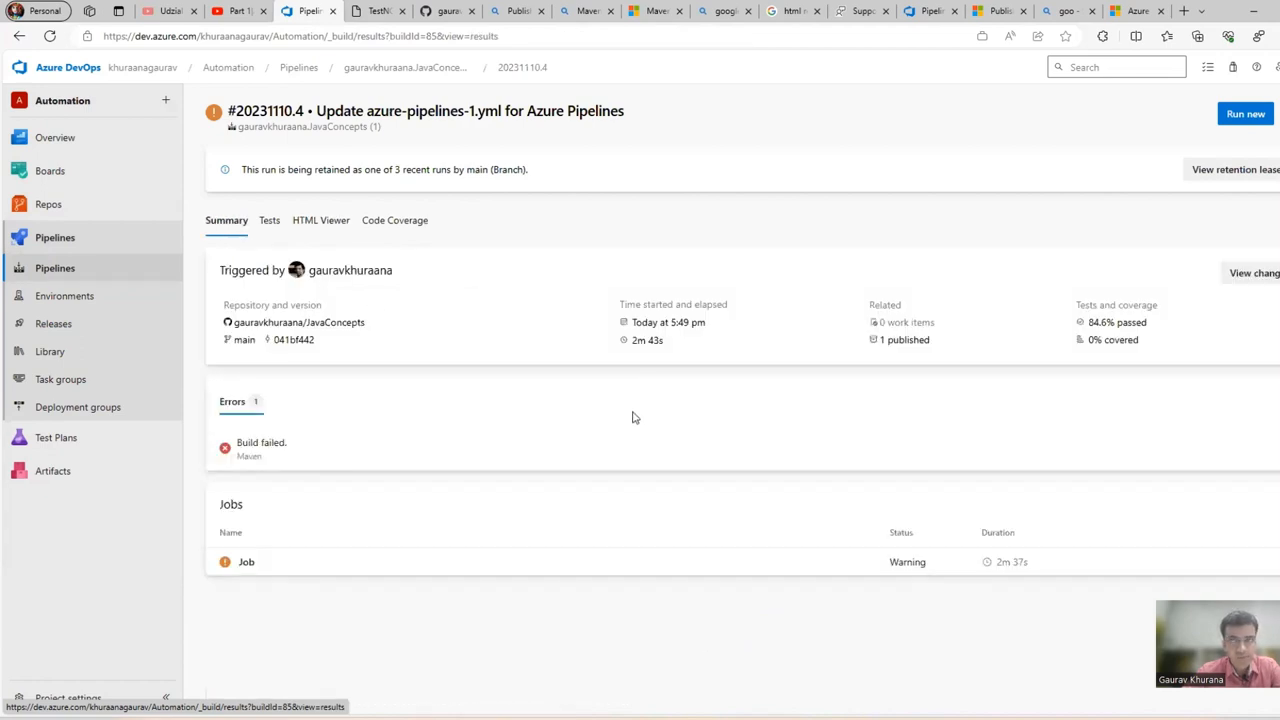
{"action": "left_click", "coordinate": [997, 11]}
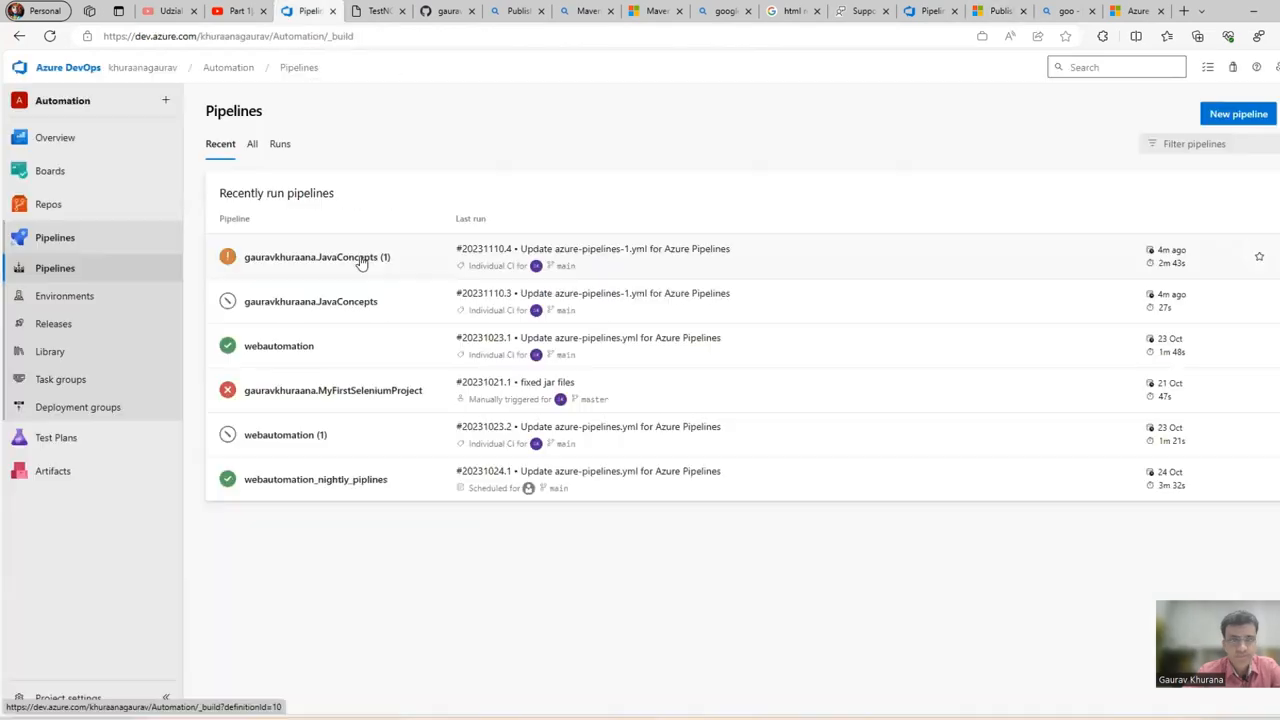
- Reopen run #20231110.4 of JavaConcepts (1) and show its HTML Viewer TestNG report
{"action": "left_click", "coordinate": [316, 257]}
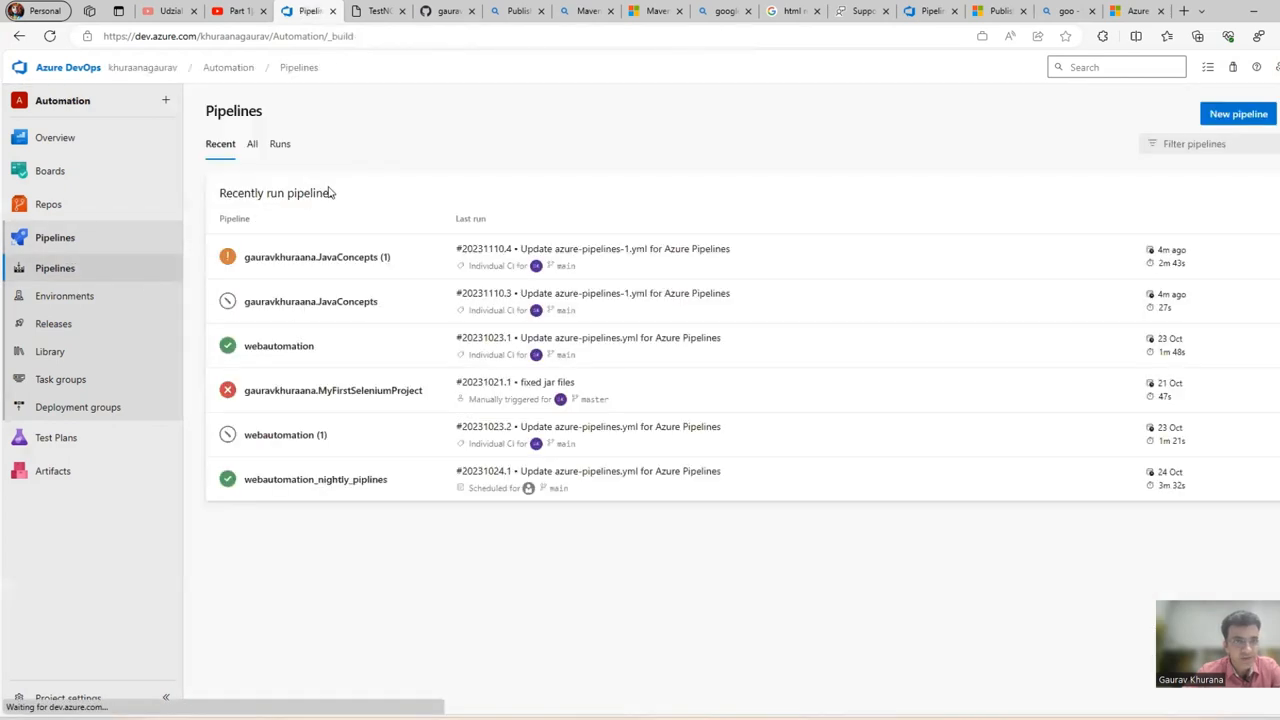
{"action": "left_click", "coordinate": [317, 257]}
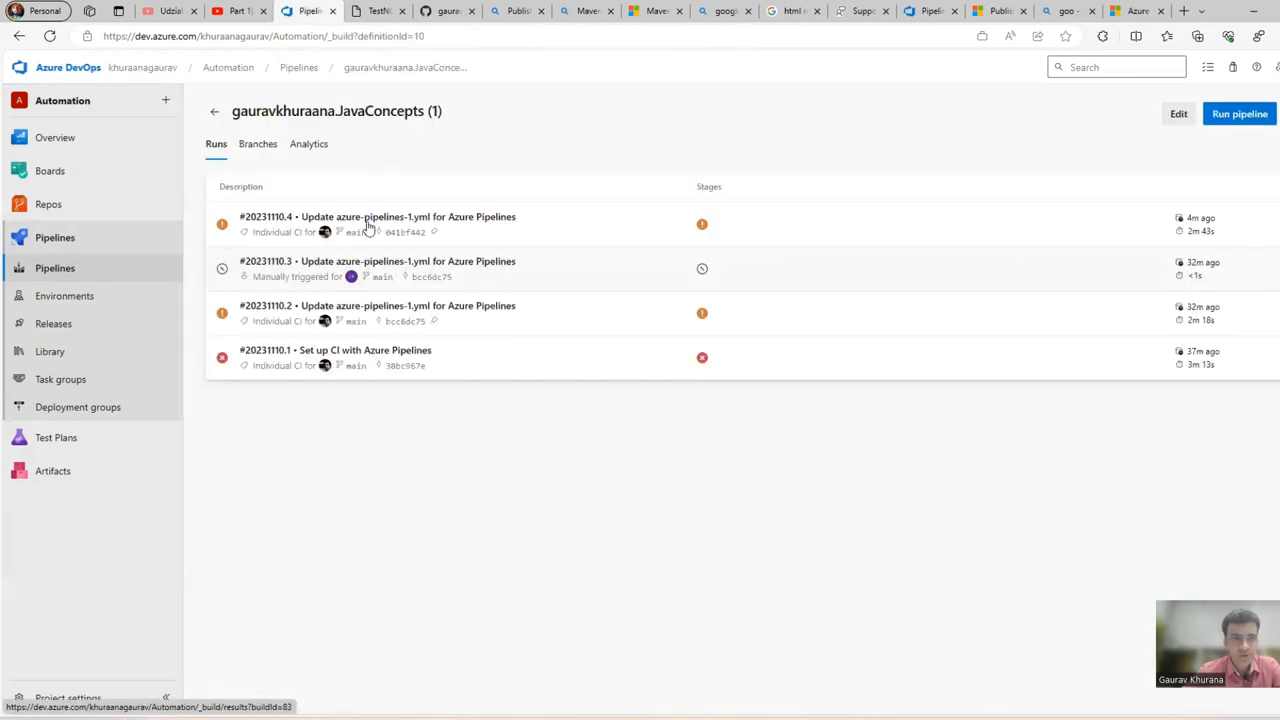
{"action": "left_click", "coordinate": [407, 216]}
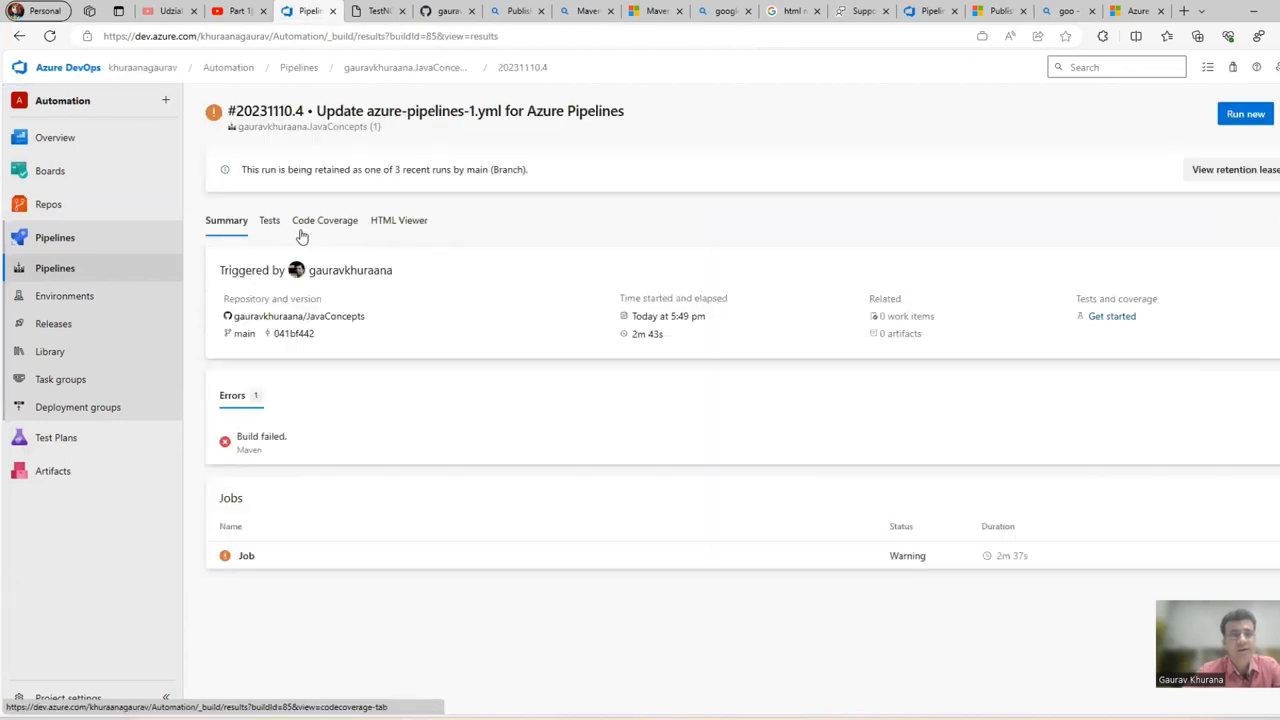
{"action": "left_click", "coordinate": [398, 220]}
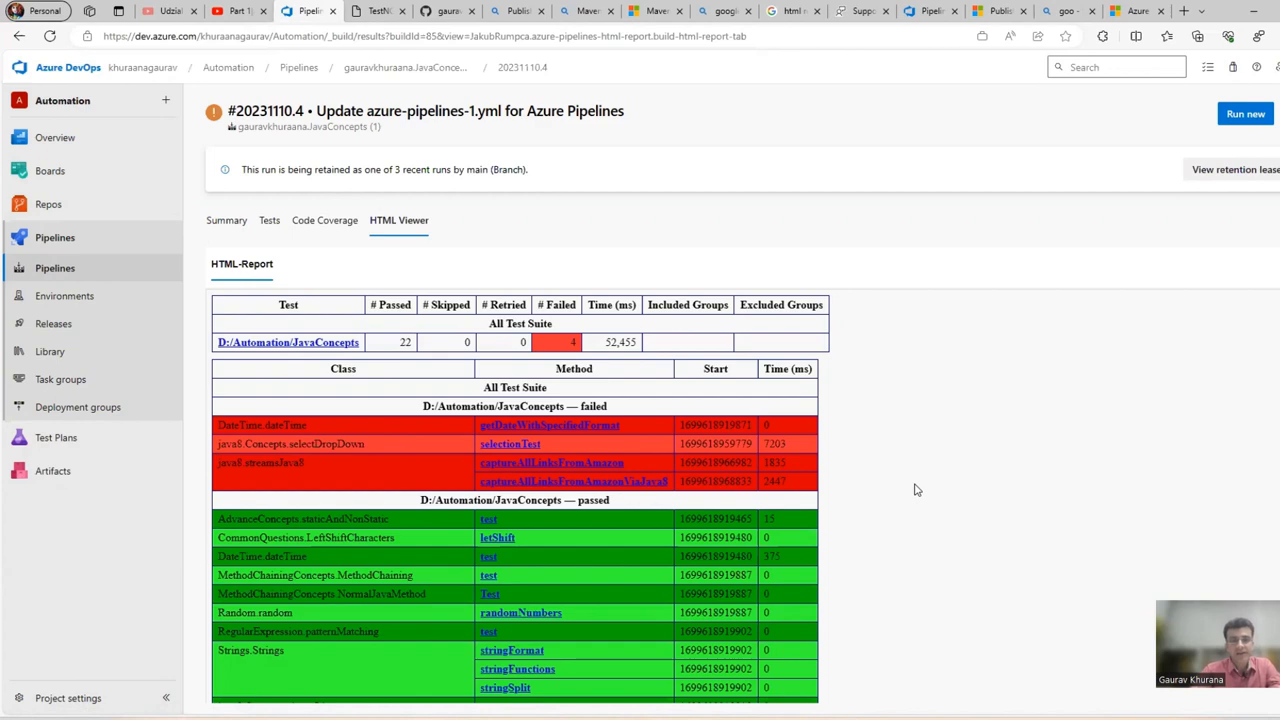
- Scroll the report, then show the run summary with 84.6% passed and the Maven failure
{"action": "scroll", "scroll_direction": "down", "scroll_amount": 3}
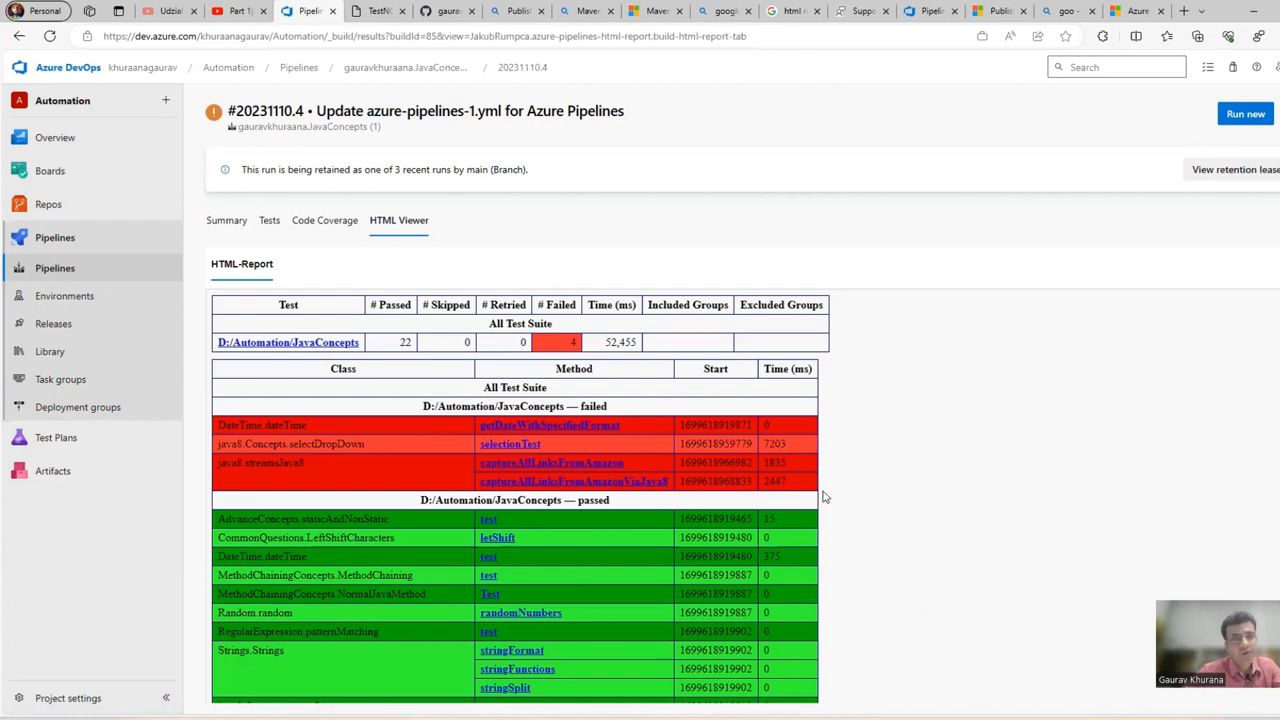
{"action": "mouse_move", "coordinate": [855, 440]}
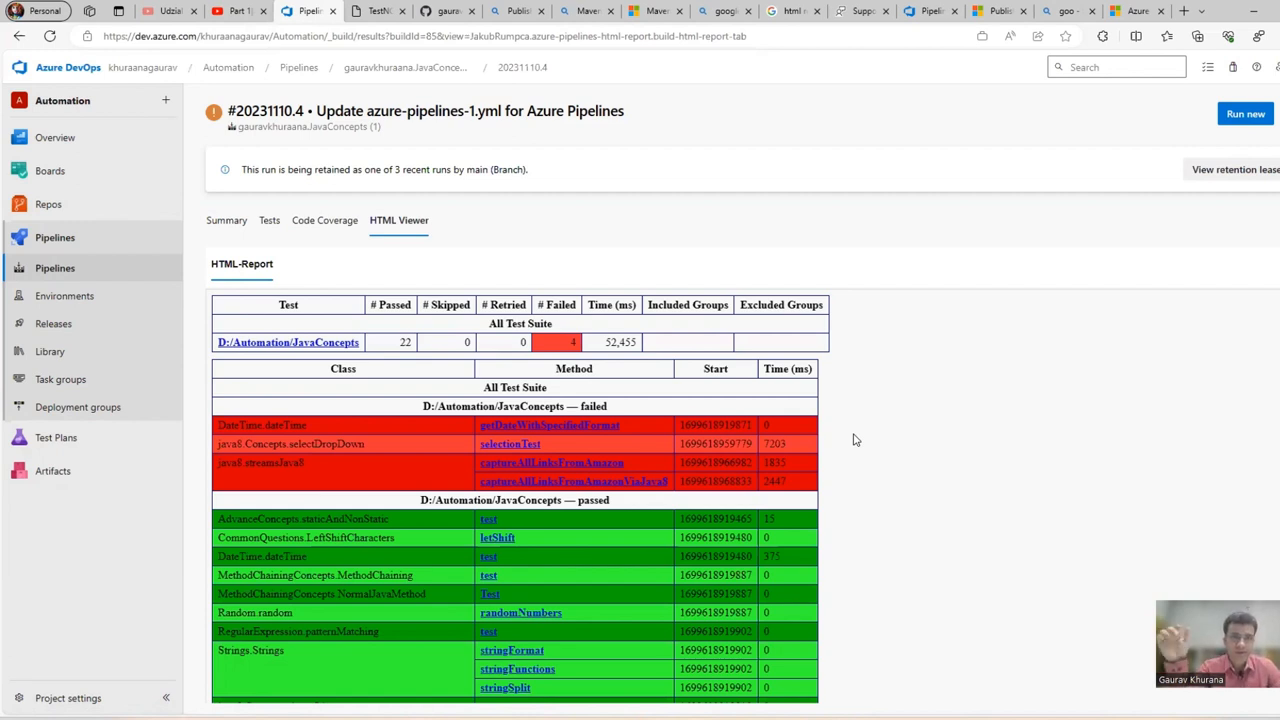
{"action": "mouse_move", "coordinate": [553, 165]}
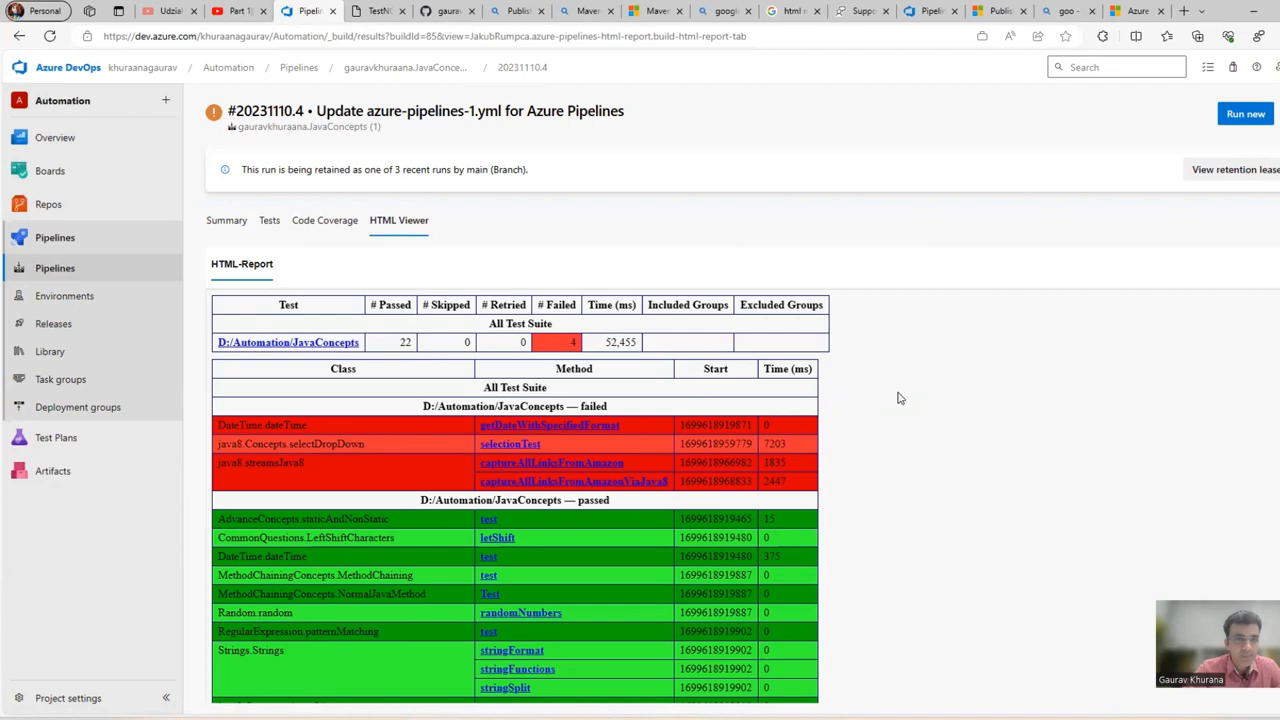
{"action": "mouse_move", "coordinate": [920, 482]}
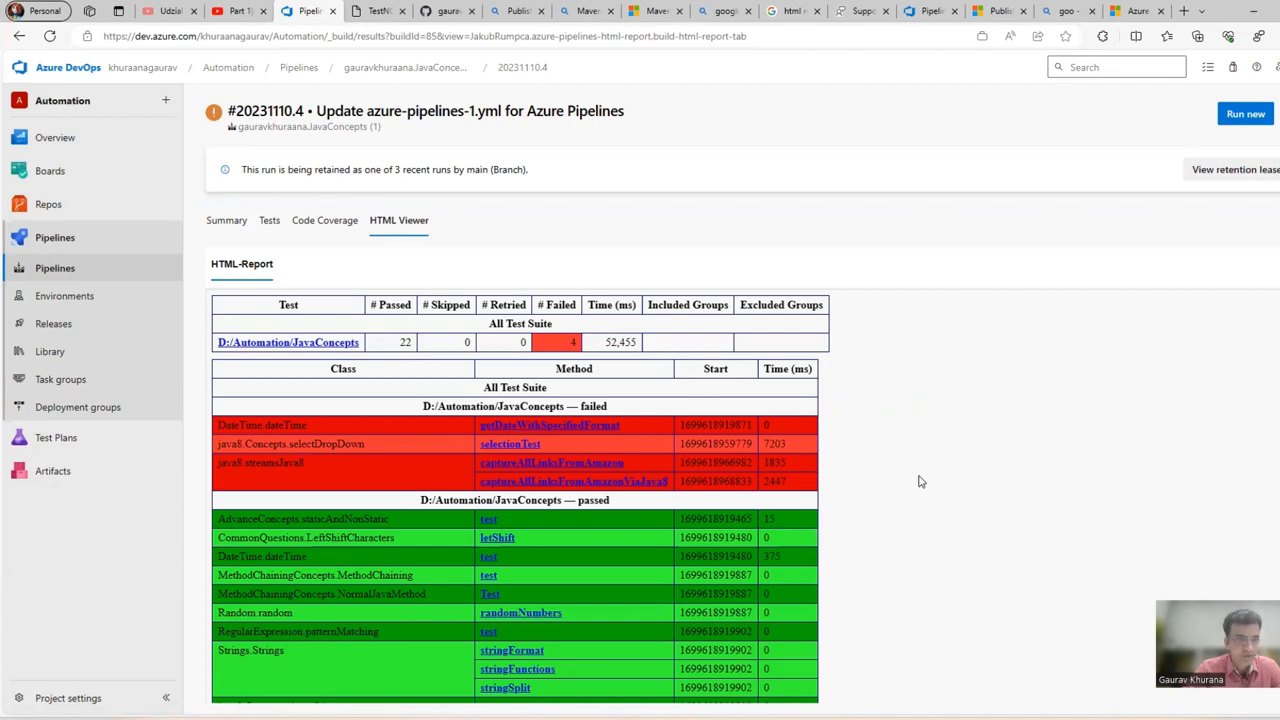
{"action": "left_click", "coordinate": [226, 220]}
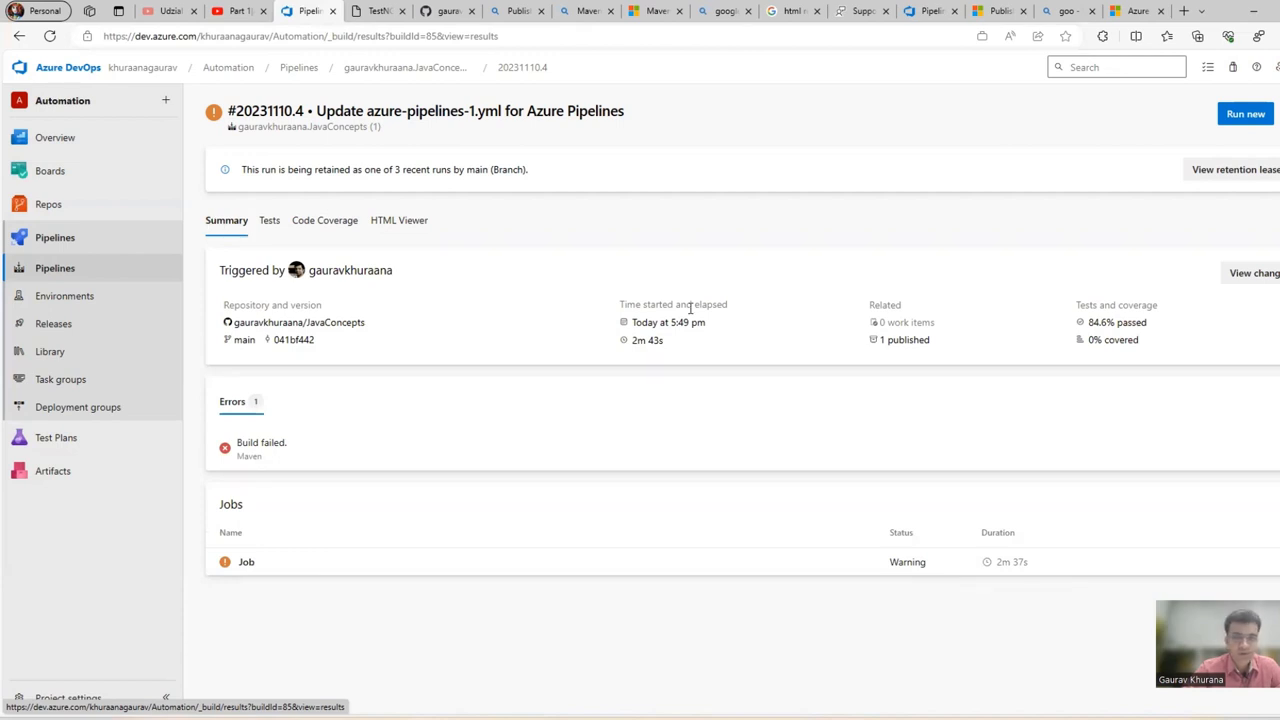
{"action": "mouse_move", "coordinate": [560, 235]}
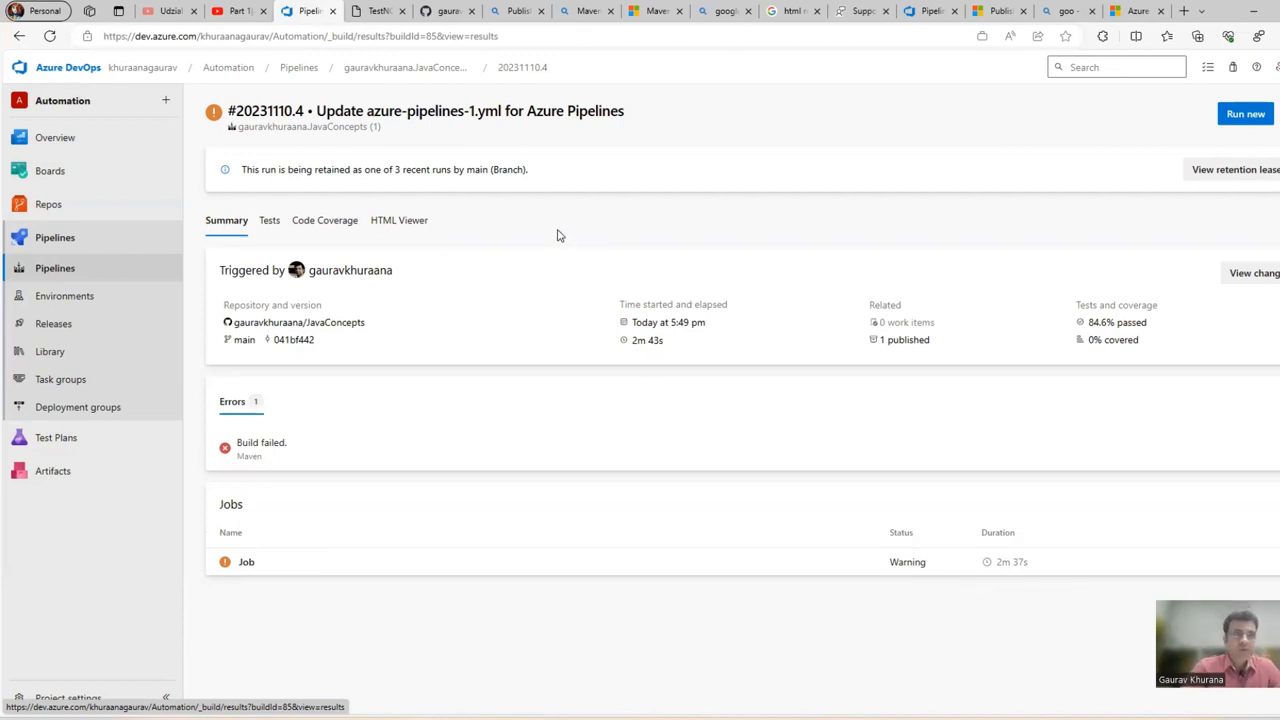